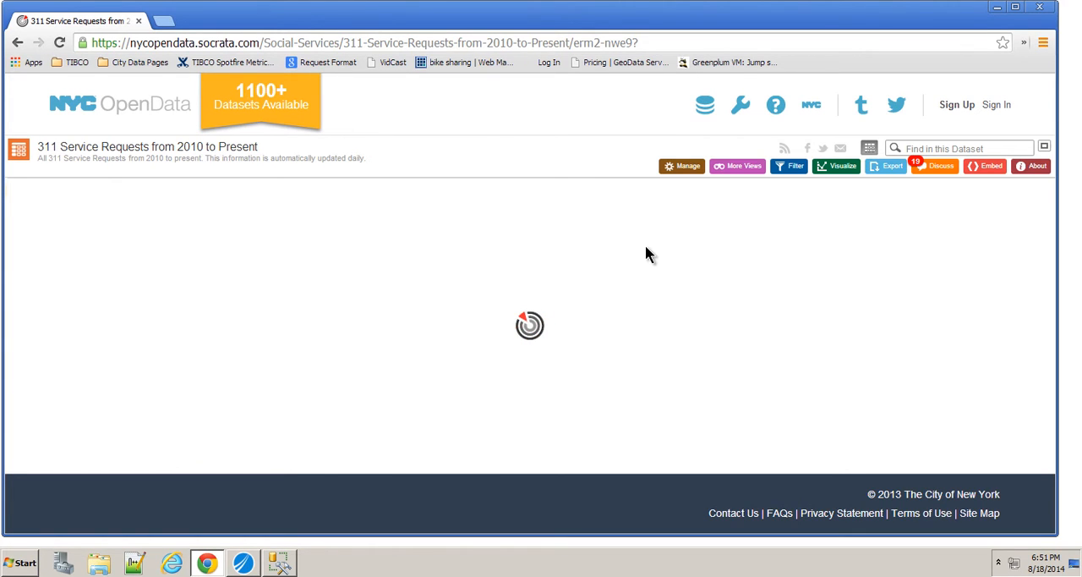
Open the NYC OpenData 311 Service Requests from 2010 to Present dataset as a table.
click(794, 166)
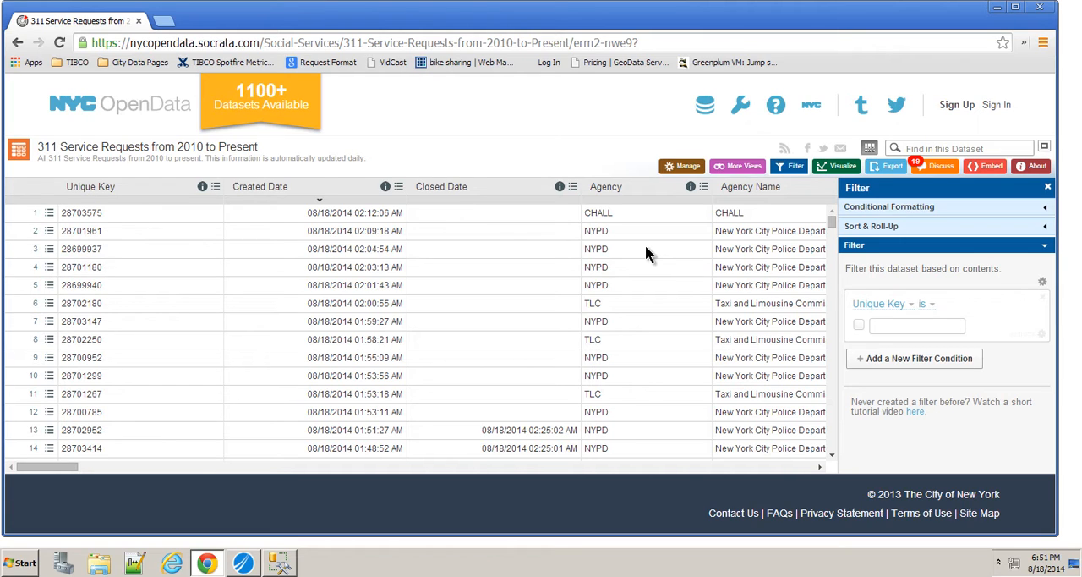
mouse_move(708, 353)
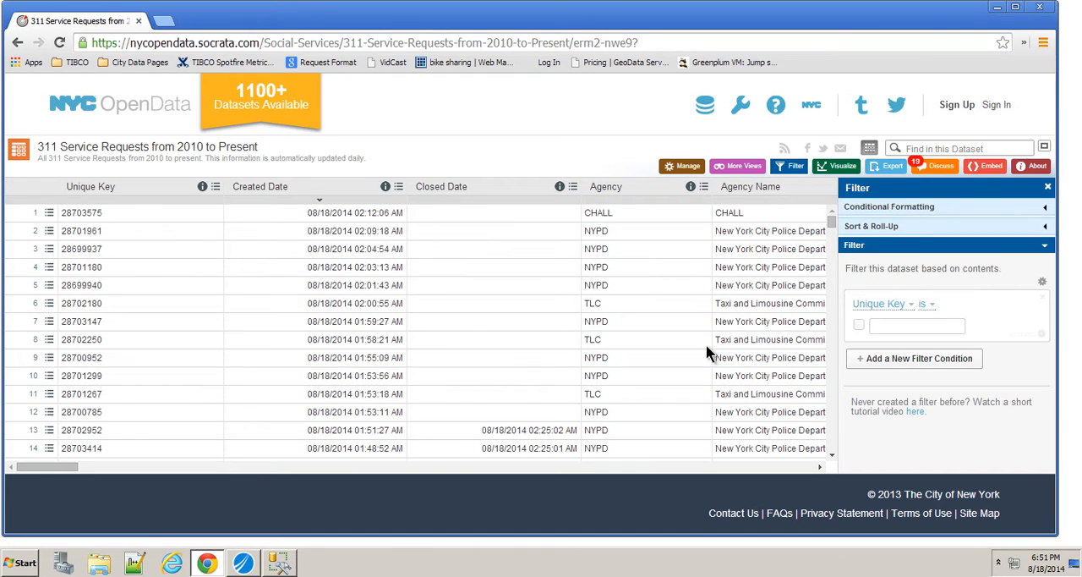
mouse_move(827, 84)
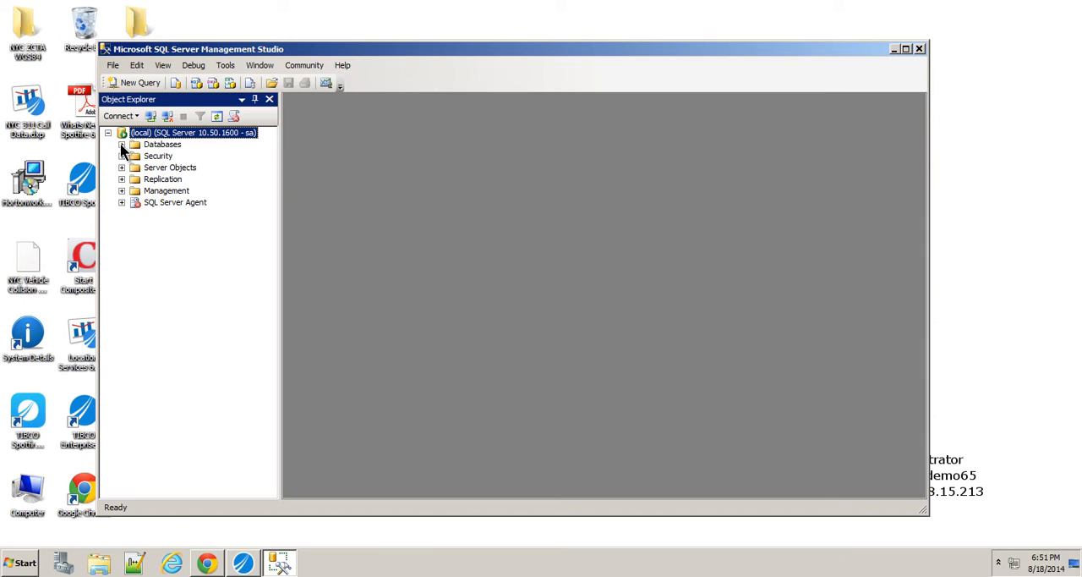
Run SELECT COUNT(*) on dbo.311_CALL_DATA, returning 7,839,169 rows.
click(122, 143)
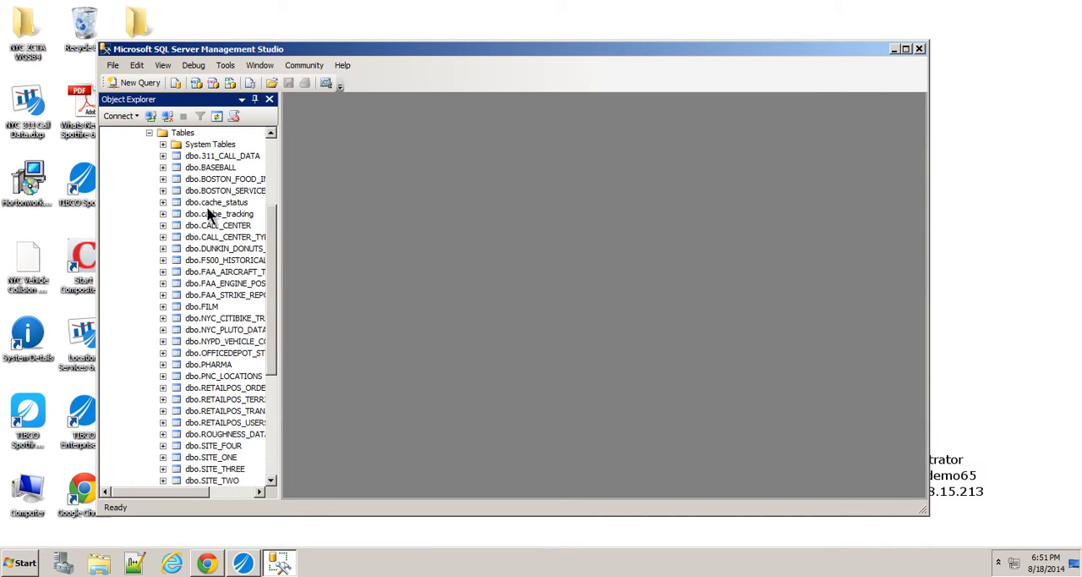
right_click(223, 156)
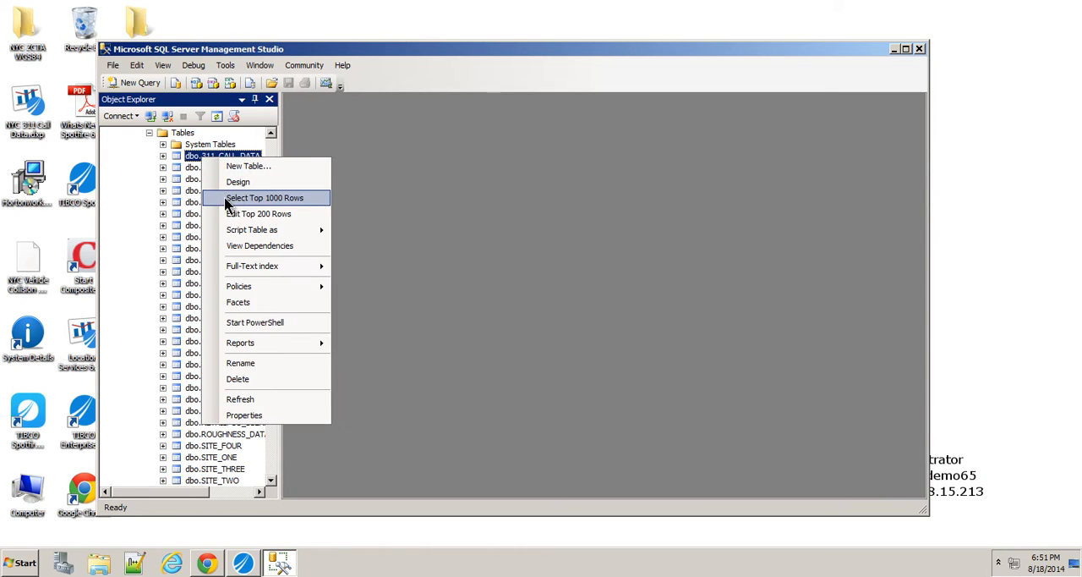
click(264, 197)
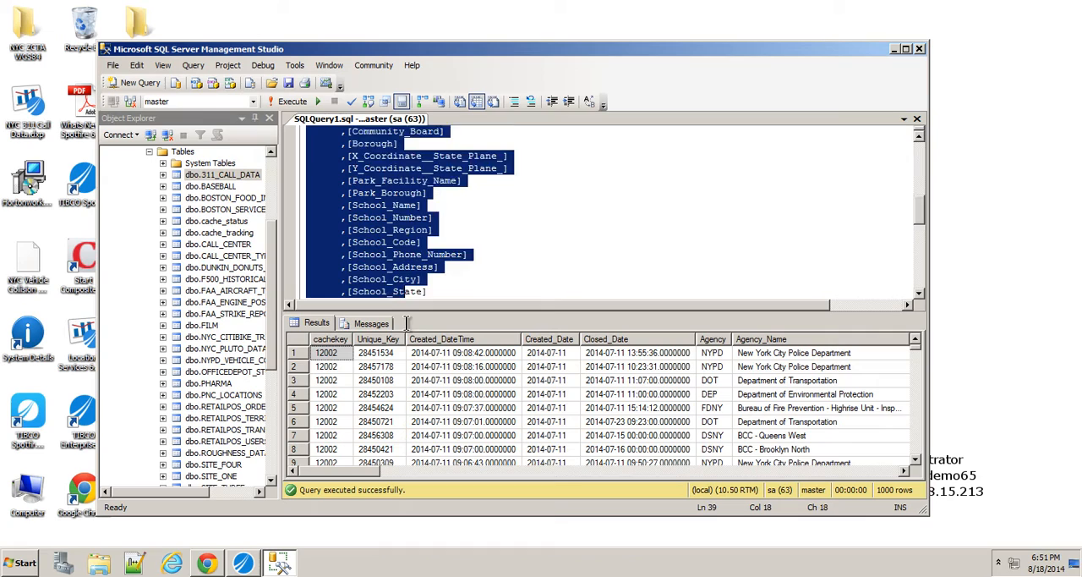
scroll(down, 3)
text(SELECT COUNT()
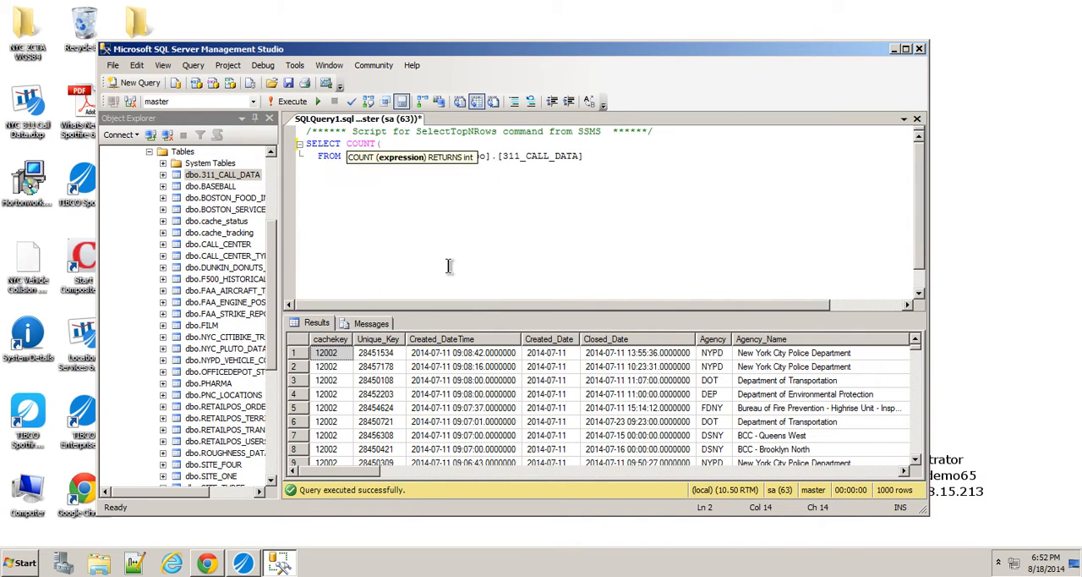
text(*))
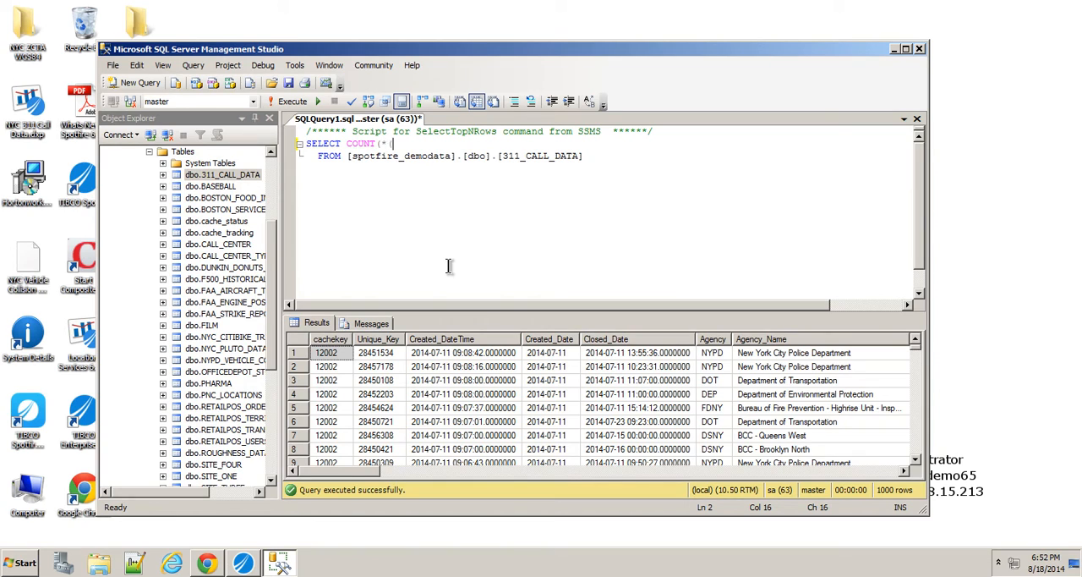
click(288, 100)
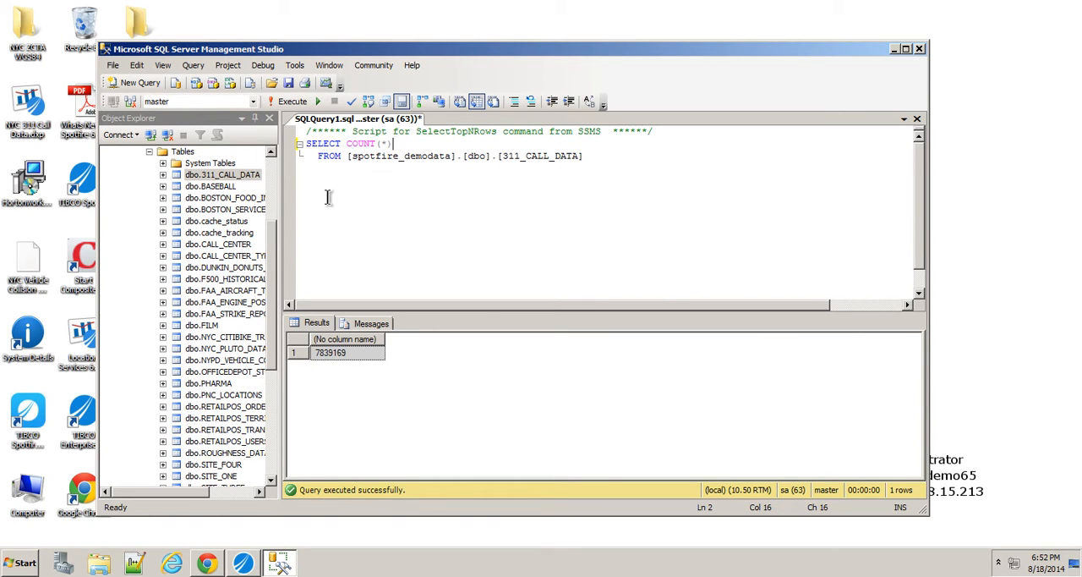
click(895, 48)
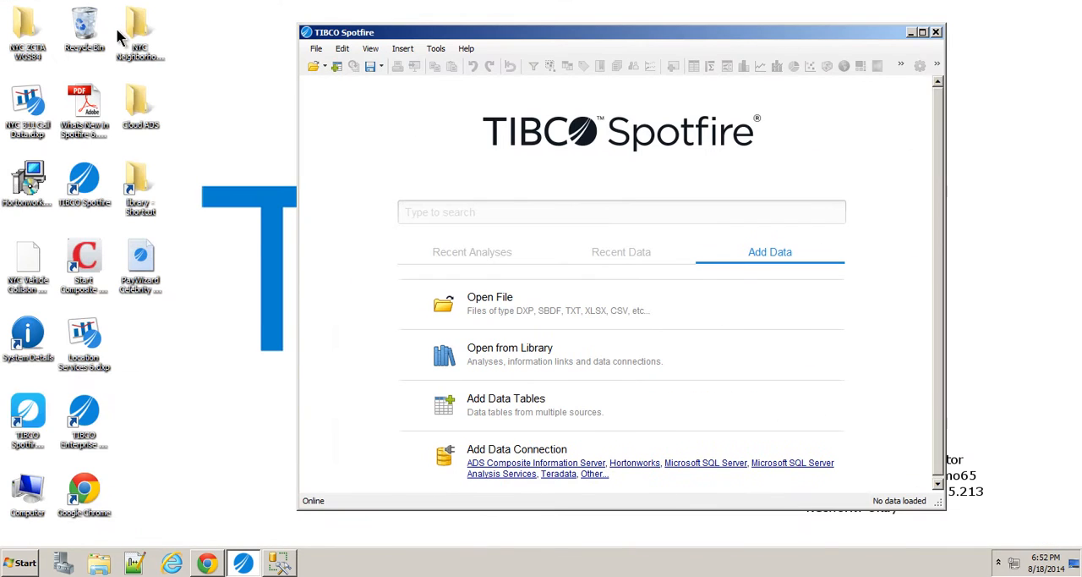
Load NYC_Zip_WGS84.shp from the NYC ZCTA WGS84 folder as a map chart.
click(27, 30)
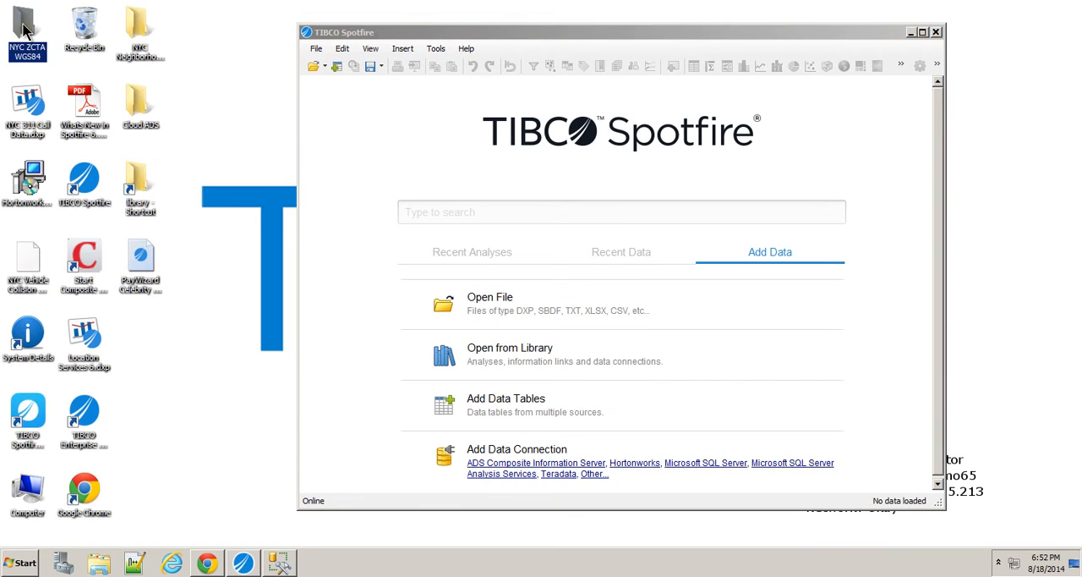
double_click(27, 31)
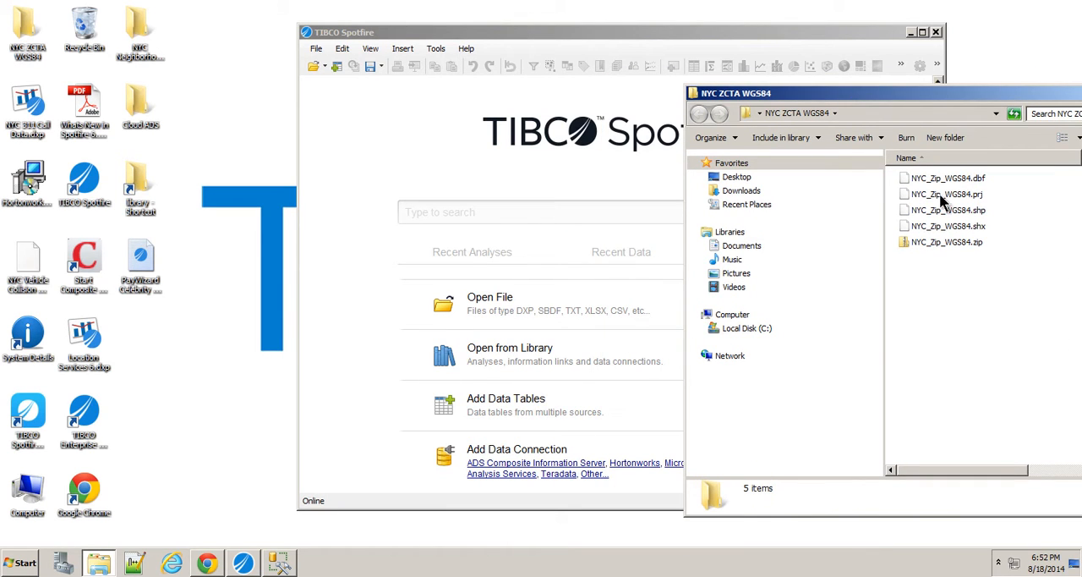
click(946, 210)
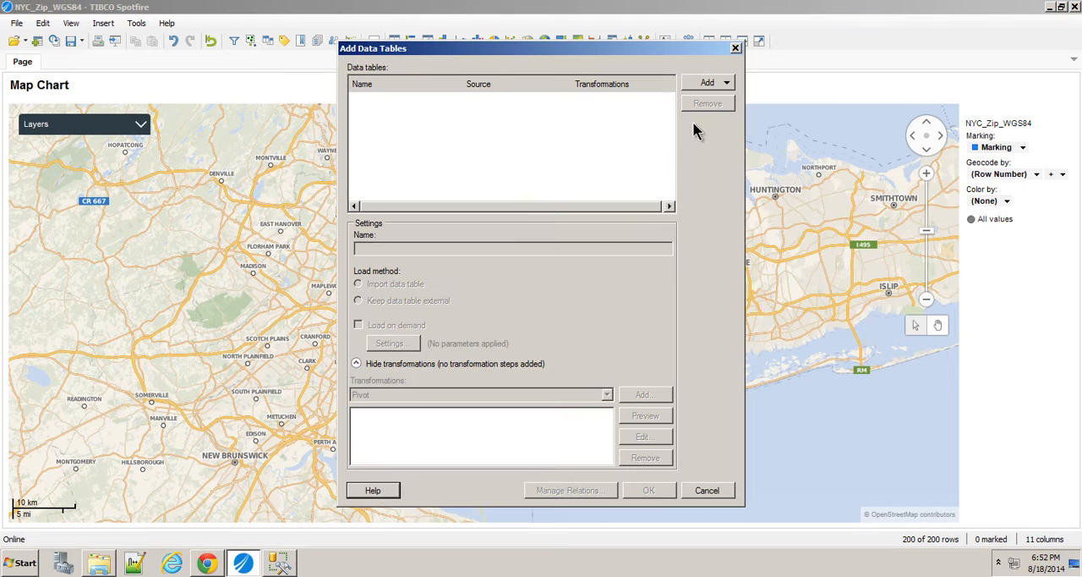
Add 311_CALL_DATA from the localhost SQL Server spotfire_demodata database, kept external.
click(707, 82)
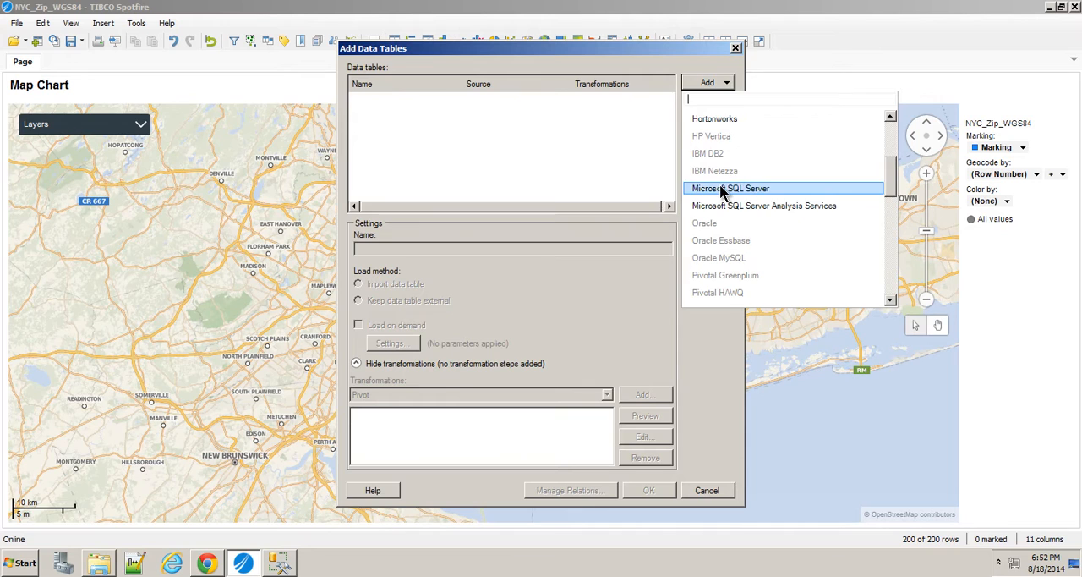
click(729, 188)
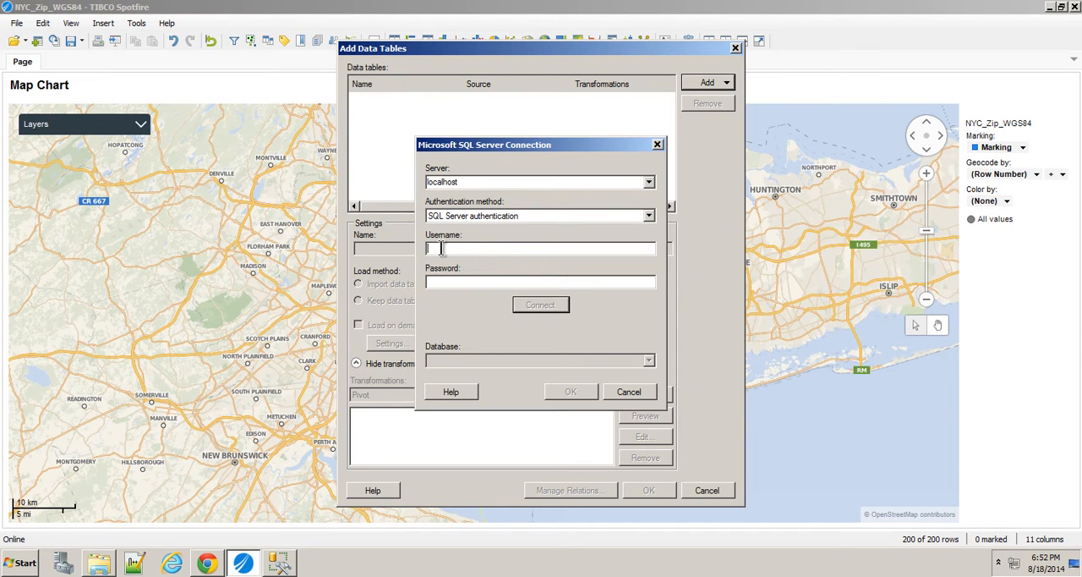
click(541, 304)
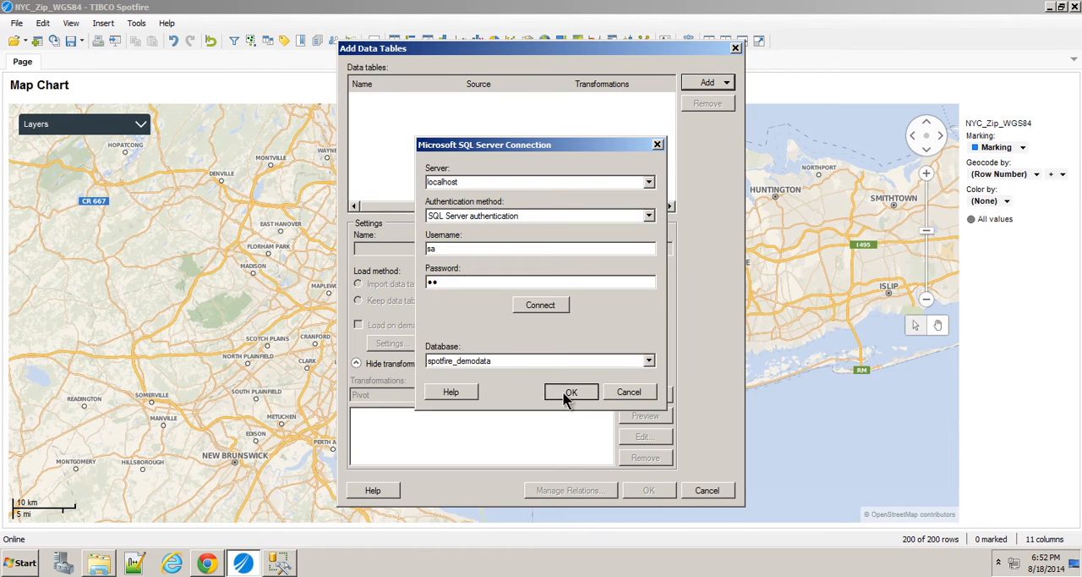
click(570, 392)
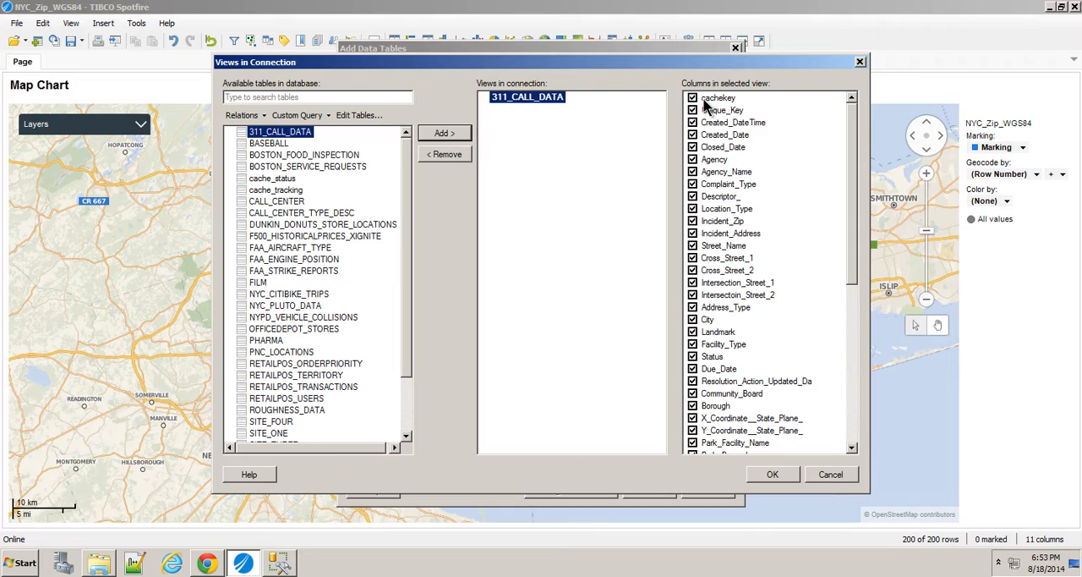
scroll(down, 3)
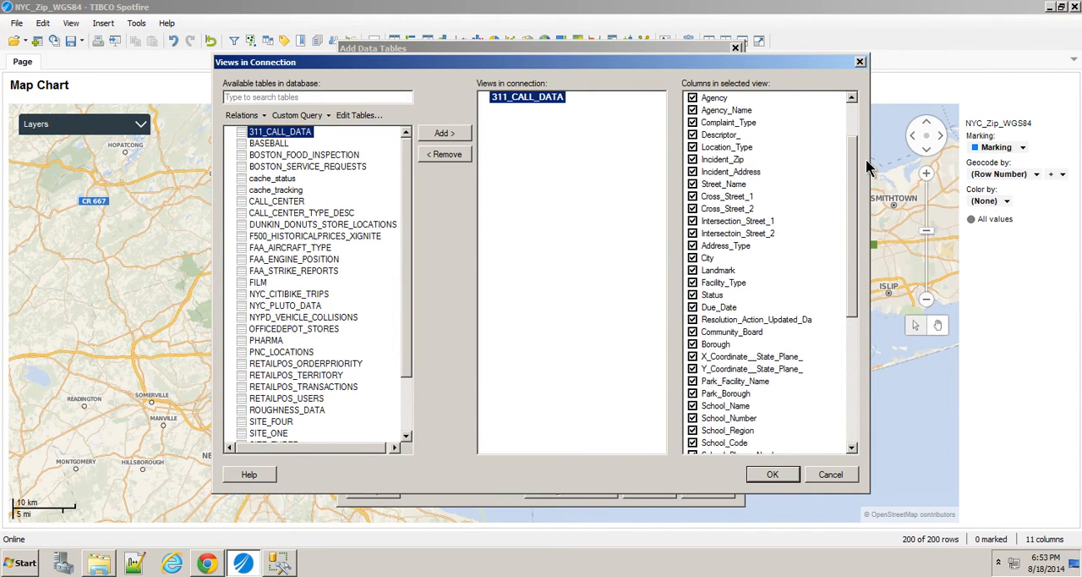
click(772, 474)
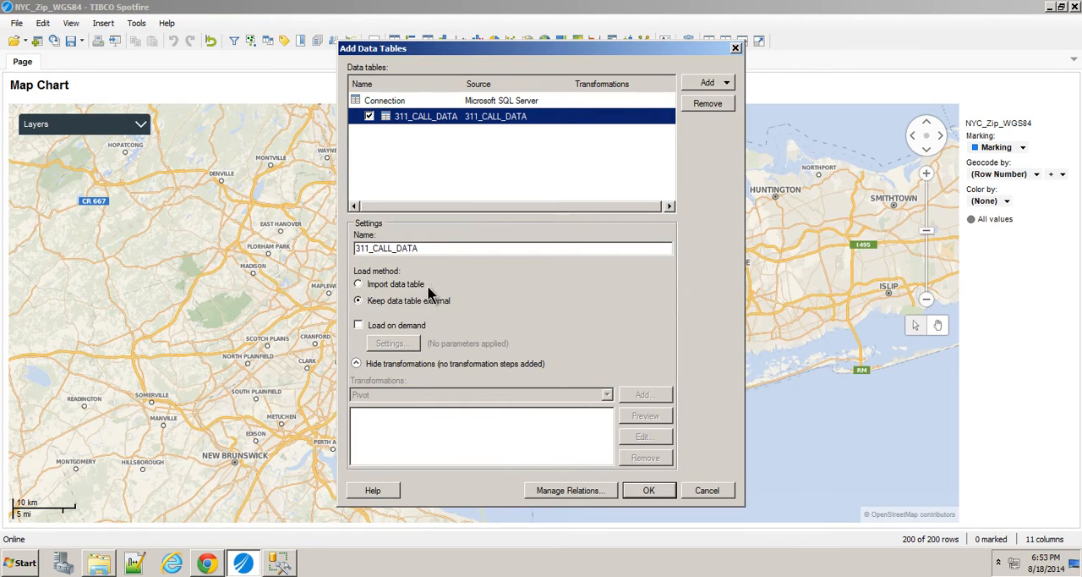
mouse_move(353, 306)
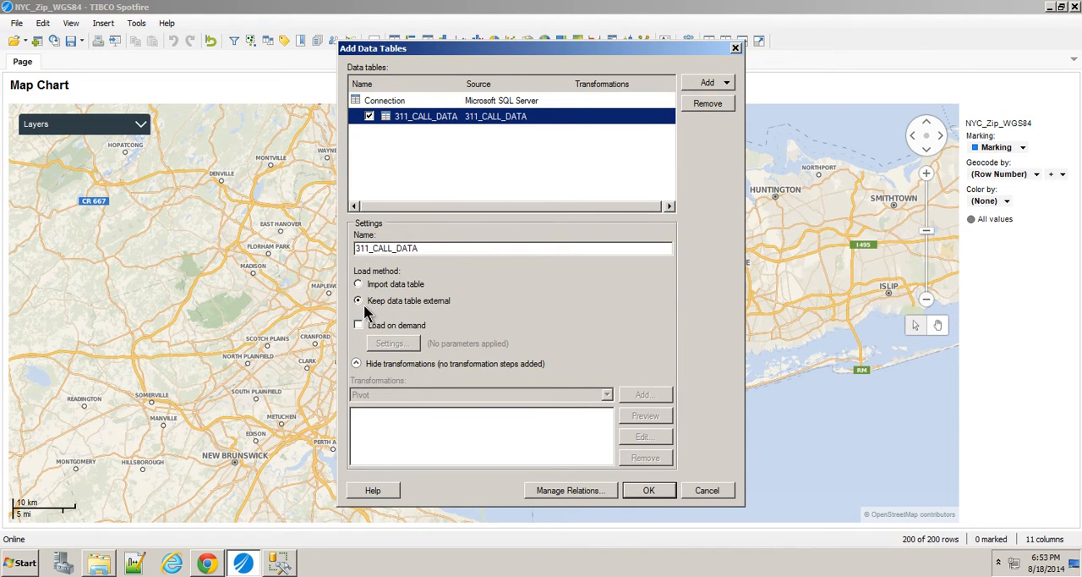
mouse_move(613, 496)
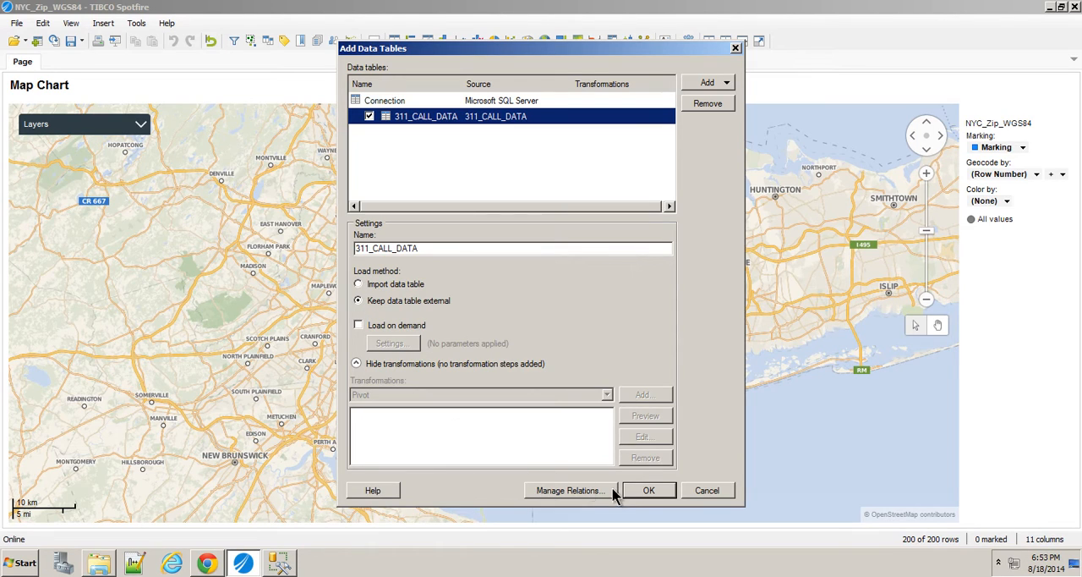
mouse_move(578, 496)
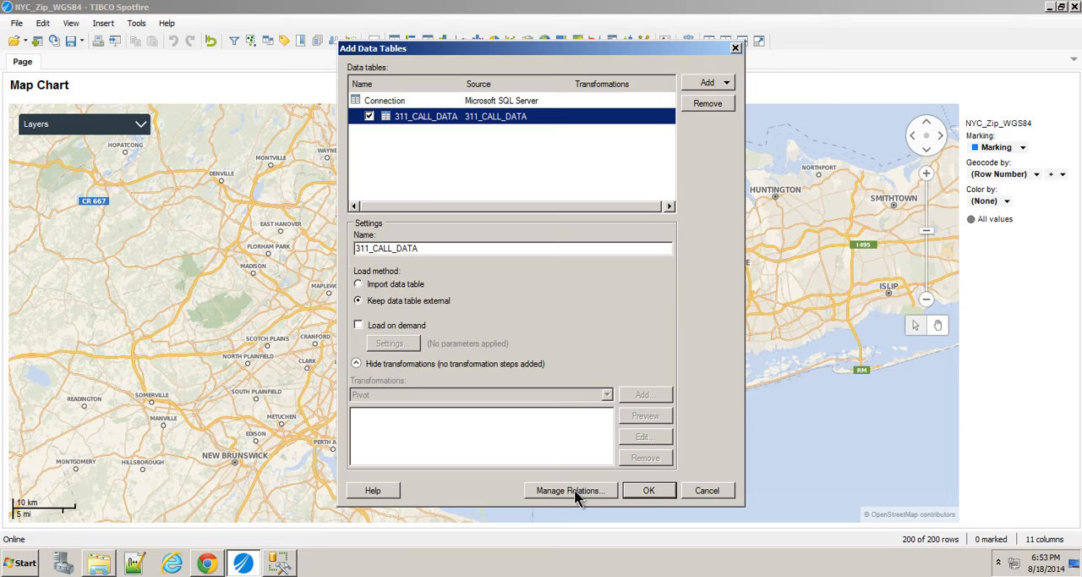
Create a relation linking ZCTA5CE00 to the 311 table's Incident_Zip.
click(570, 490)
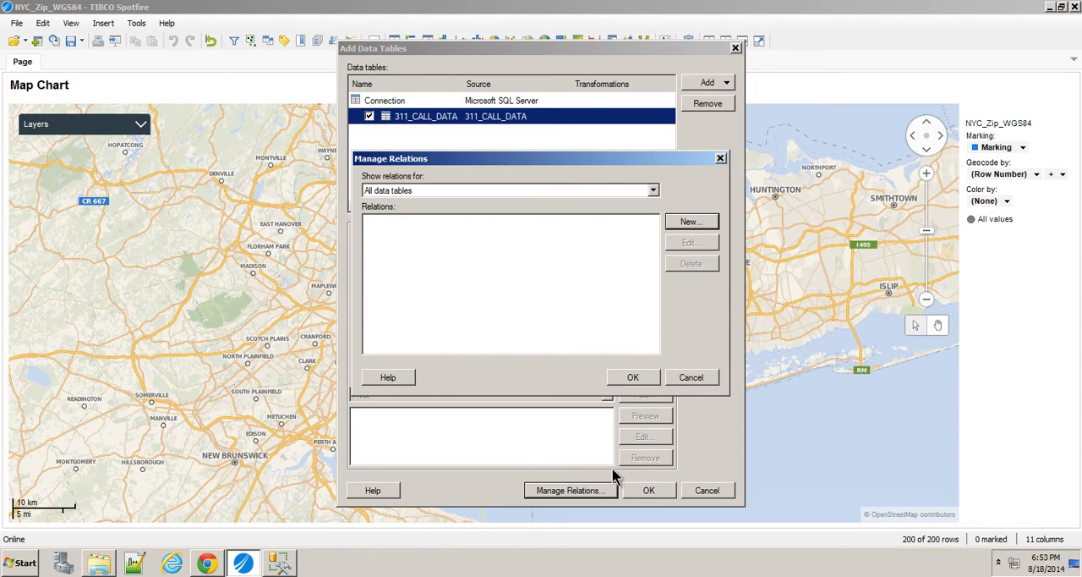
click(690, 220)
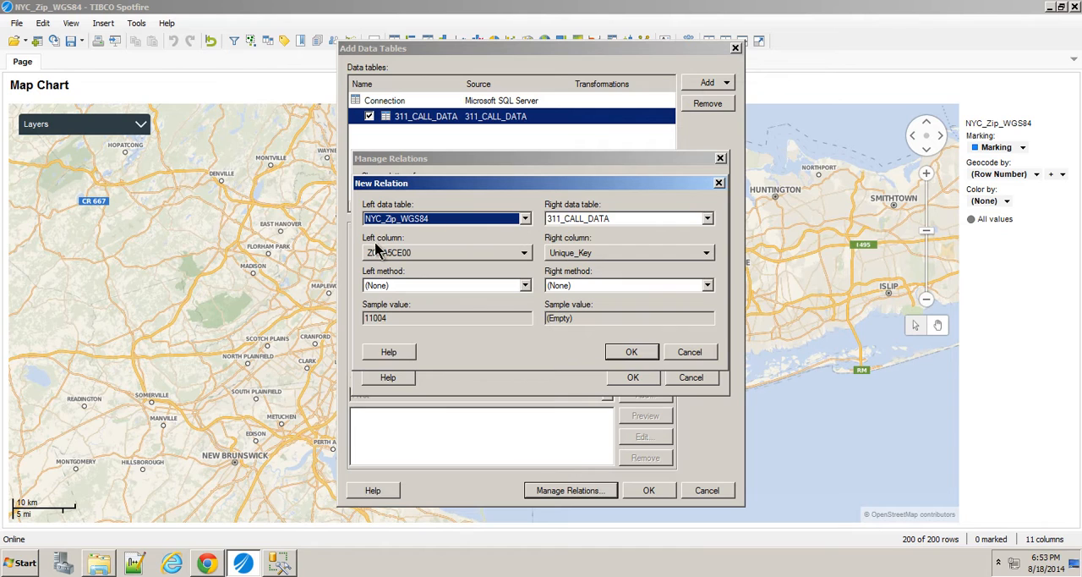
mouse_move(366, 264)
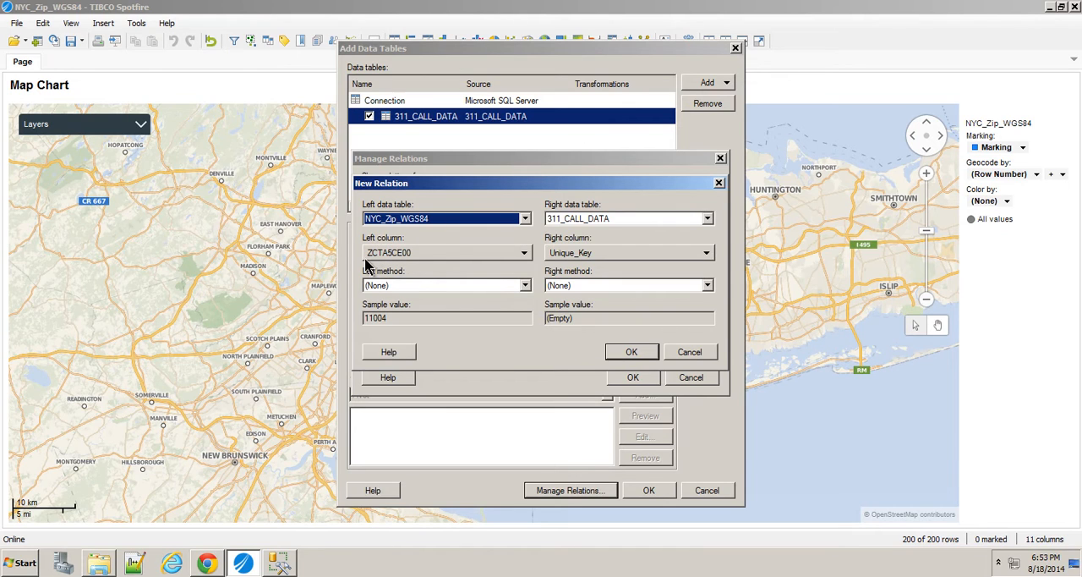
mouse_move(383, 267)
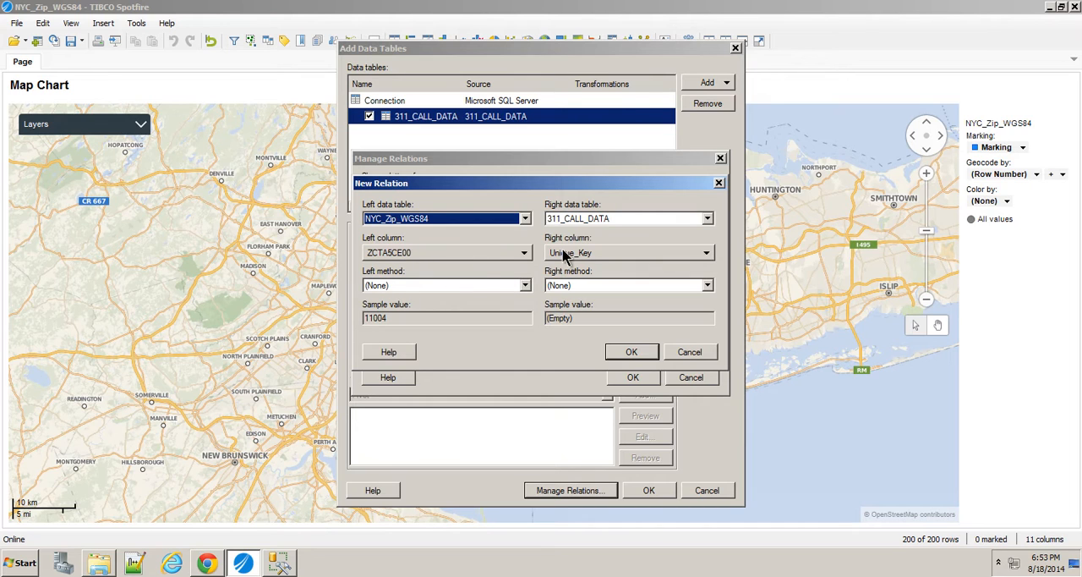
mouse_move(616, 258)
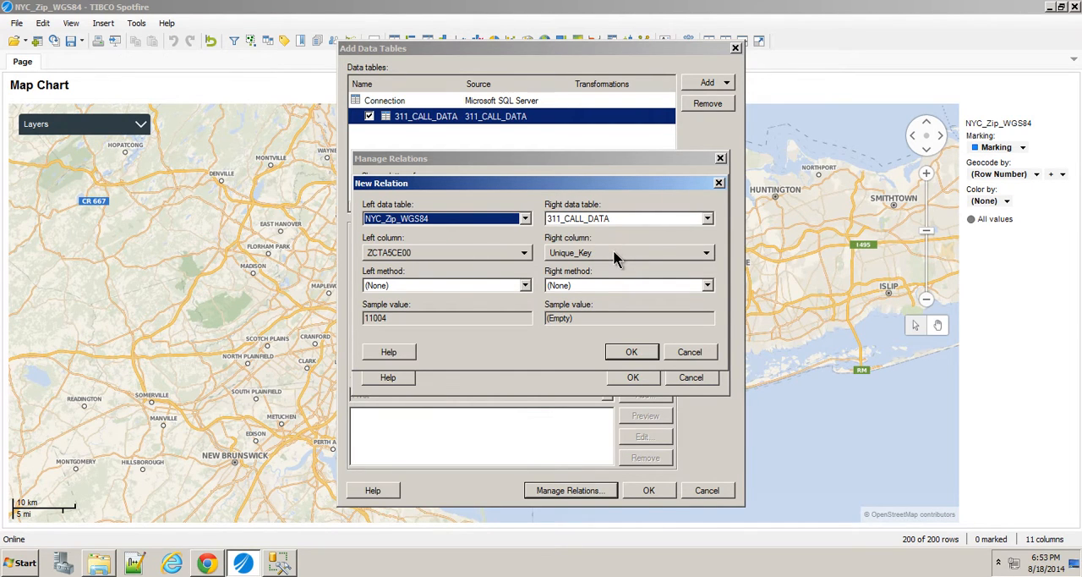
click(706, 253)
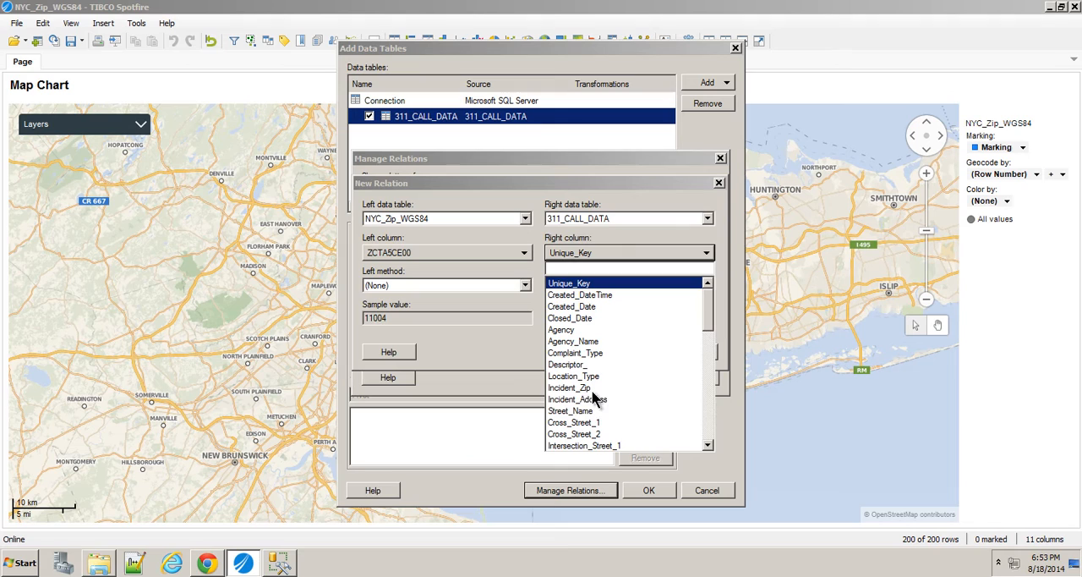
click(568, 388)
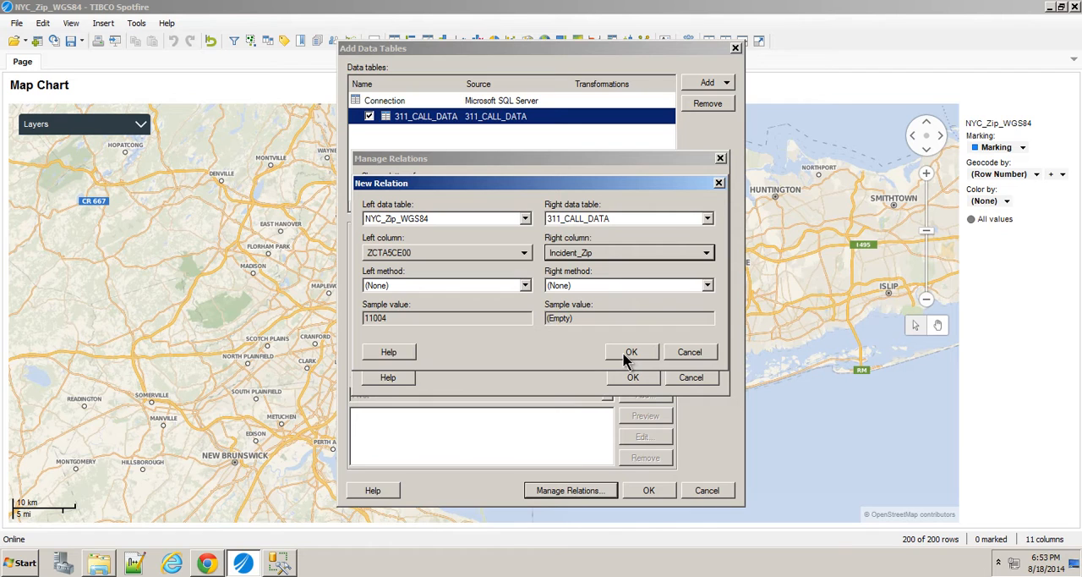
click(631, 351)
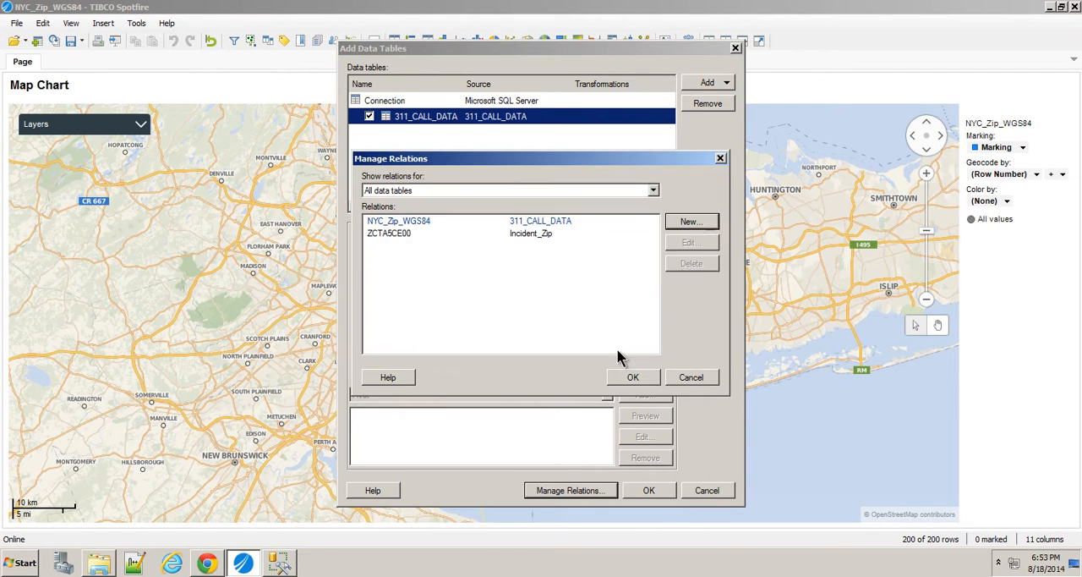
click(633, 377)
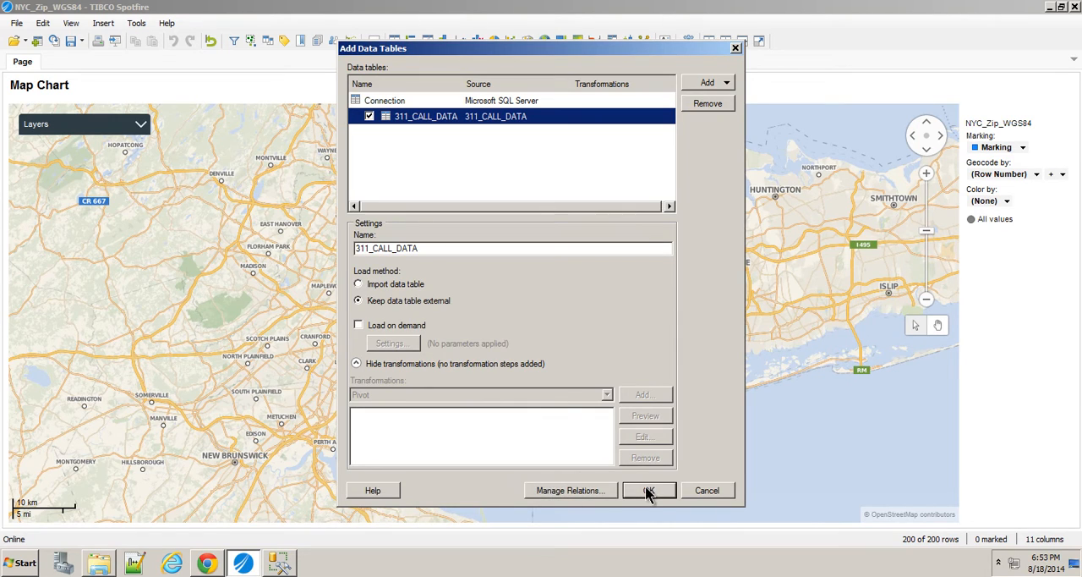
Finish adding 311_CALL_DATA and bring up Data Table Properties.
click(649, 490)
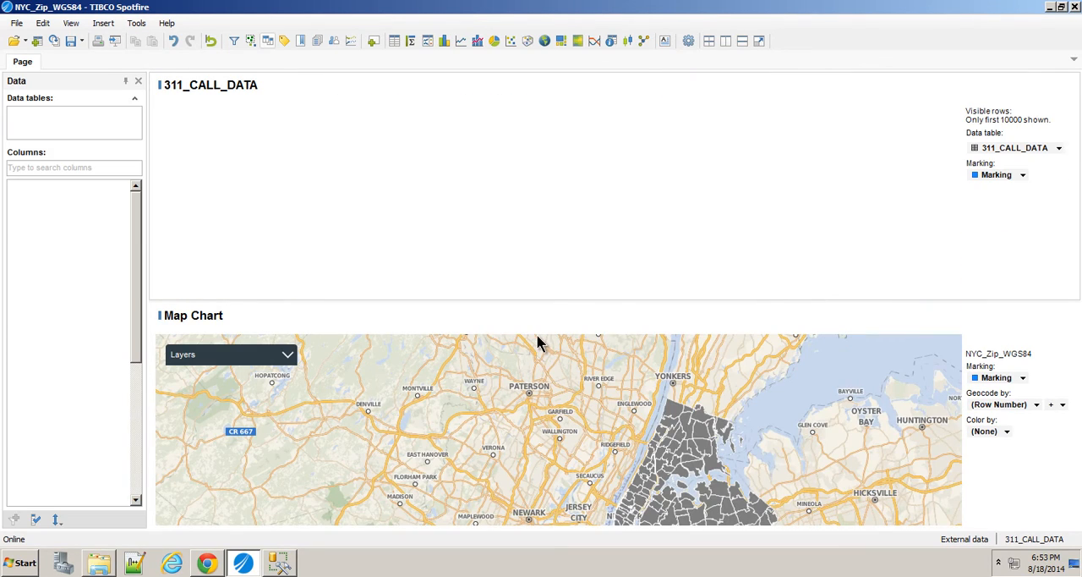
click(44, 133)
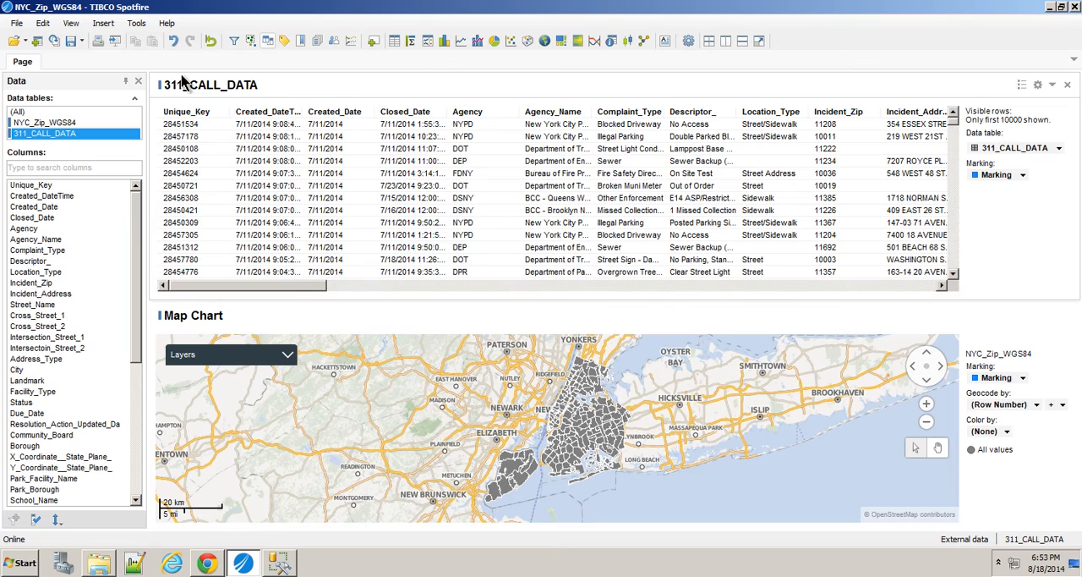
click(41, 23)
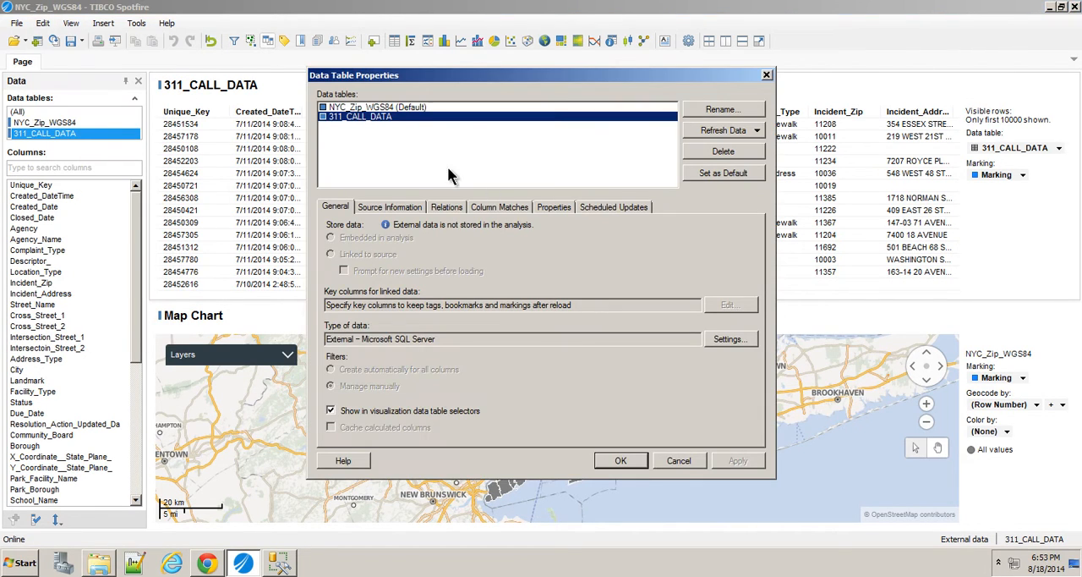
mouse_move(522, 164)
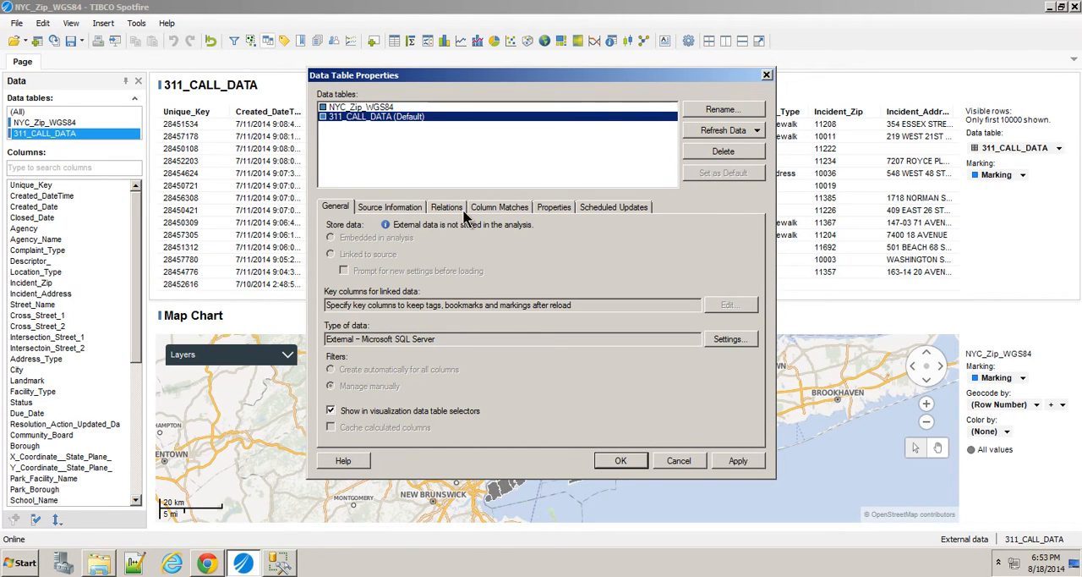
Add a column match pairing 311_CALL_DATA's Incident_Zip with ZCTA5CE00, then close properties.
click(499, 206)
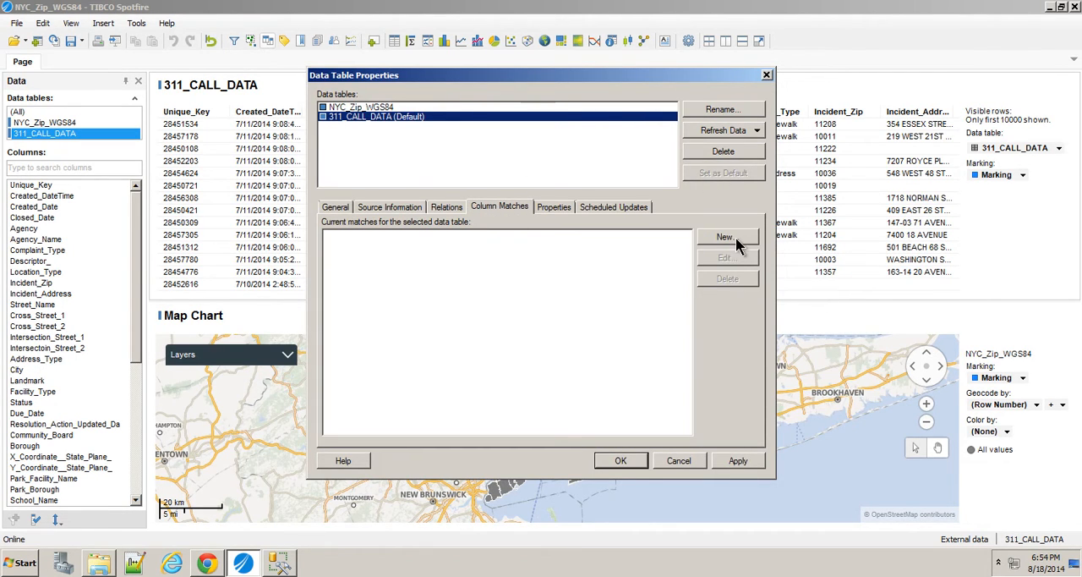
click(724, 237)
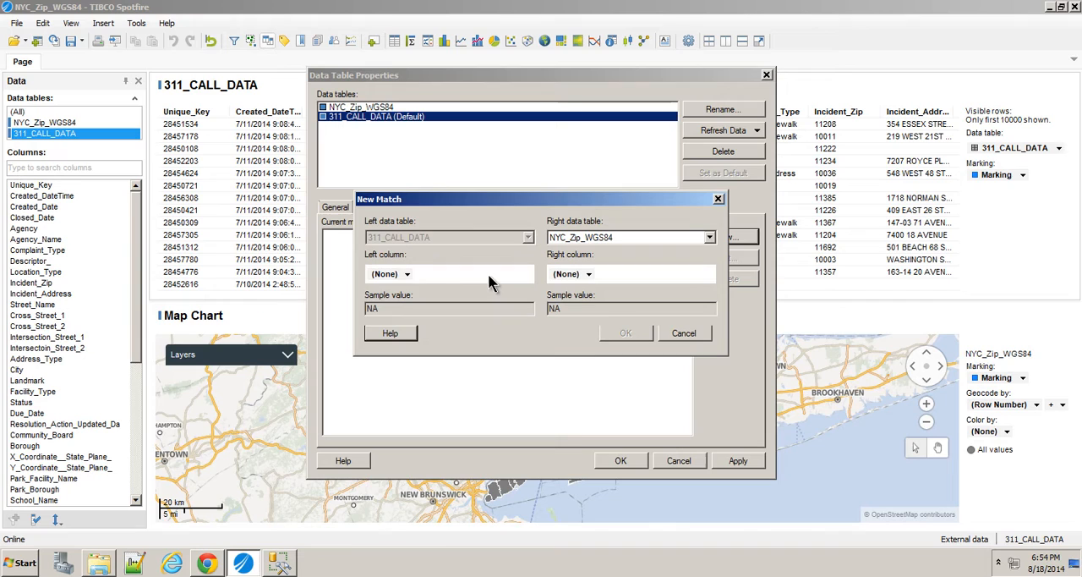
click(405, 273)
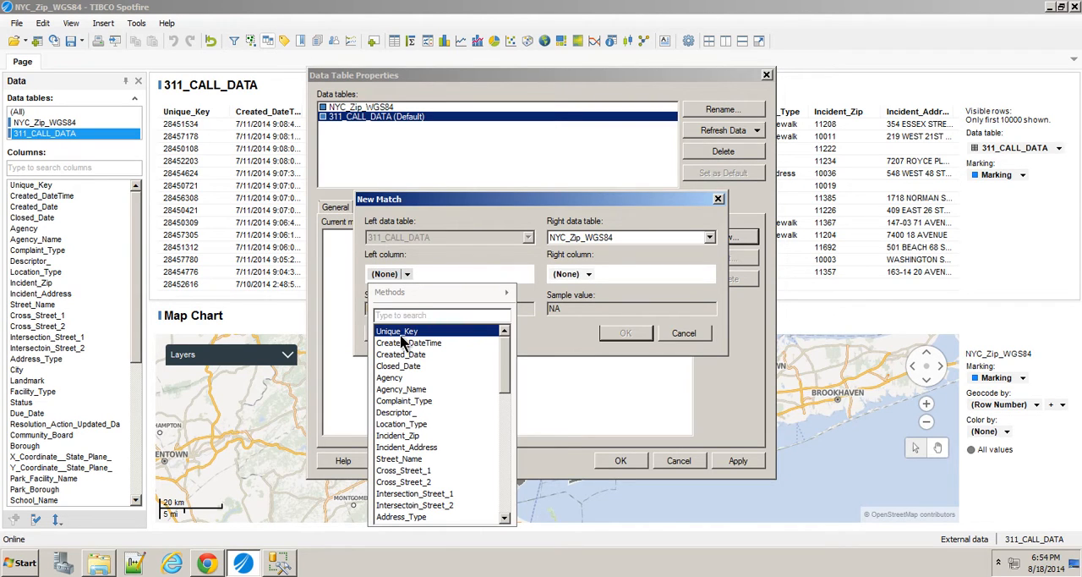
click(397, 436)
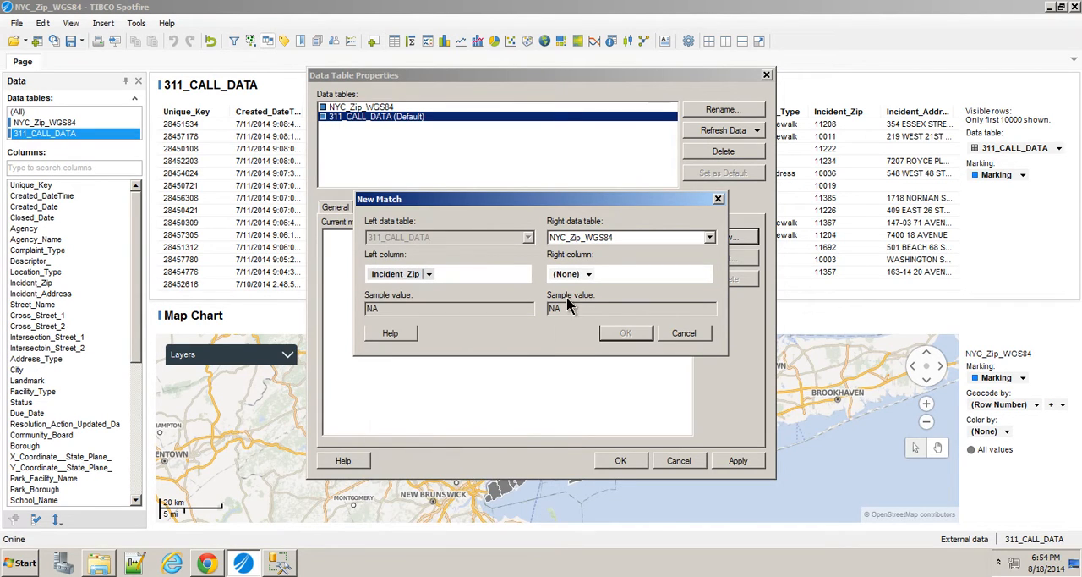
click(608, 273)
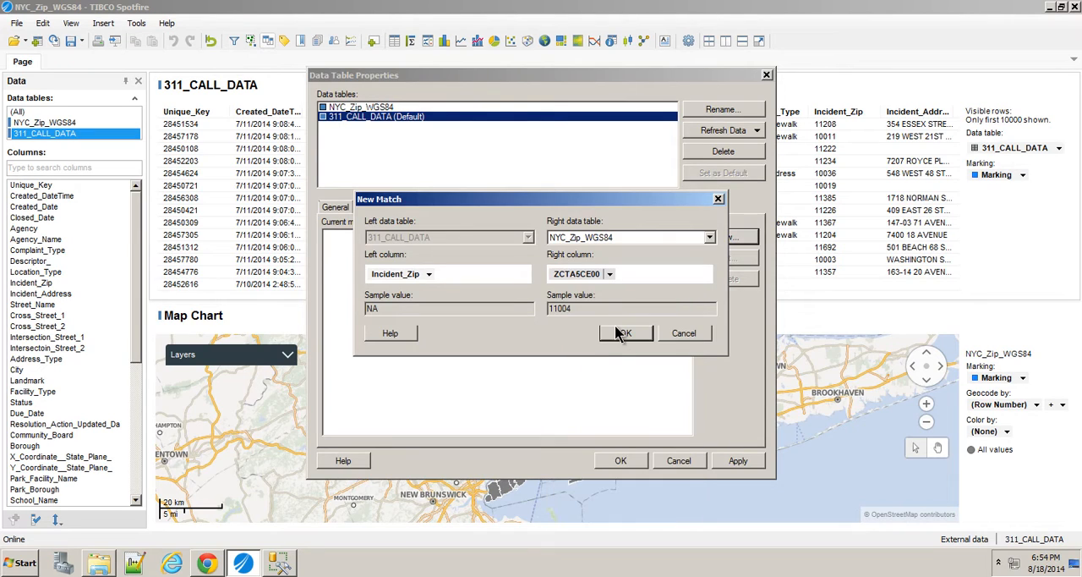
click(625, 332)
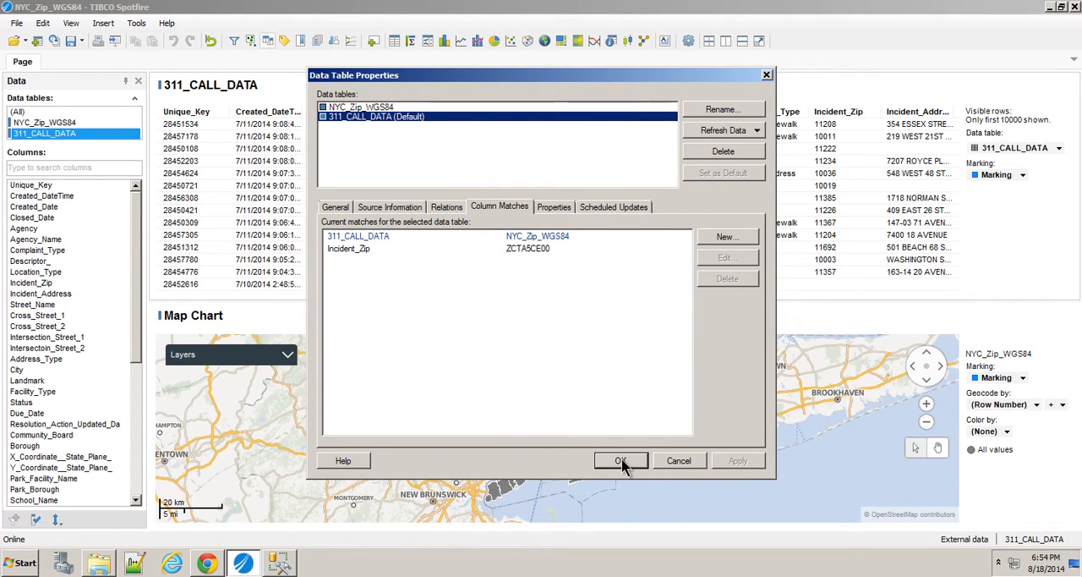
click(622, 460)
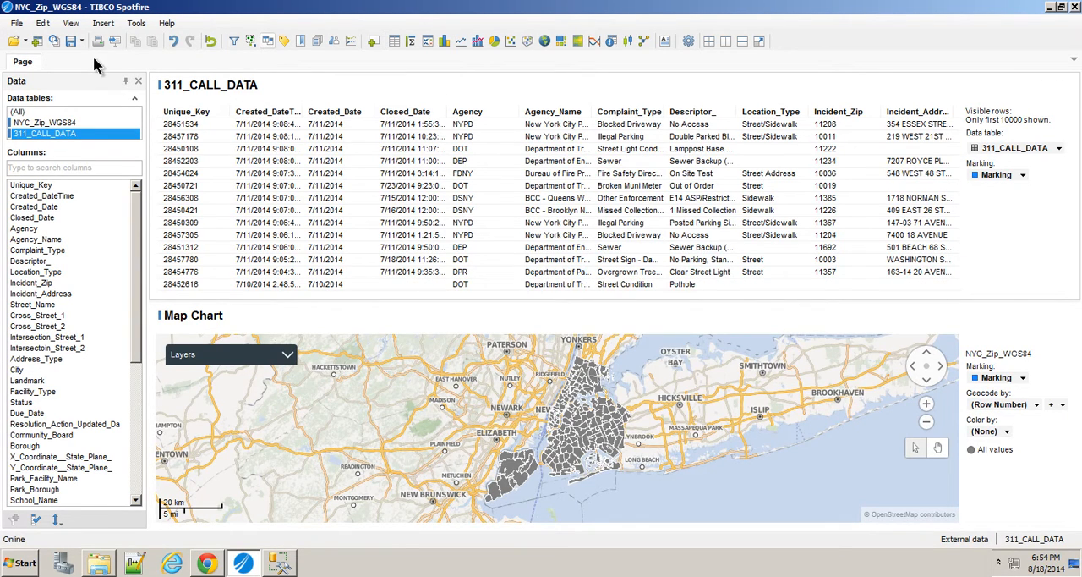
Add a new page with a bar chart of 311_CALL_DATA row count.
click(64, 61)
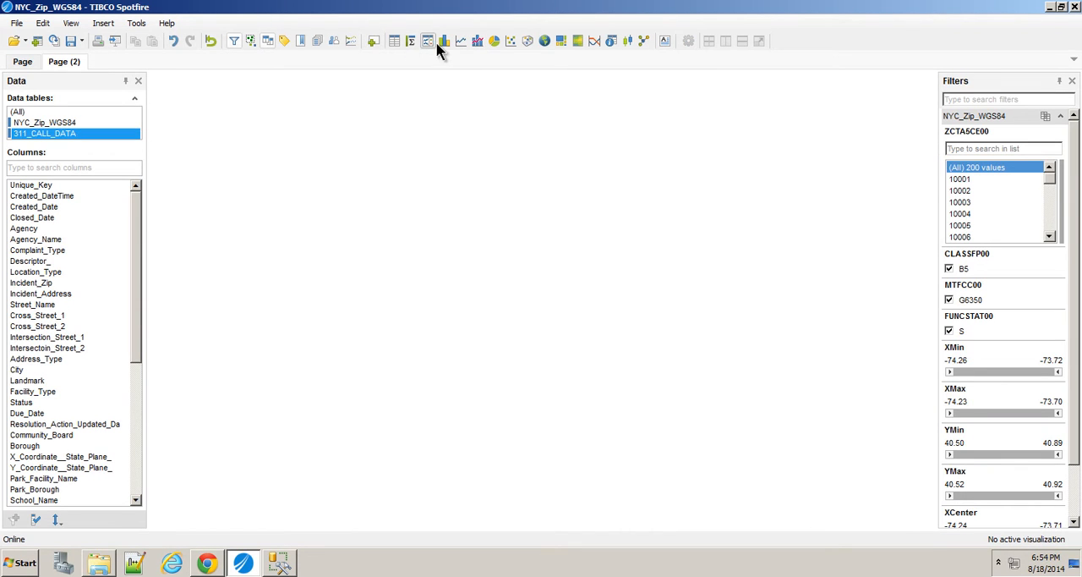
click(427, 41)
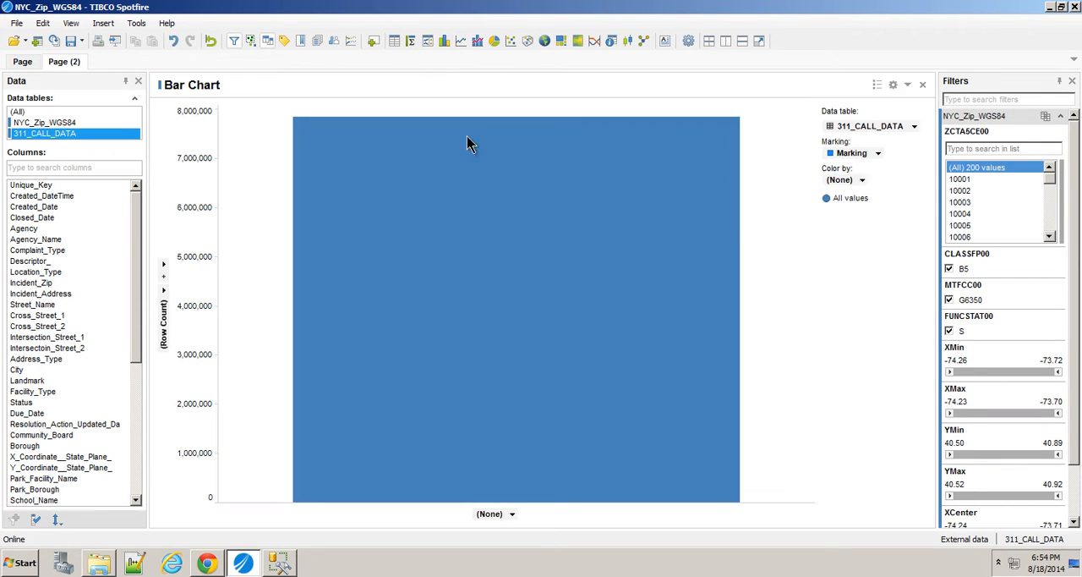
mouse_move(365, 194)
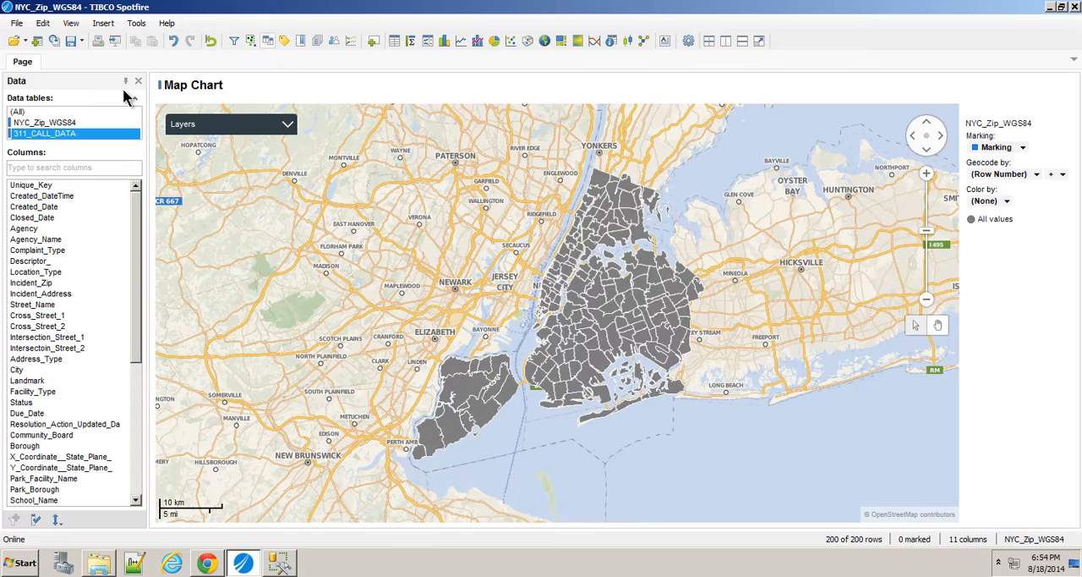
Hide the data panel and open NYC_Zip_WGS84 layer settings via map Properties > Layers.
click(137, 80)
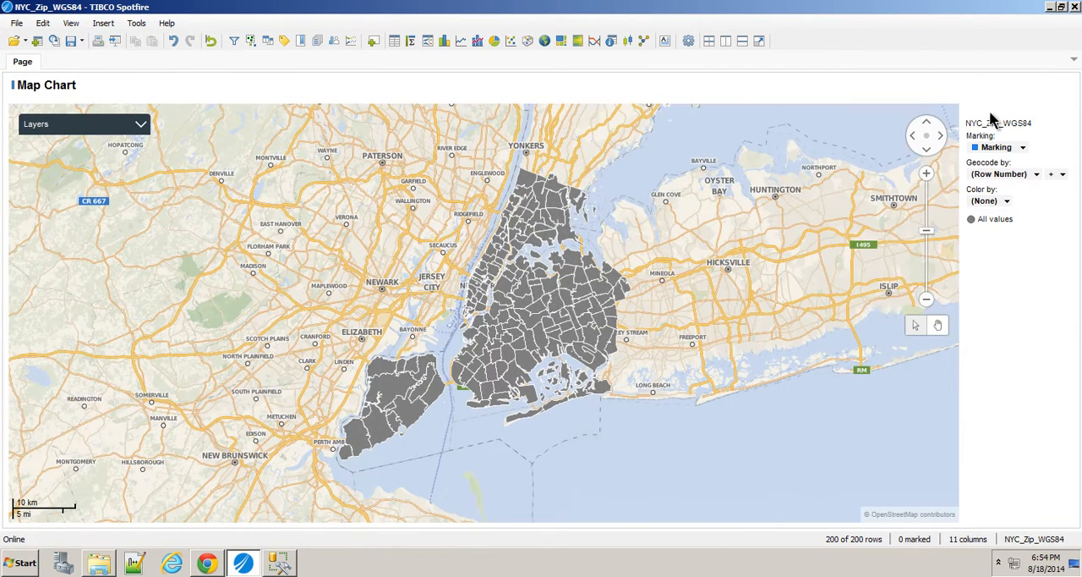
right_click(462, 272)
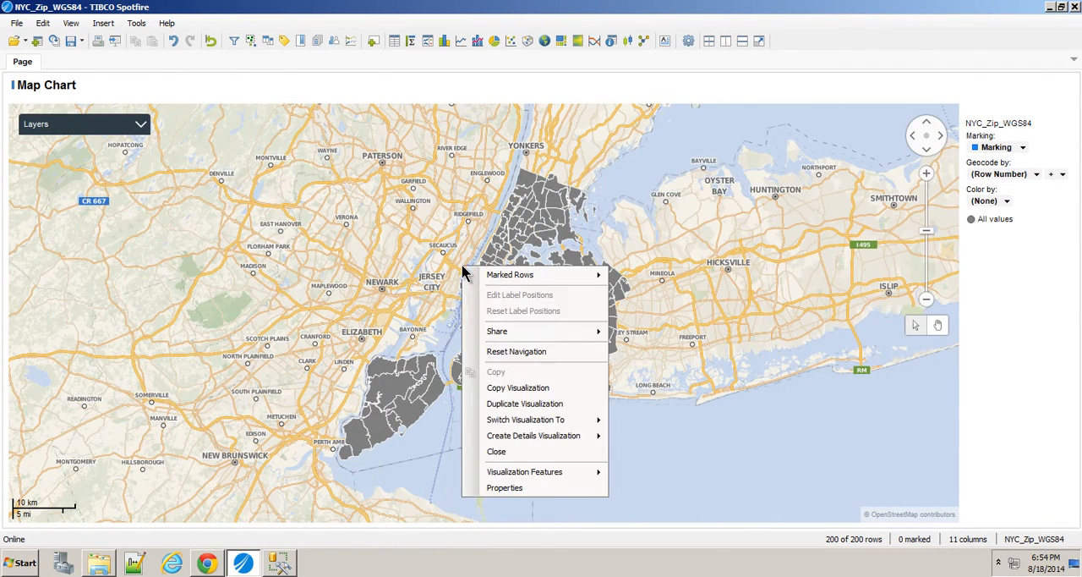
click(504, 487)
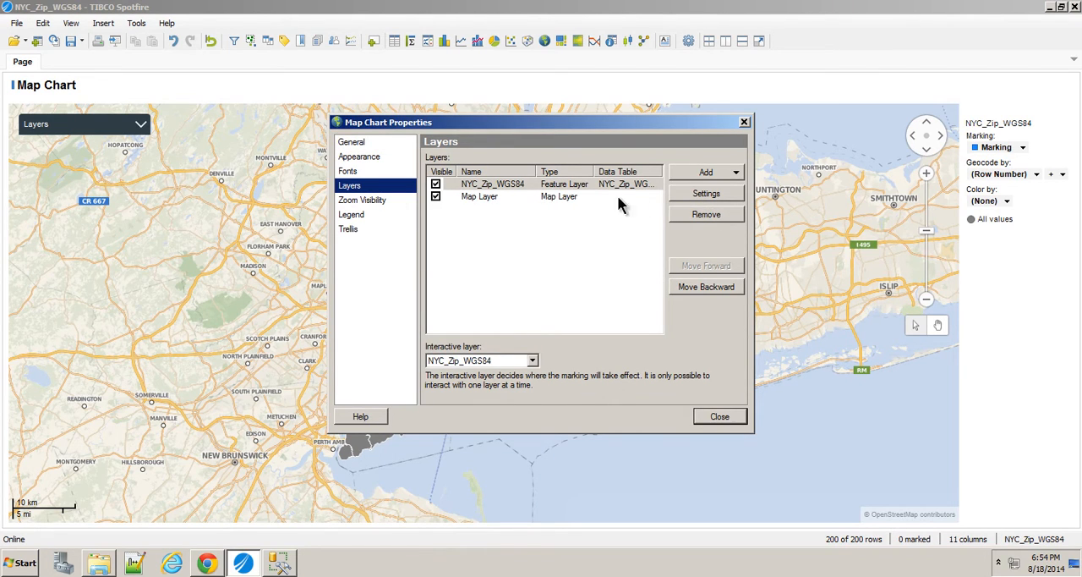
mouse_move(665, 188)
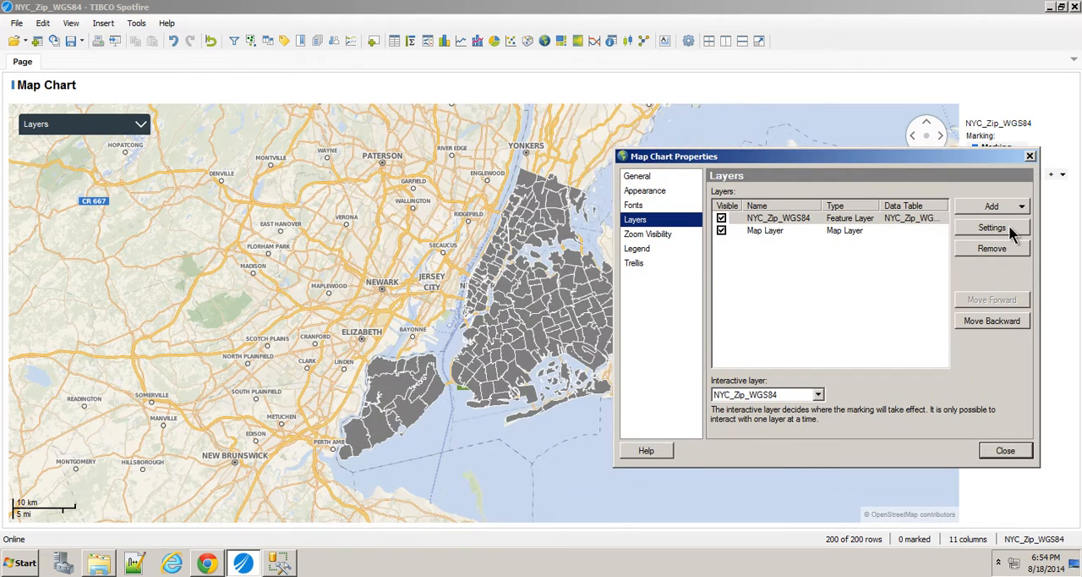
click(992, 226)
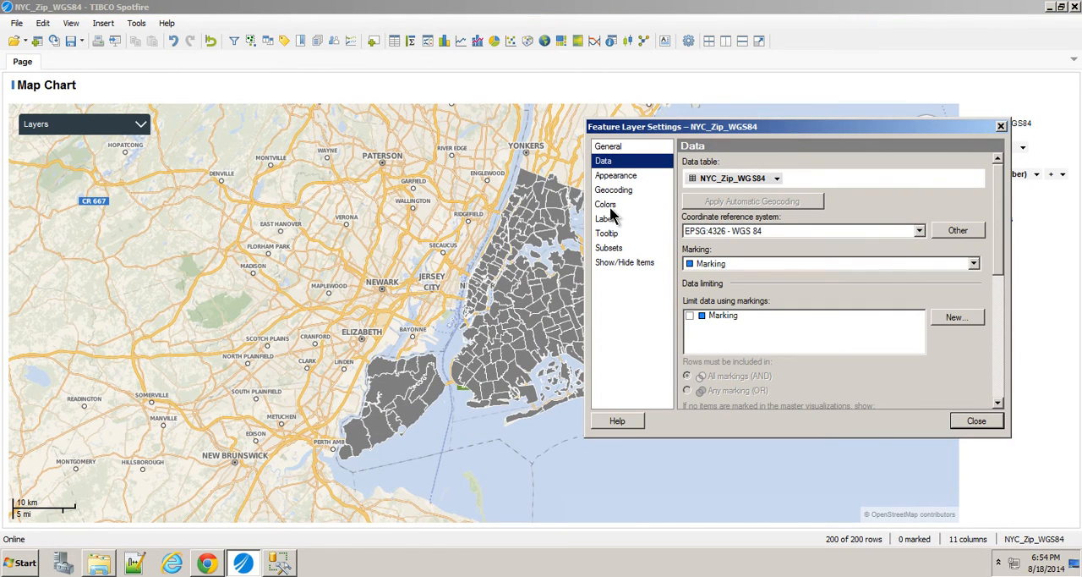
mouse_move(607, 208)
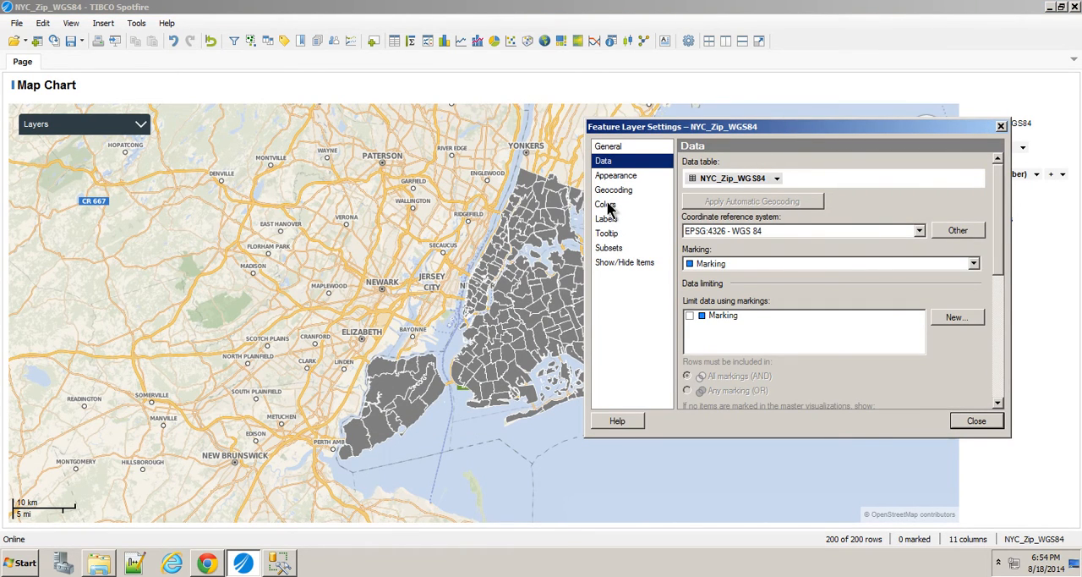
Color zip areas by Count(Unique_Key) and geocode them by ZCTA5CE00.
click(605, 204)
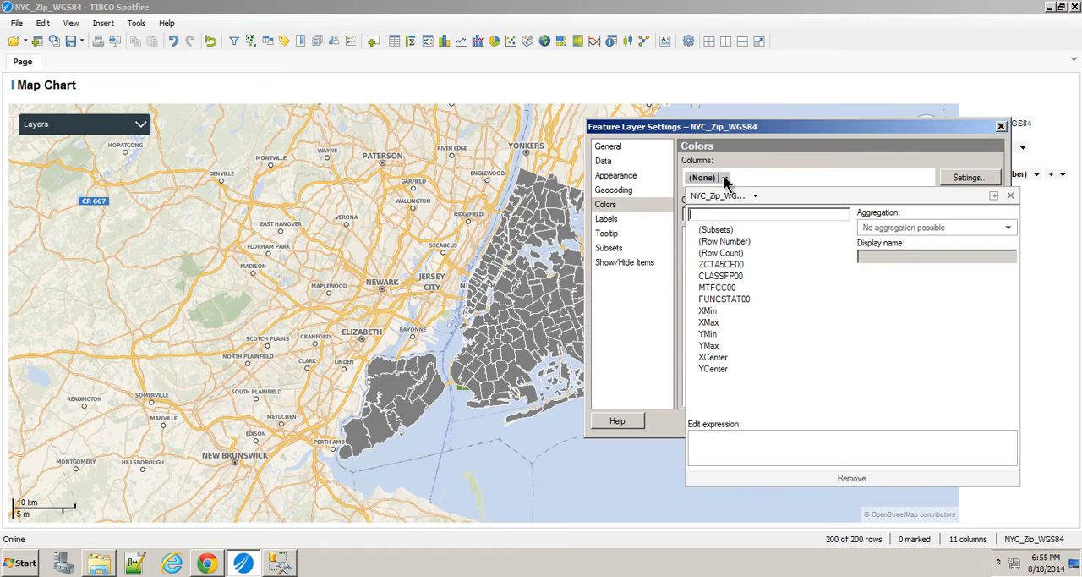
click(754, 196)
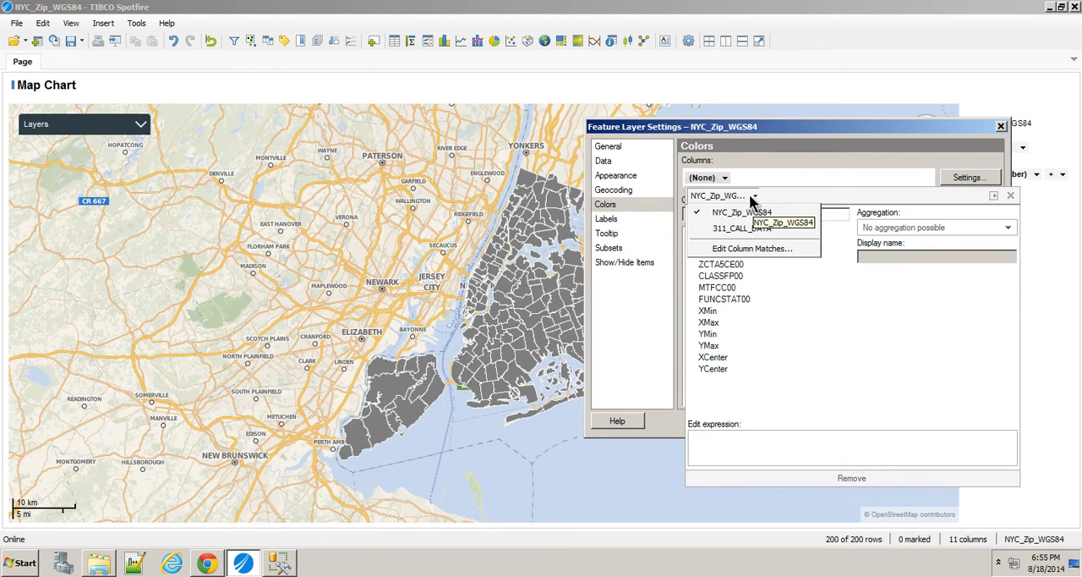
click(743, 229)
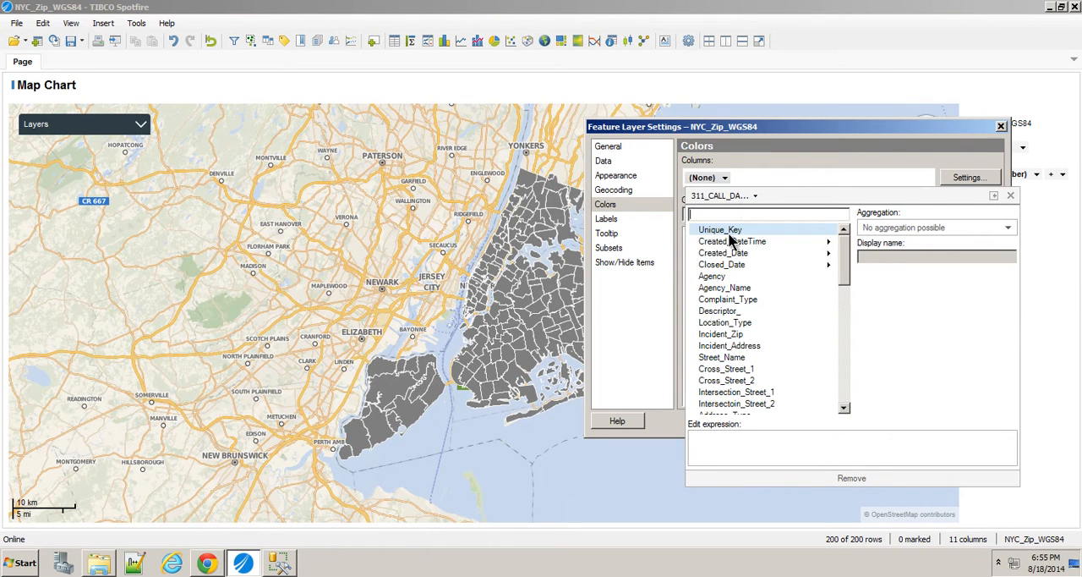
click(719, 229)
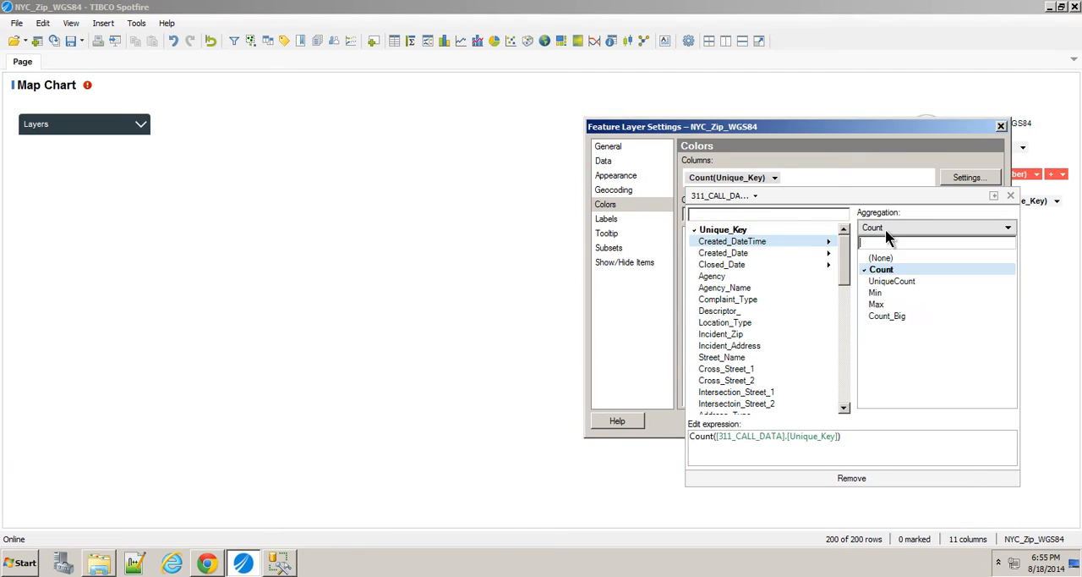
click(881, 268)
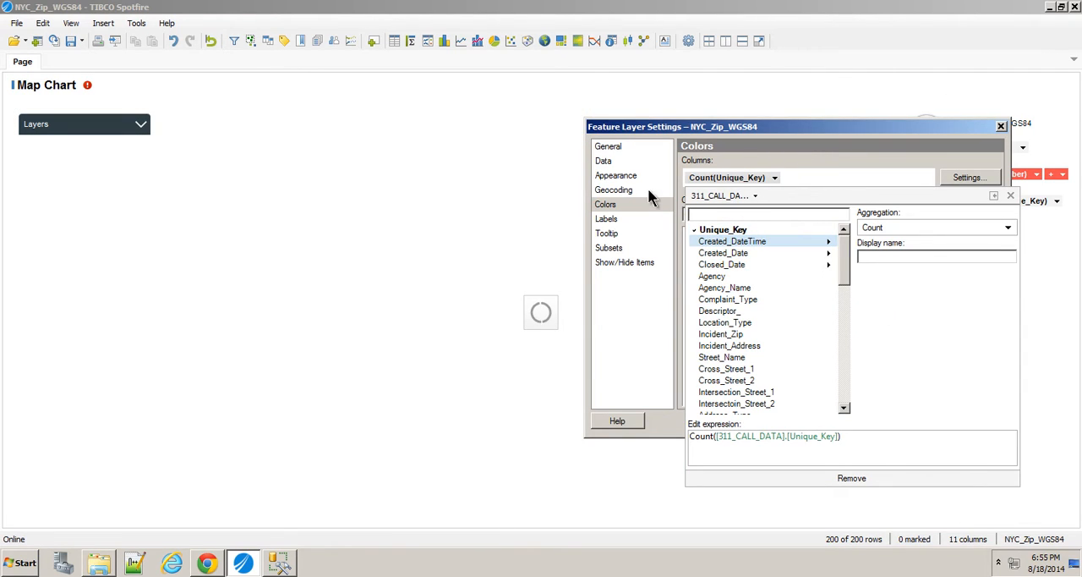
mouse_move(626, 193)
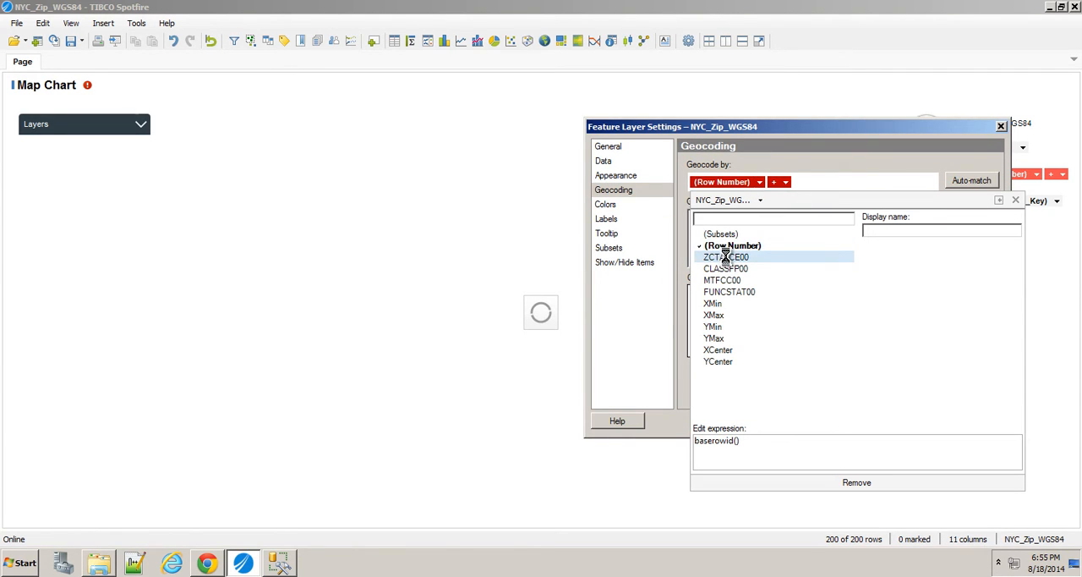
click(725, 256)
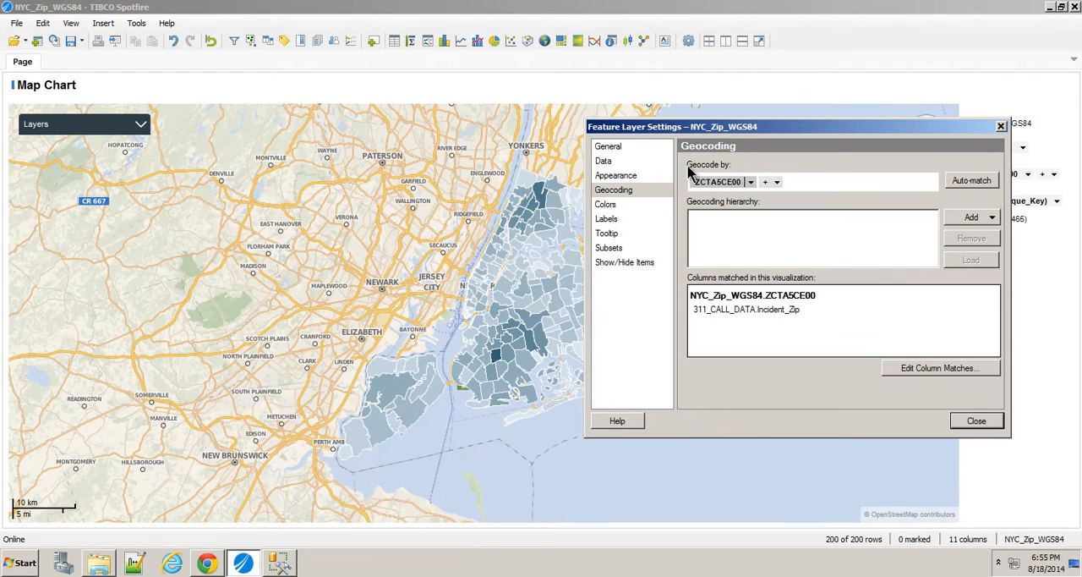
click(605, 204)
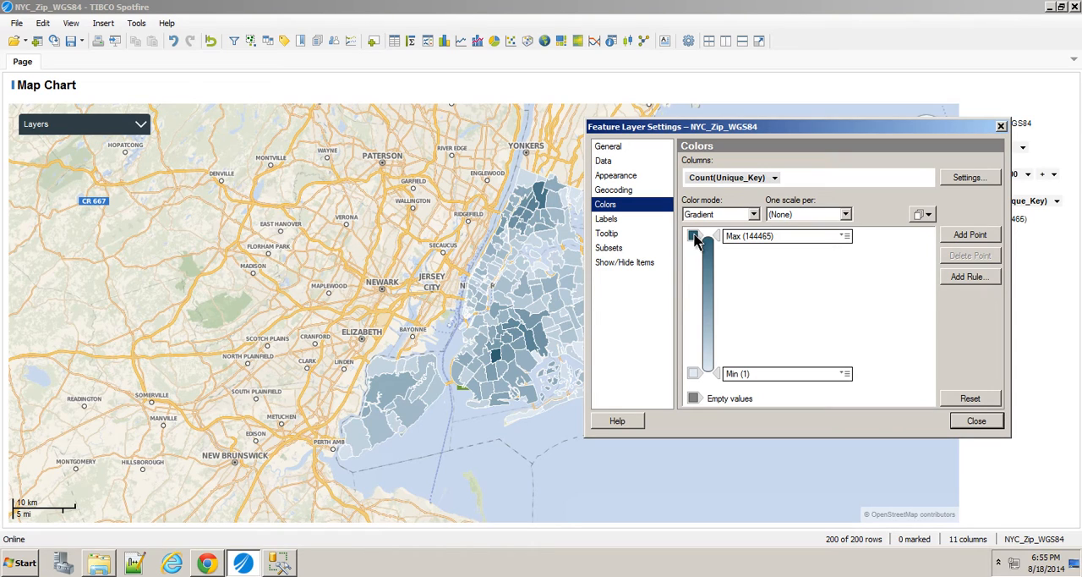
Set the gradient's max color to red and polygon borders to black.
click(694, 235)
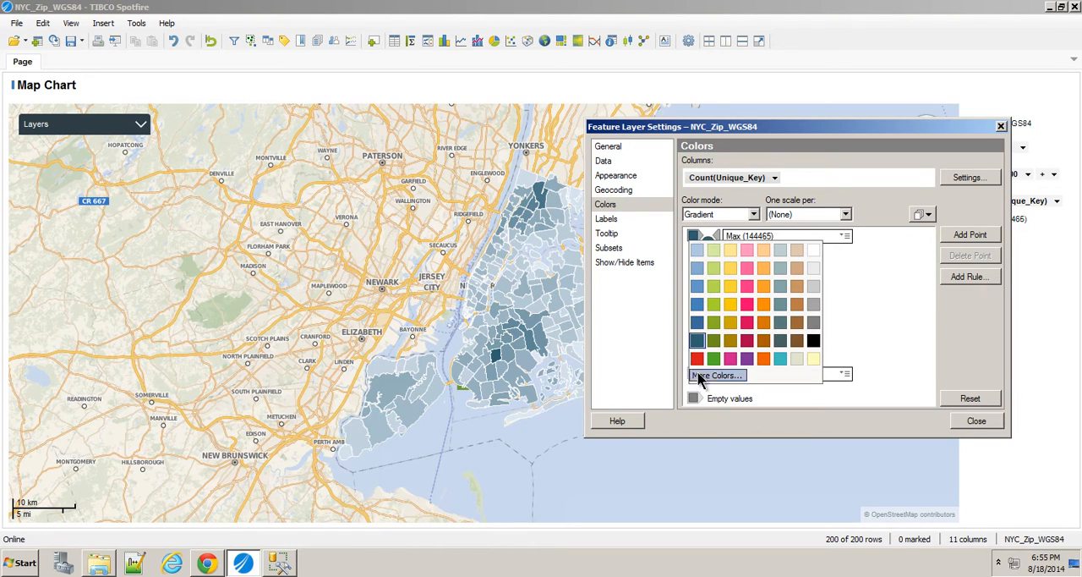
click(695, 358)
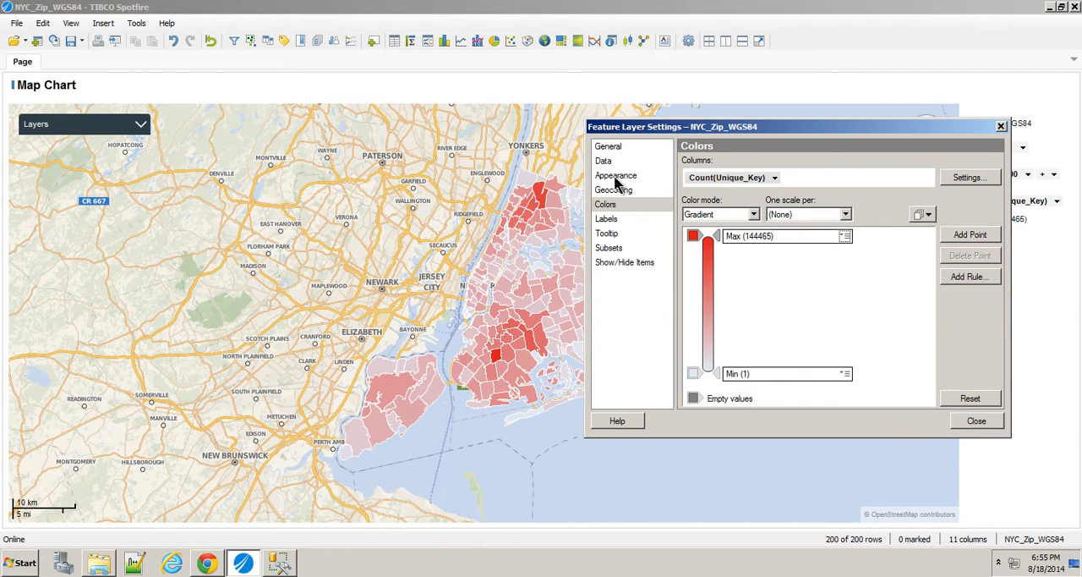
click(616, 175)
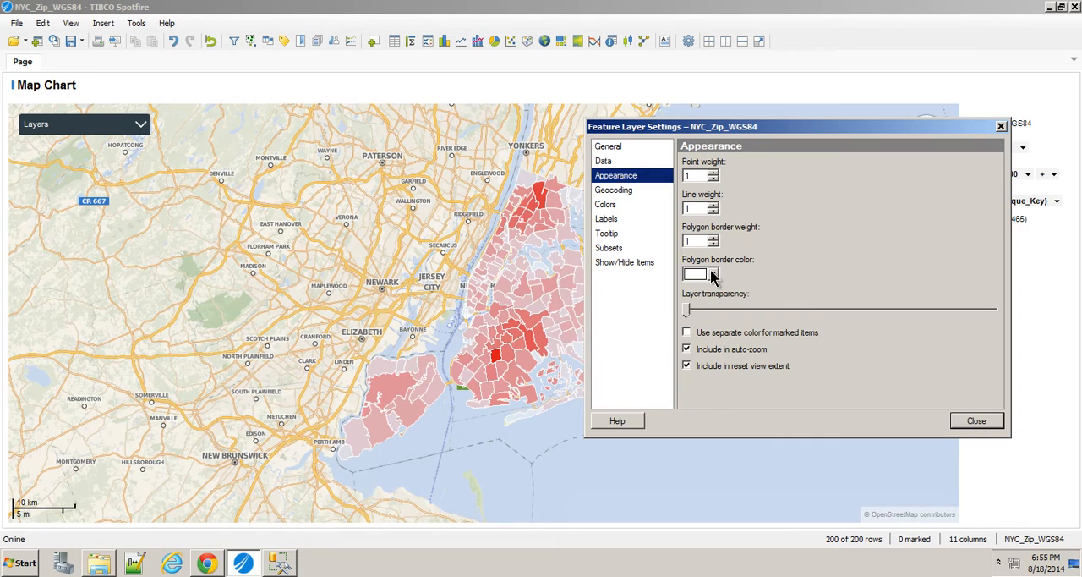
click(713, 273)
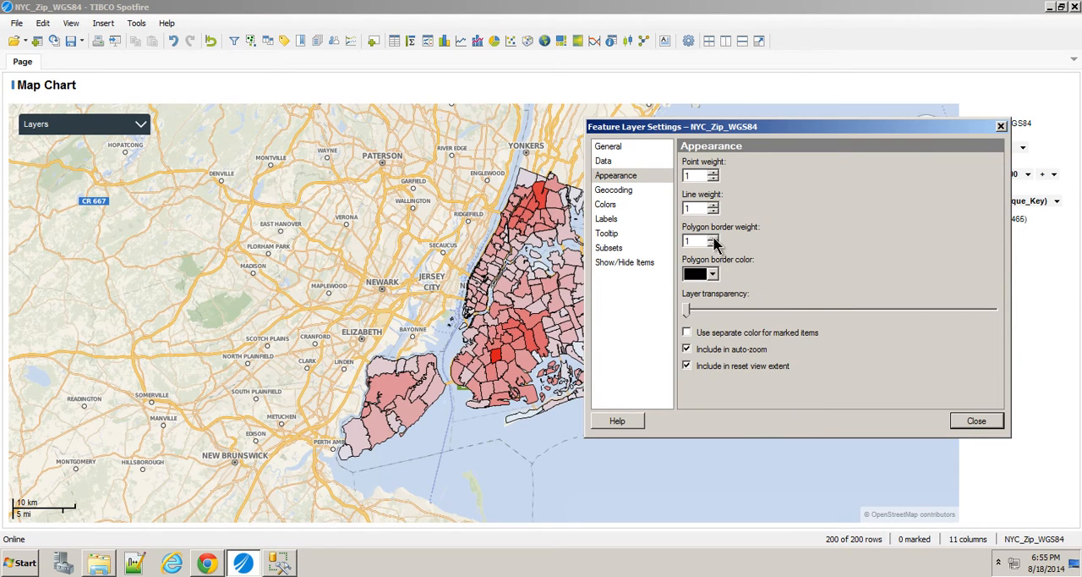
click(715, 237)
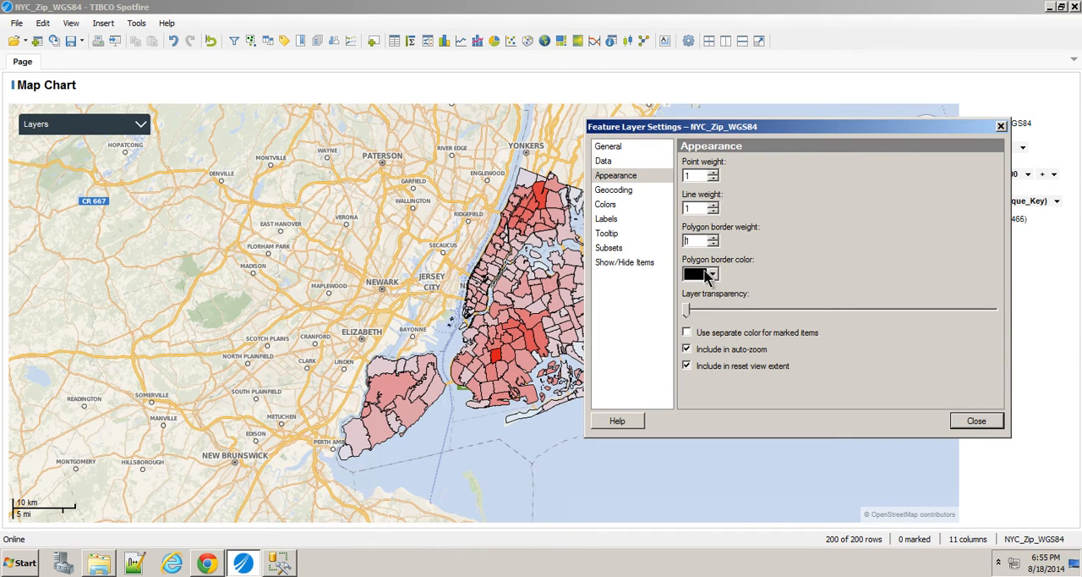
Label the zip layer by First(ZCTA5CE00), with Show labels for set to None.
click(607, 218)
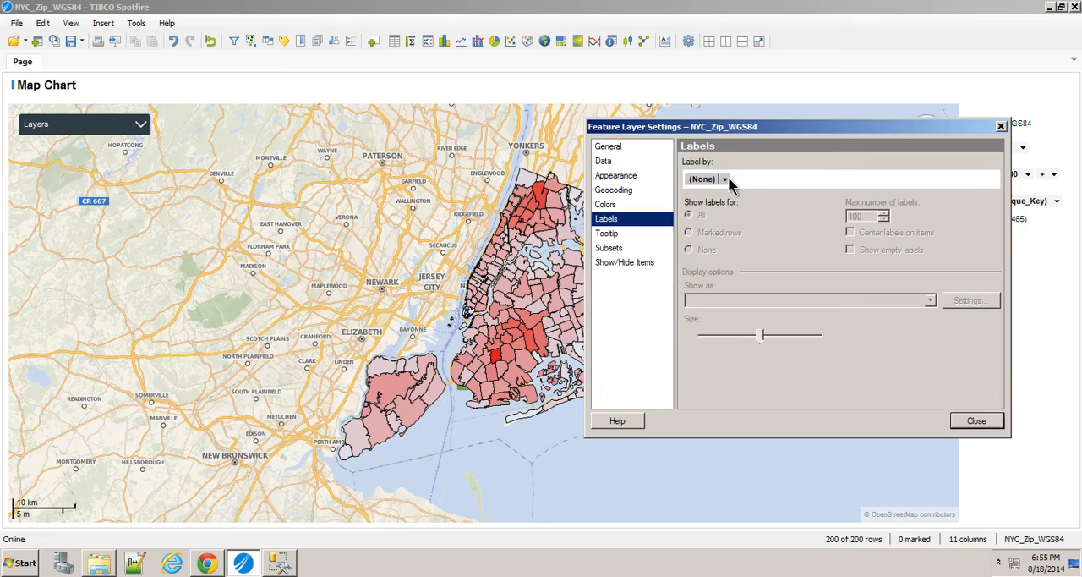
click(723, 178)
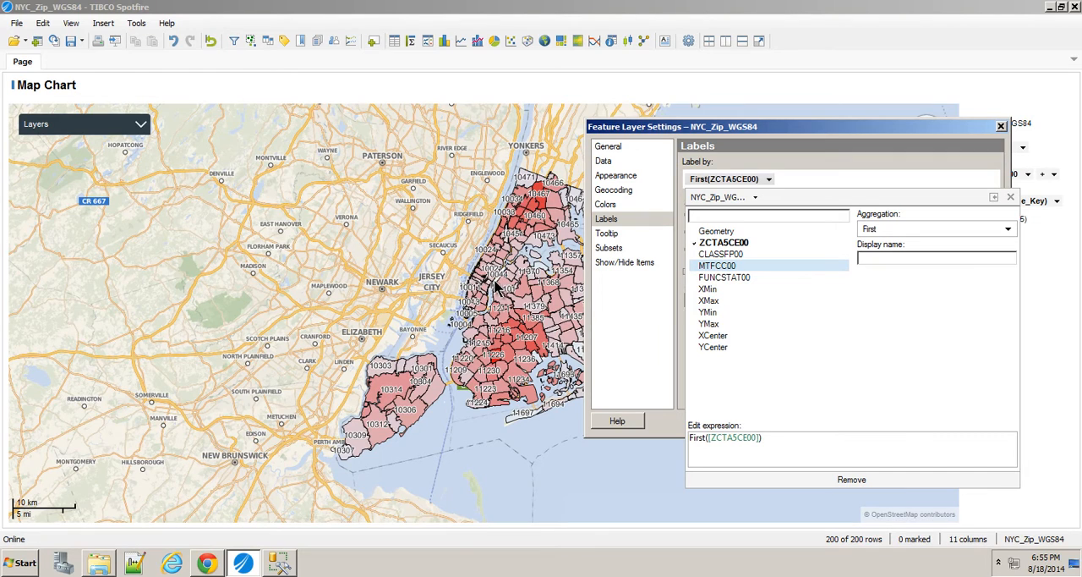
mouse_move(666, 148)
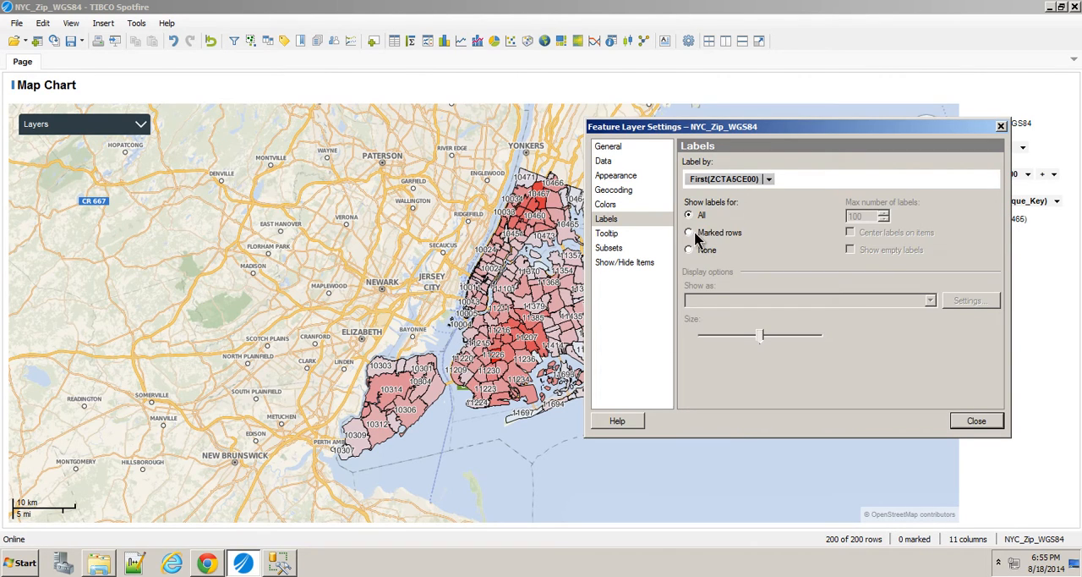
click(689, 249)
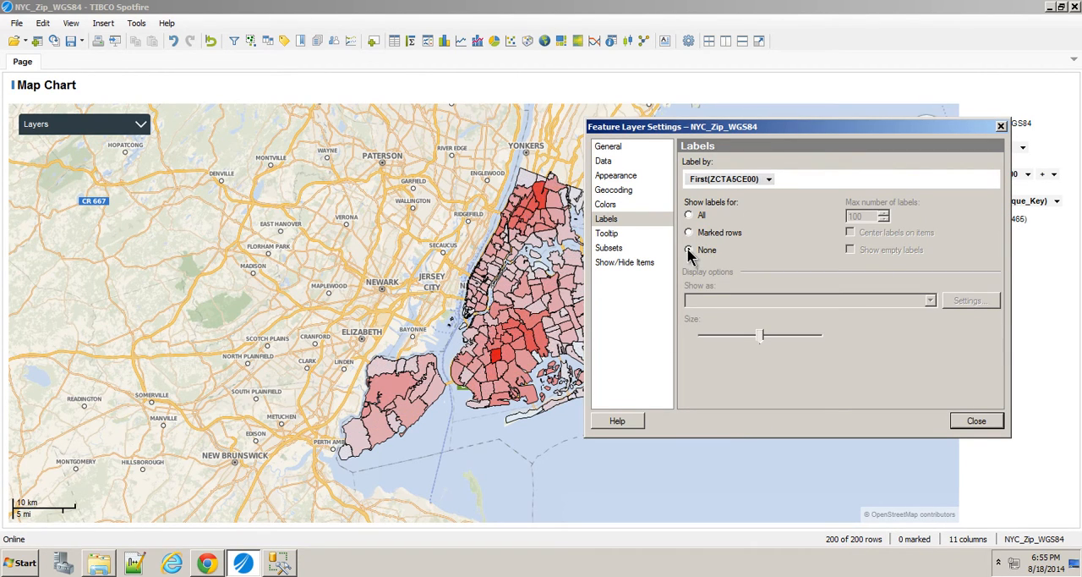
click(688, 249)
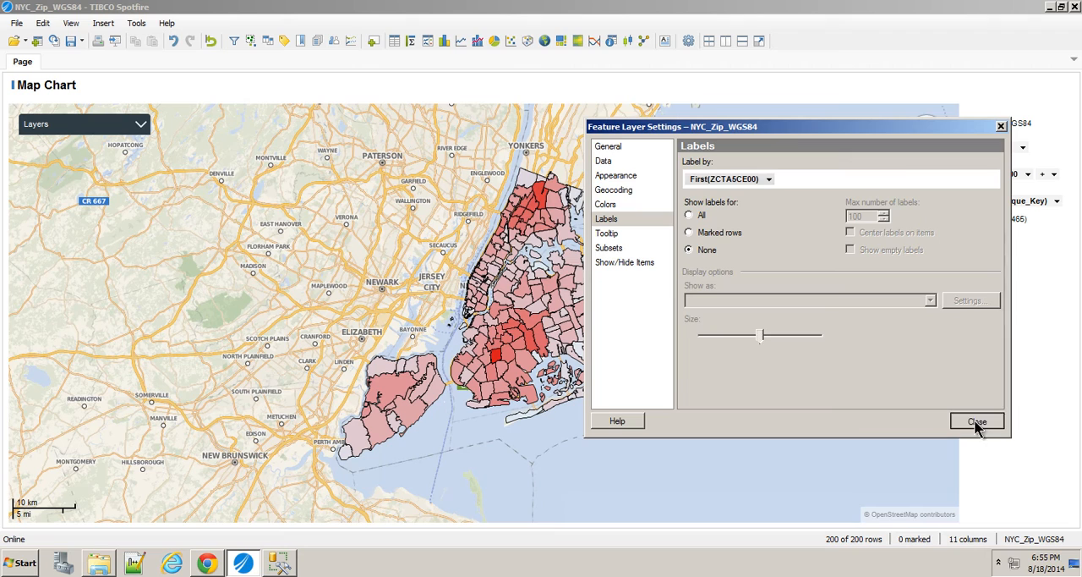
click(608, 145)
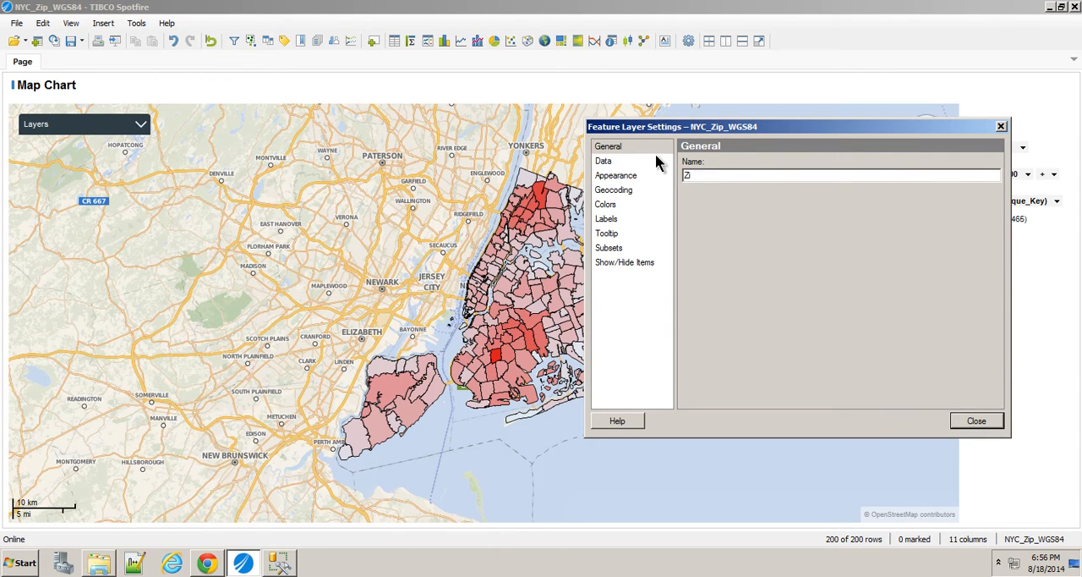
Name the zip layer 'Zip Codes Zoomed Out' and close its layer settings.
text(Zip Codes Zoomed O)
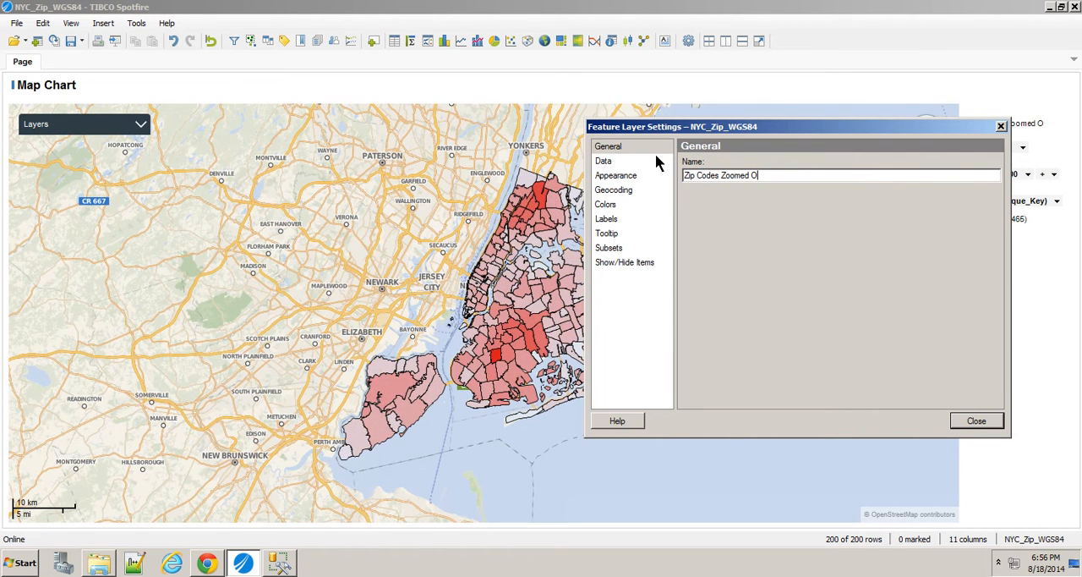
text(ut)
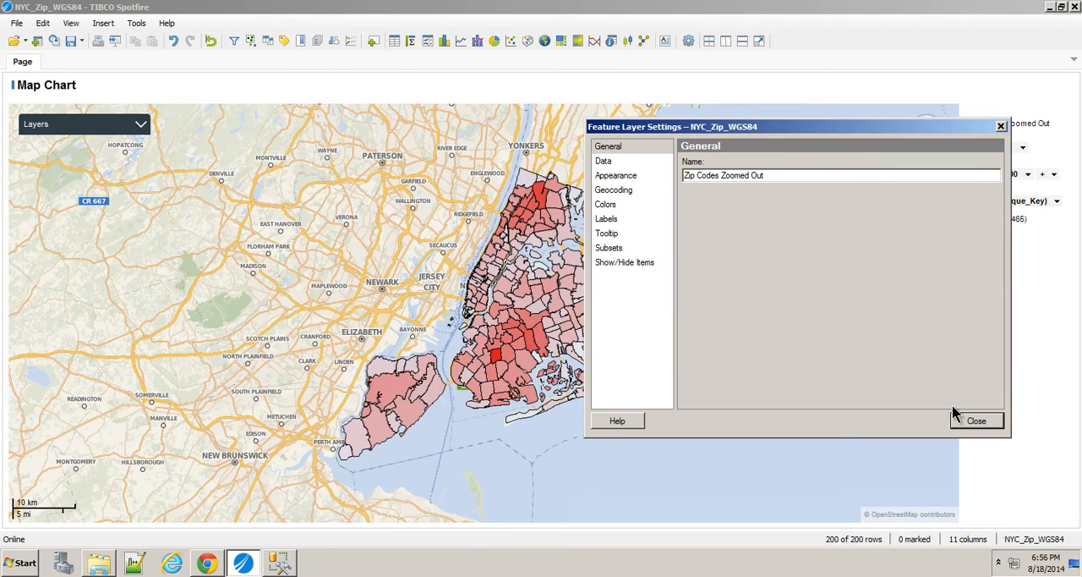
click(976, 420)
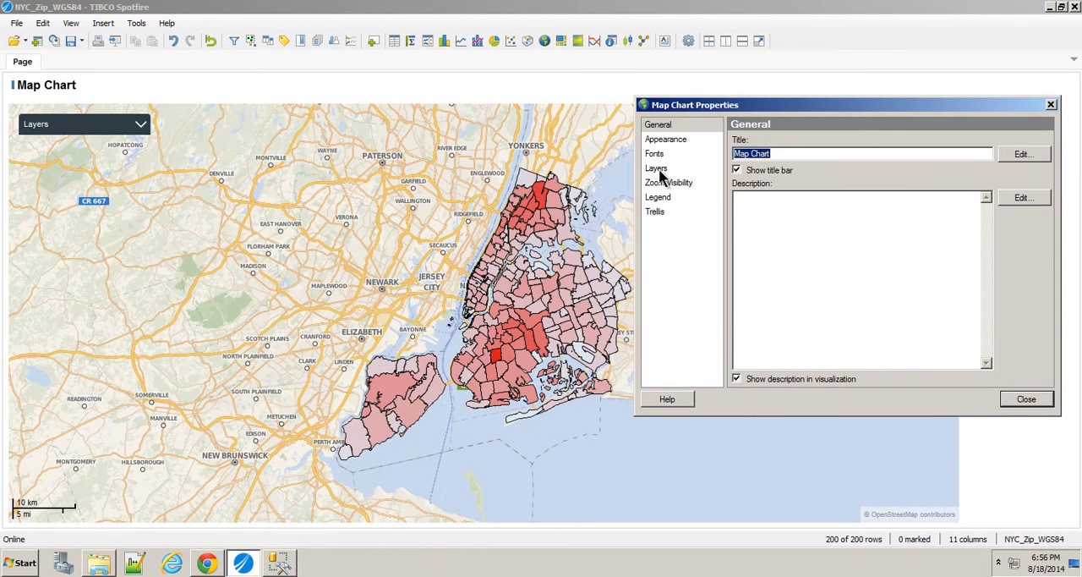
Duplicate the Zip Codes Zoomed Out layer and rename the copy 'Zip Codes Zoomed Closer'.
click(656, 167)
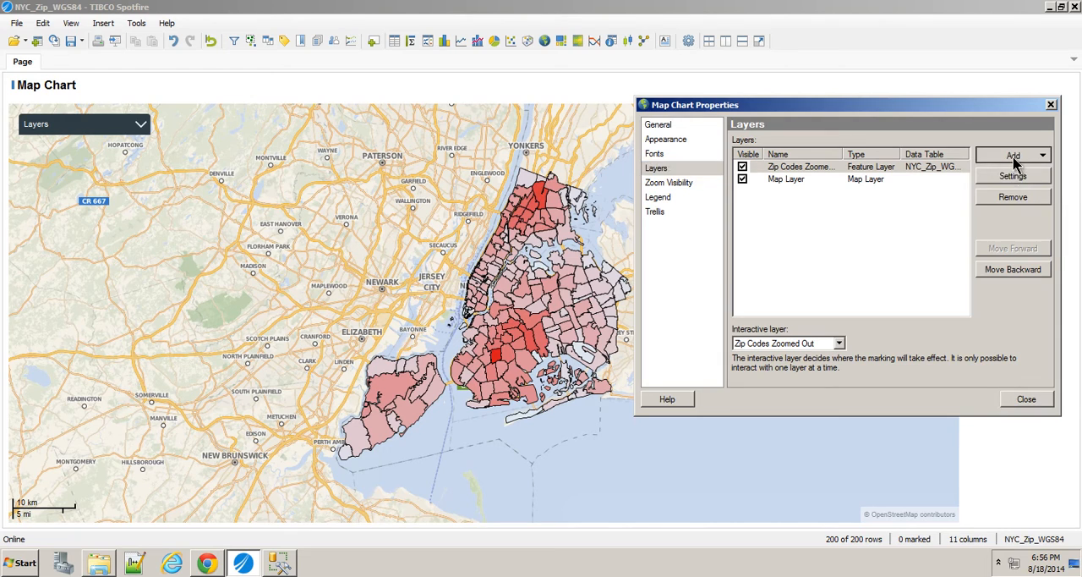
click(1013, 155)
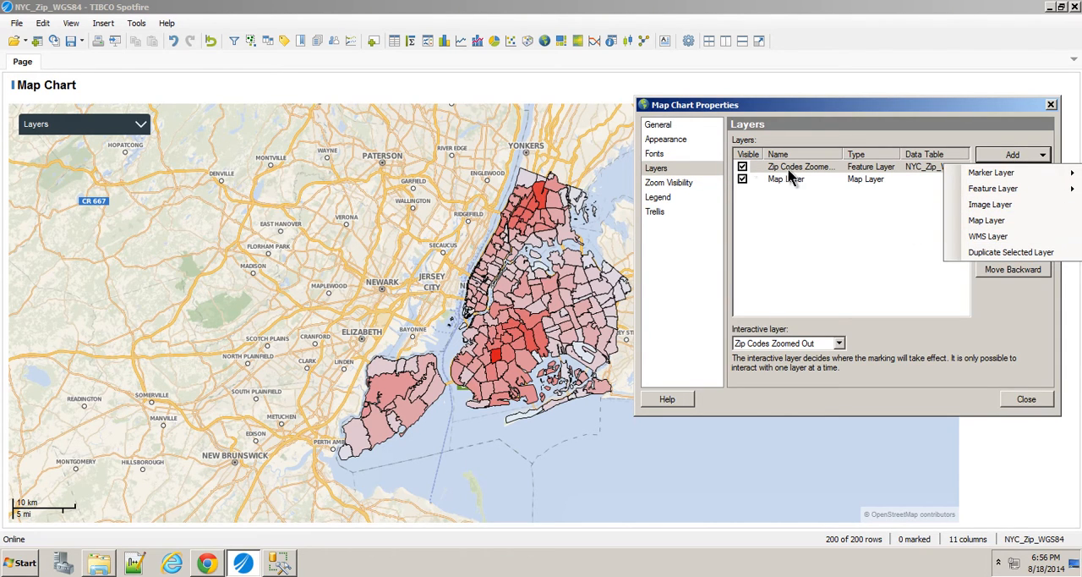
mouse_move(1011, 252)
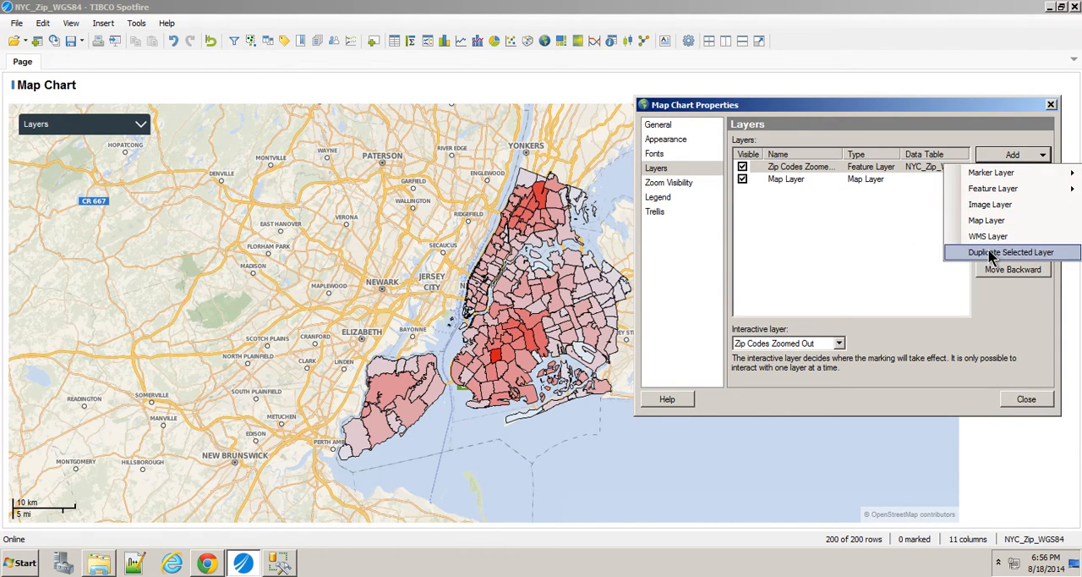
click(1013, 252)
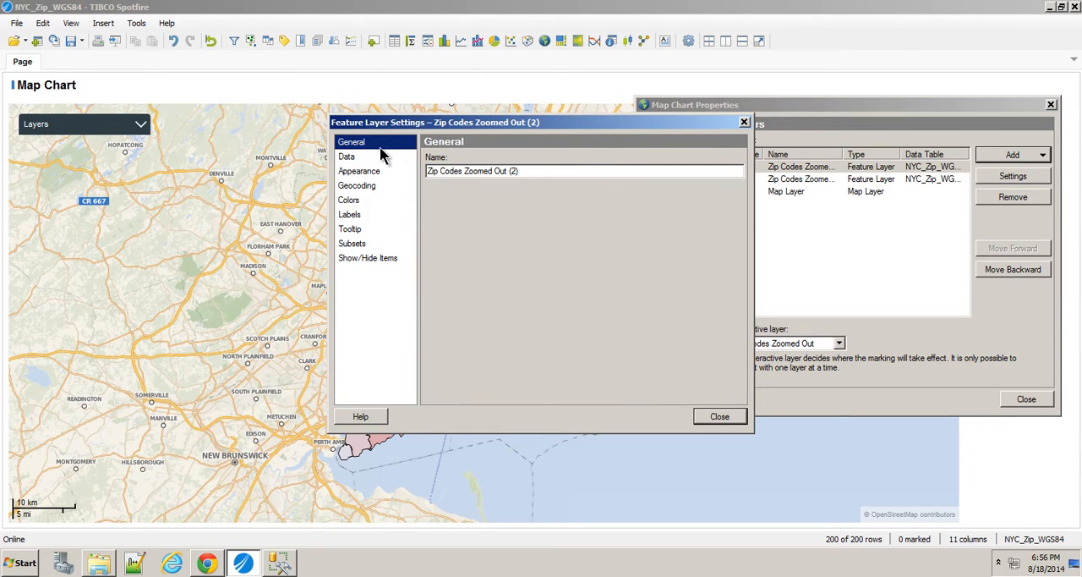
double_click(491, 170)
text(Closer)
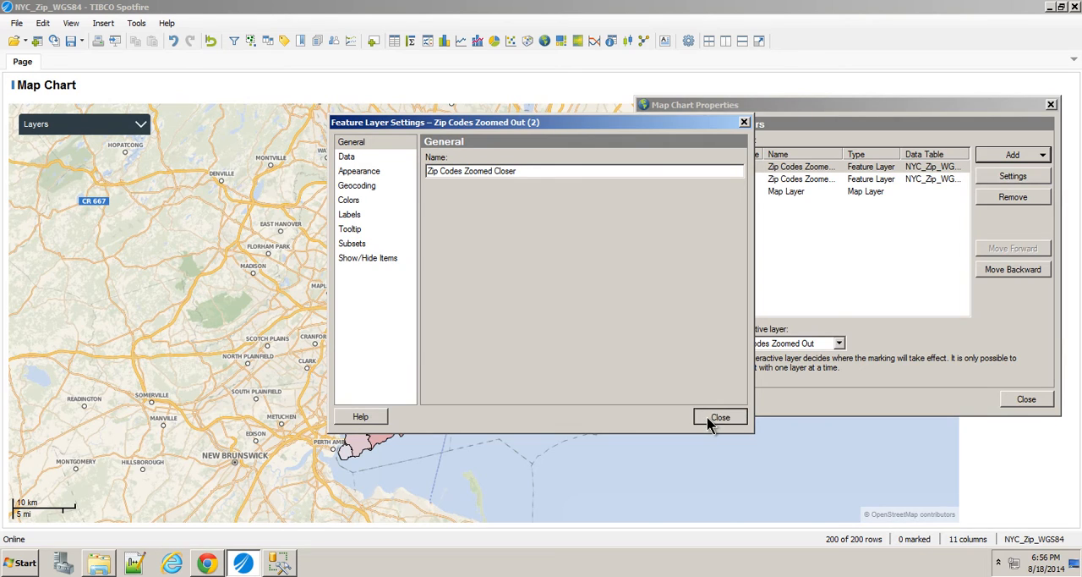
click(719, 416)
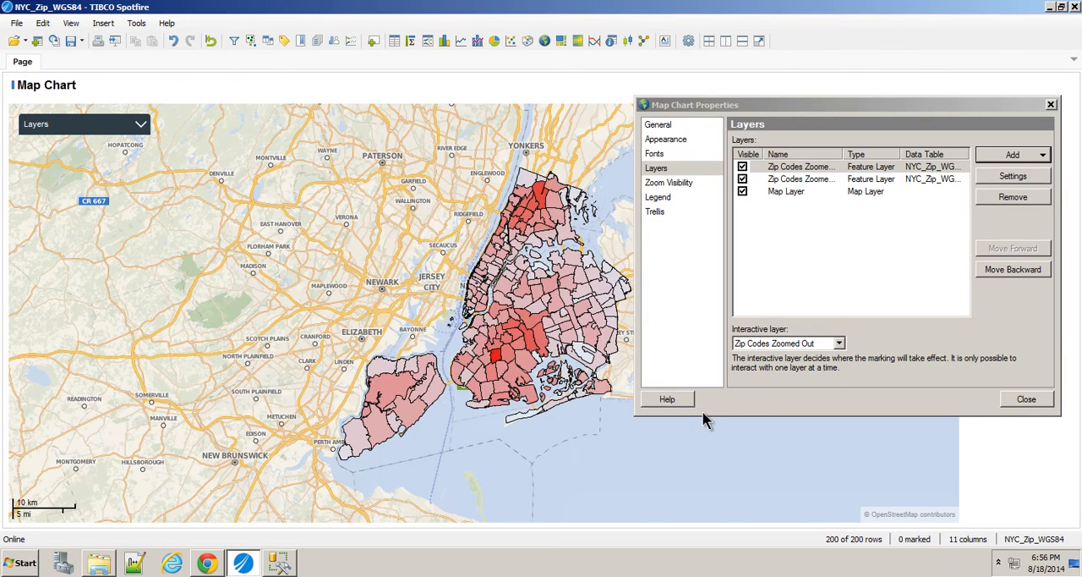
Show labels for All zip codes and set polygon border weight 2 on Zoomed Closer.
click(1012, 176)
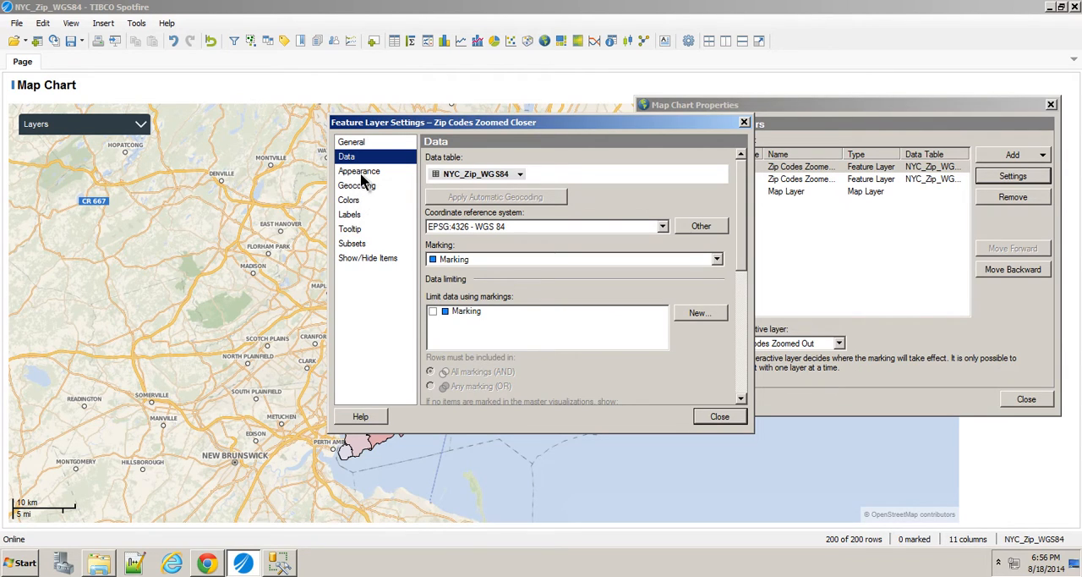
click(349, 213)
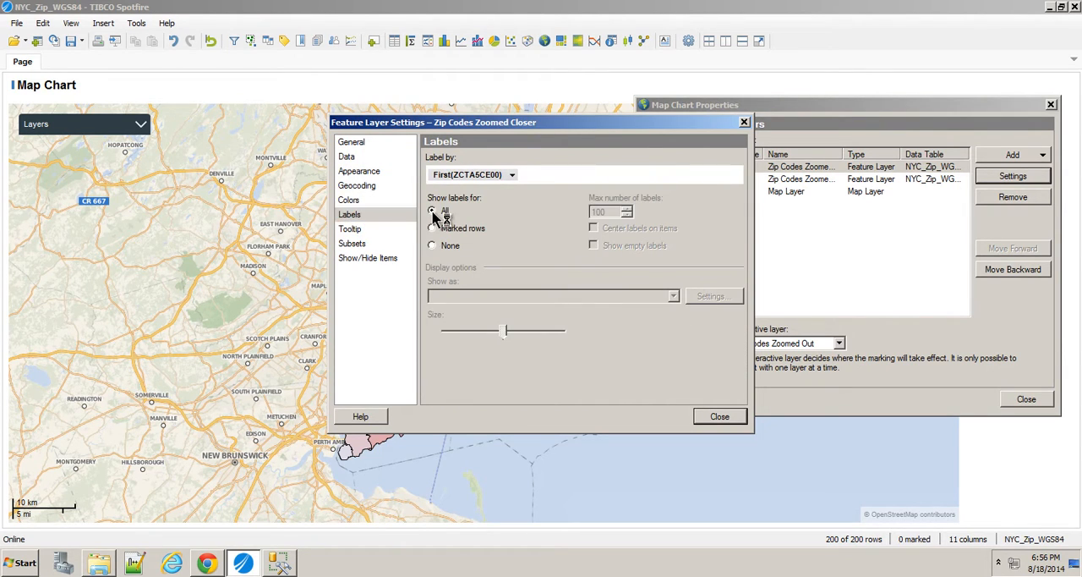
click(359, 171)
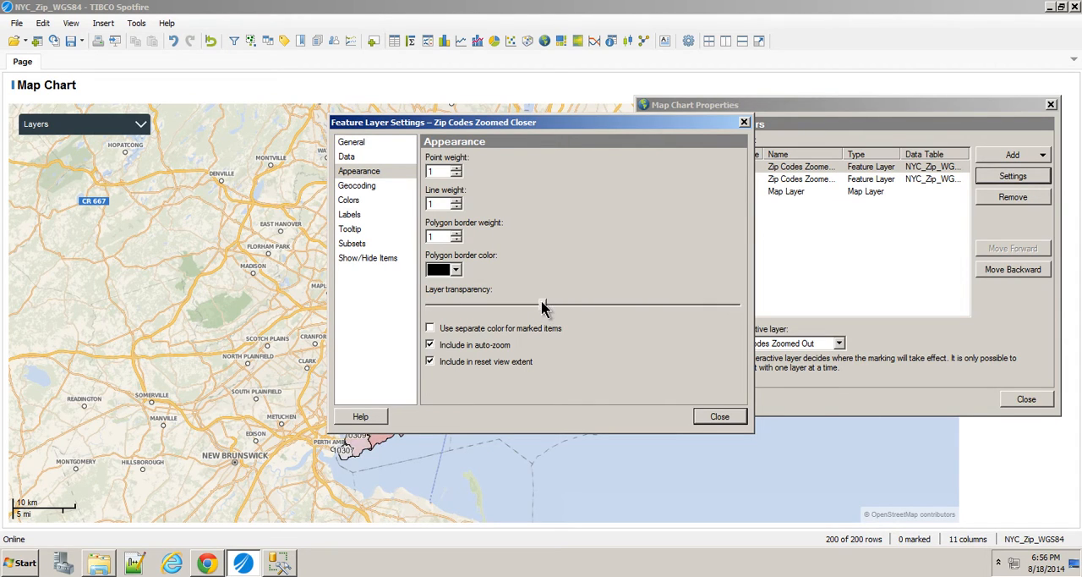
click(455, 269)
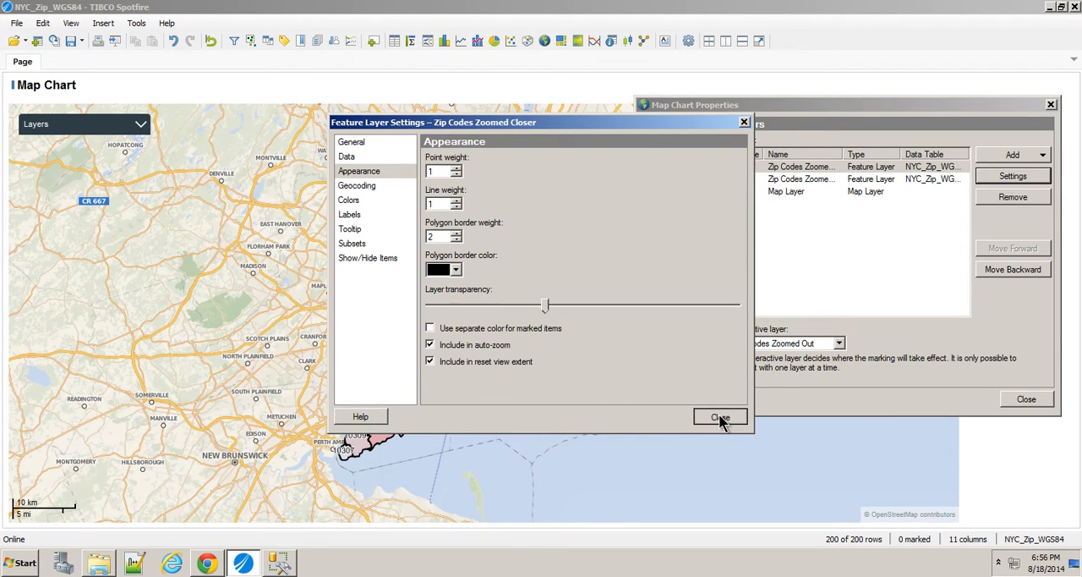
click(720, 417)
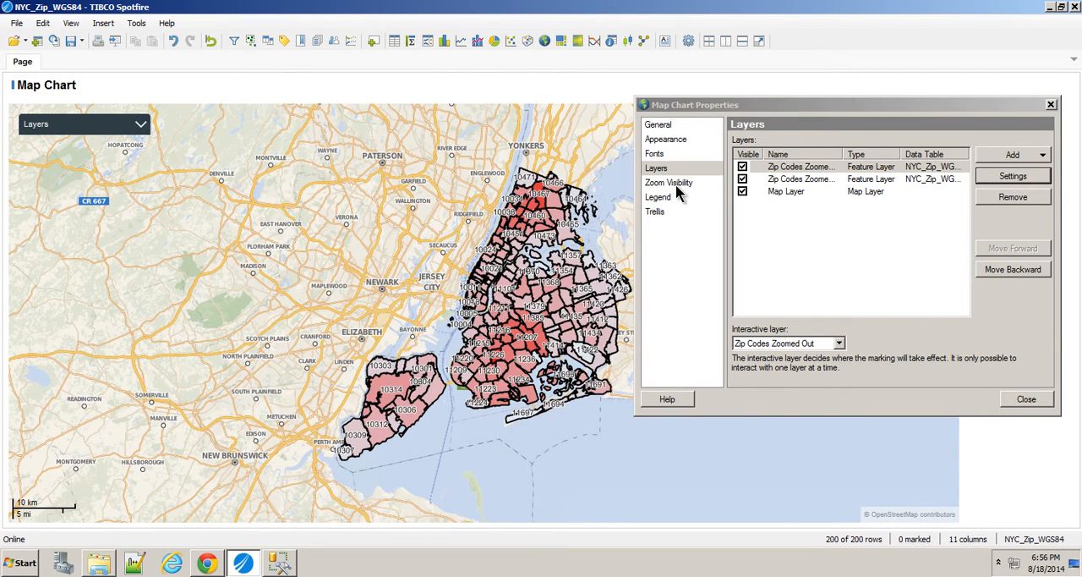
Adjust zoom visibility sliders: Zoomed Out for wide zoom levels, Zoomed Closer for close ones.
click(668, 181)
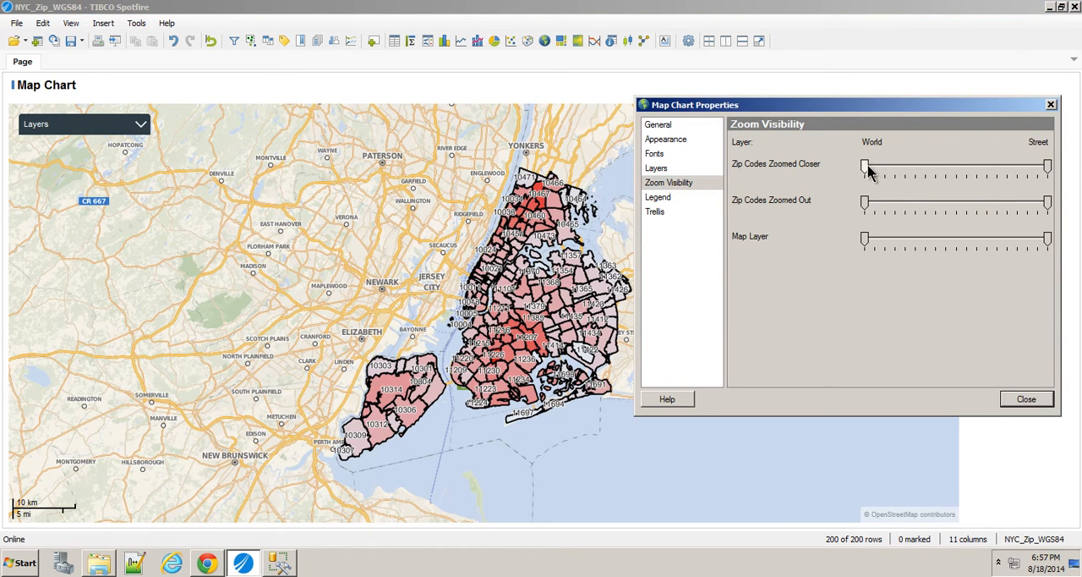
drag(867, 165, 976, 166)
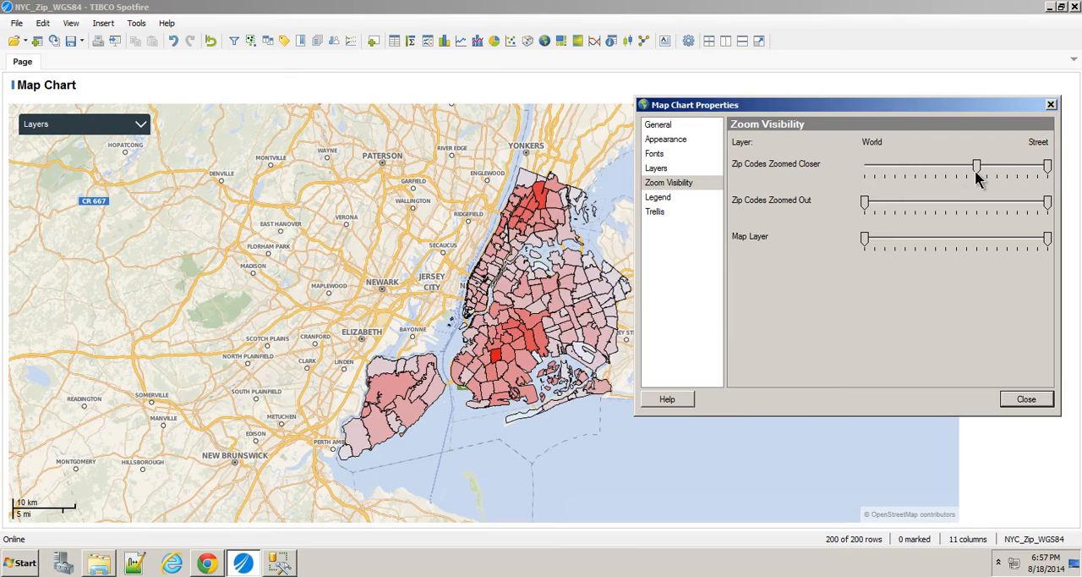
drag(977, 166, 1006, 166)
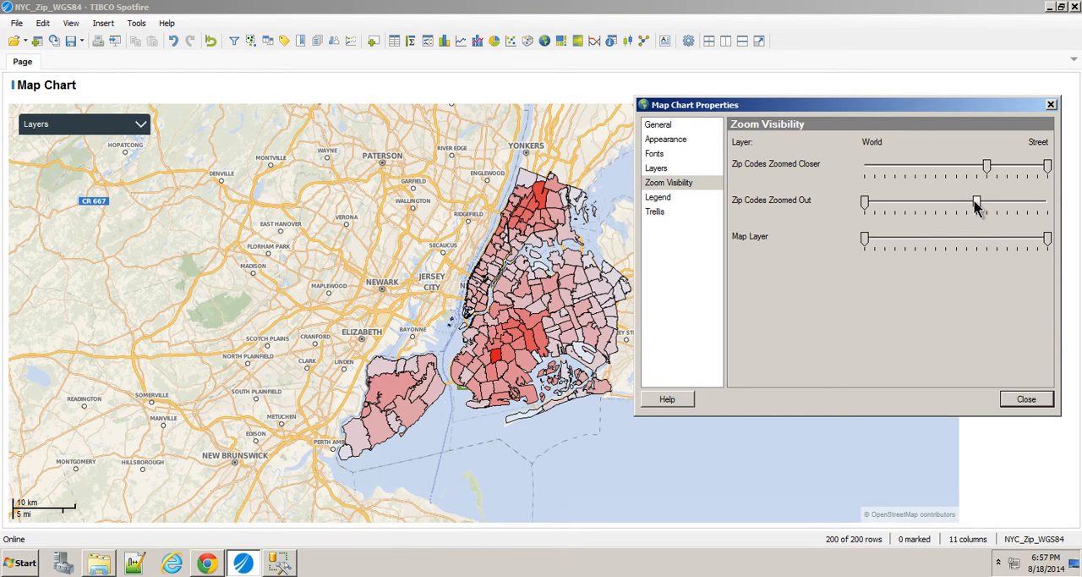
drag(976, 201, 945, 201)
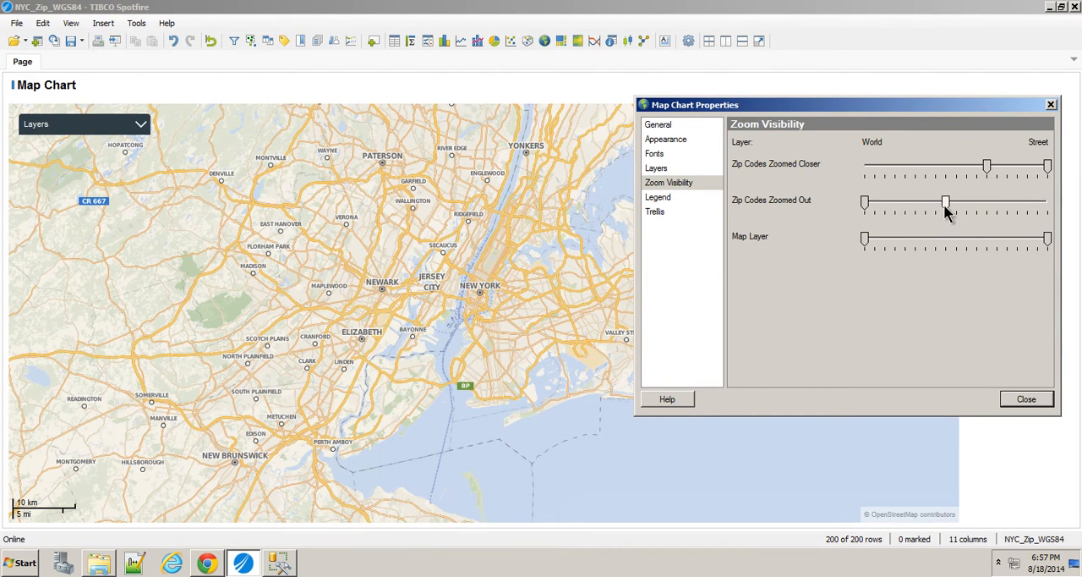
drag(945, 203, 966, 203)
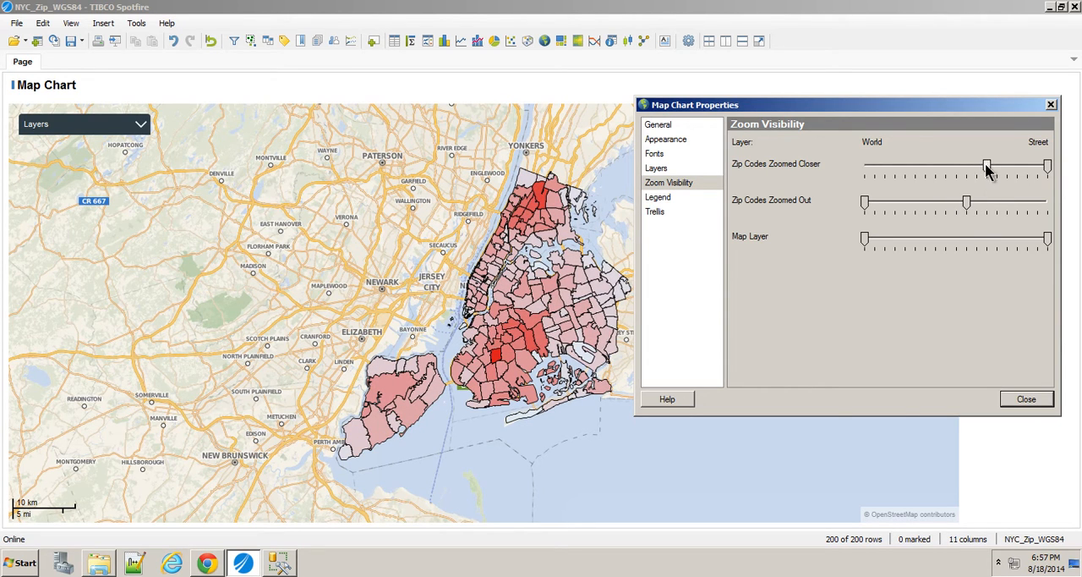
drag(986, 166, 977, 167)
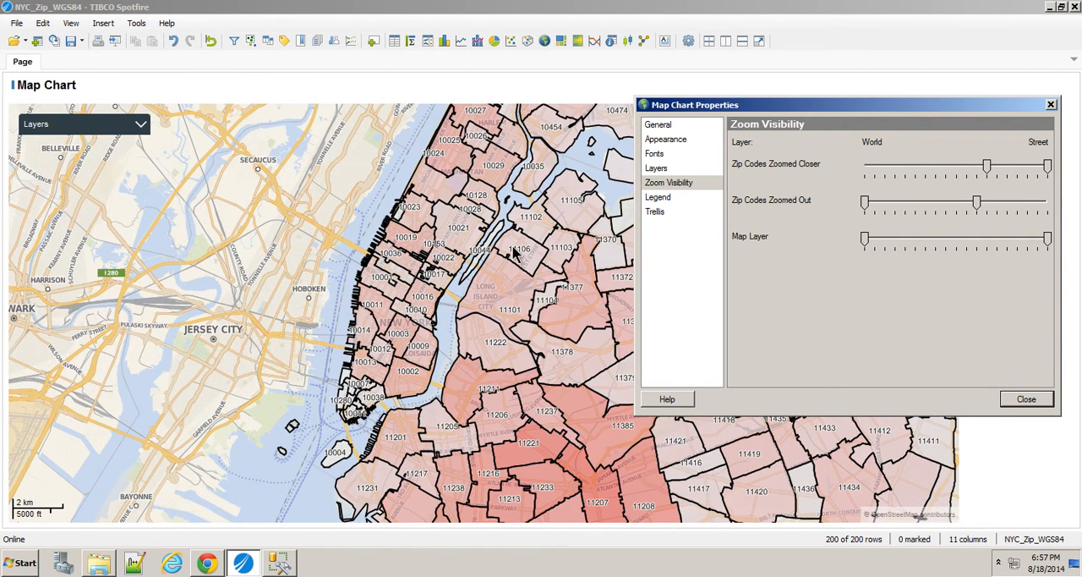
mouse_move(662, 170)
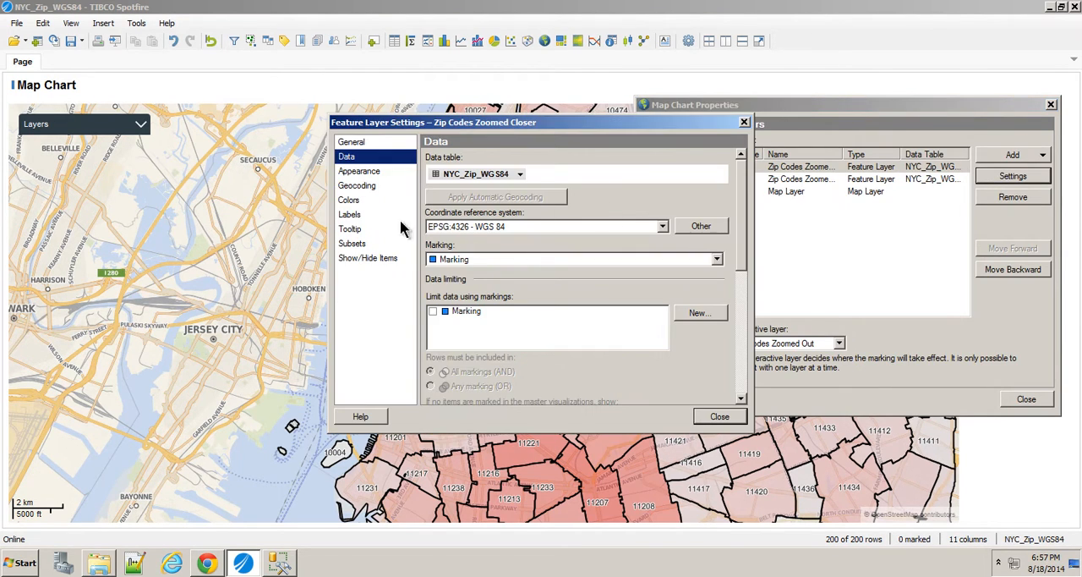
Raise the Zip Codes Zoomed Closer layer transparency so streets show through.
click(358, 171)
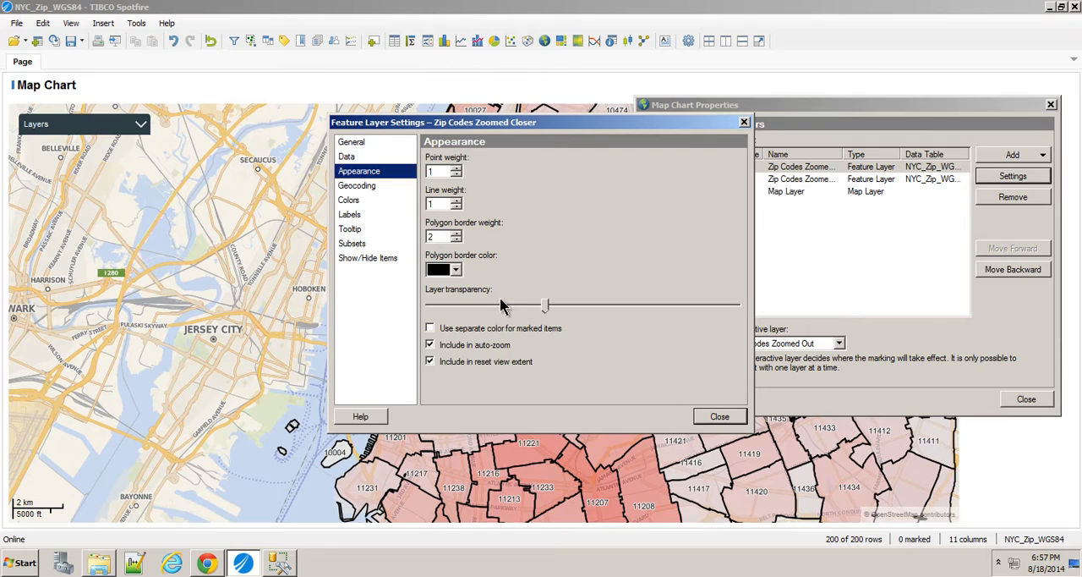
drag(545, 305, 601, 305)
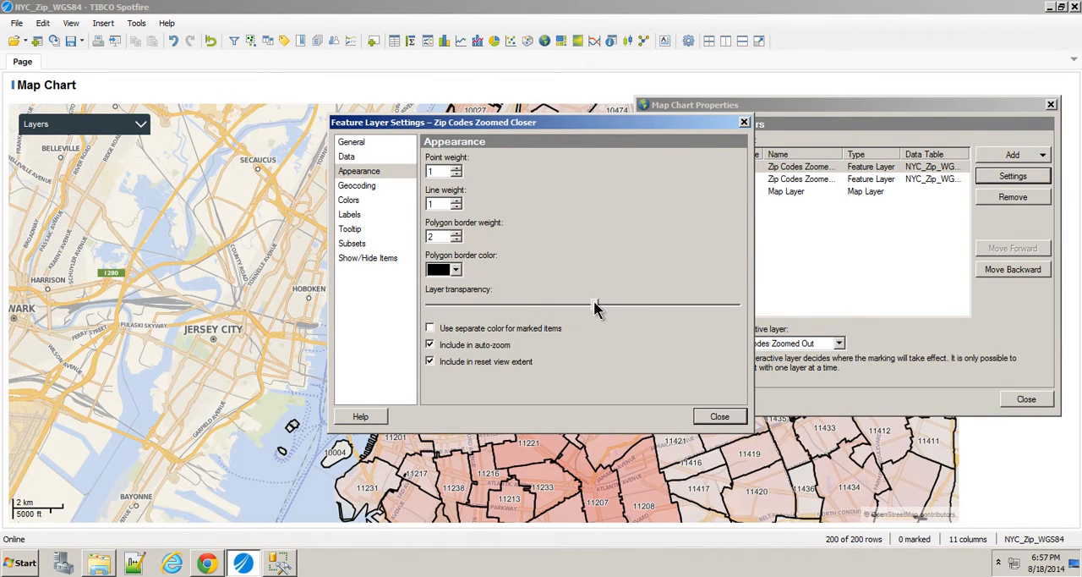
mouse_move(591, 308)
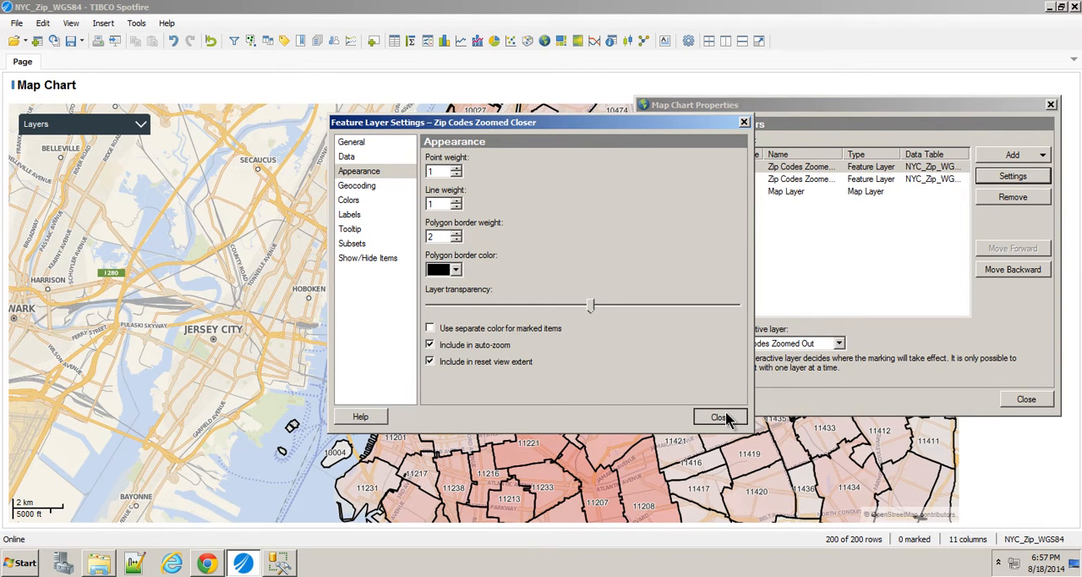
click(719, 416)
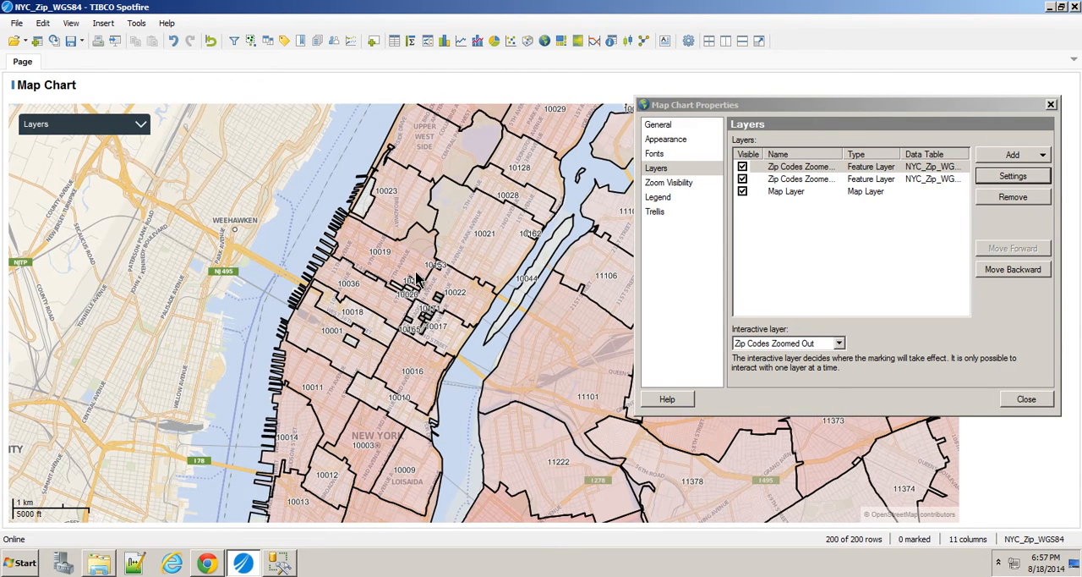
mouse_move(465, 224)
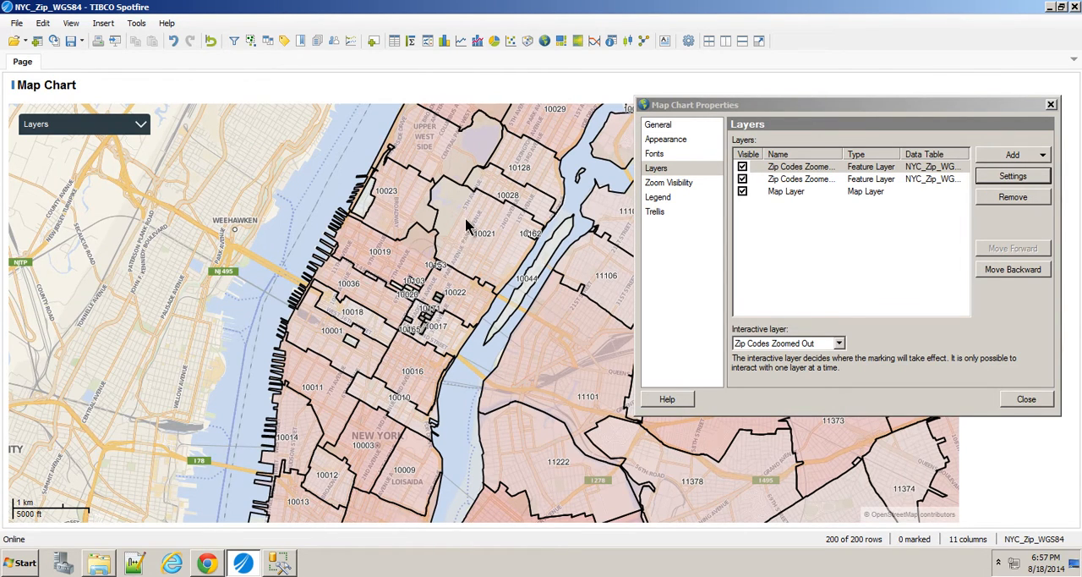
mouse_move(701, 184)
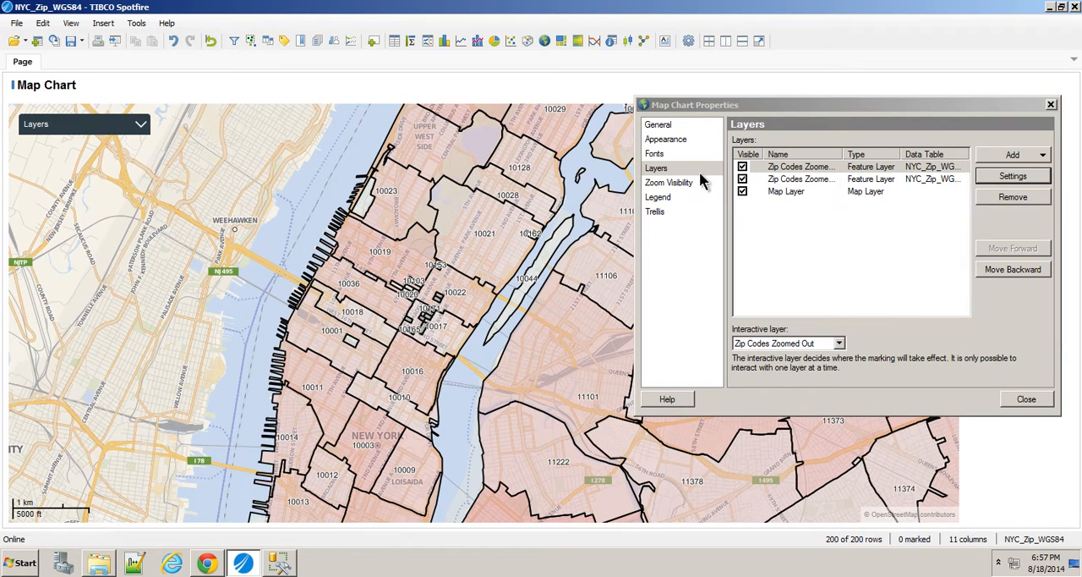
mouse_move(872, 159)
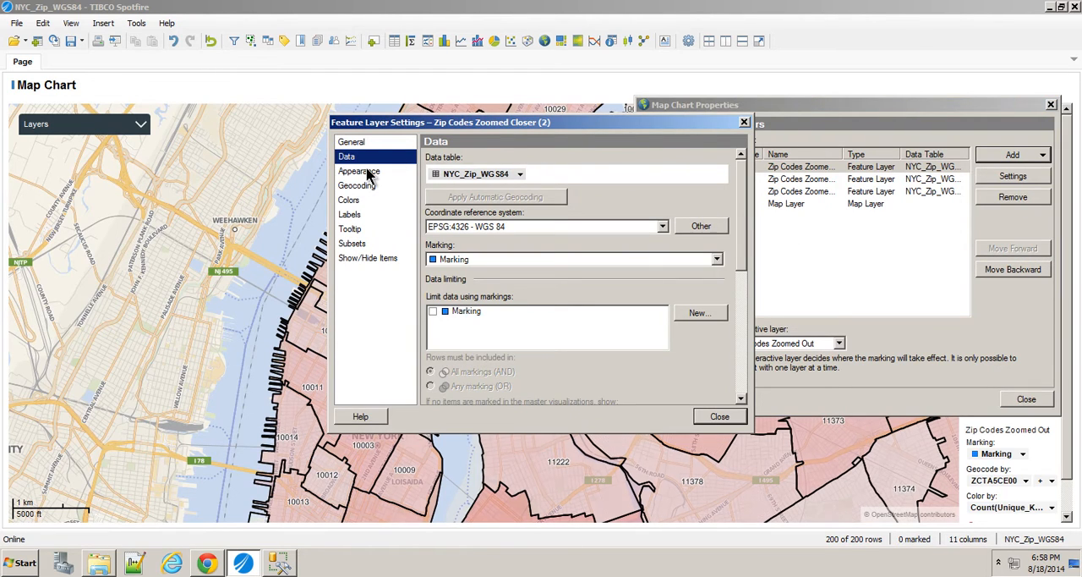
Name the copy 'Zip Codes Border Only', make its fill fully transparent, and check Labels.
click(351, 141)
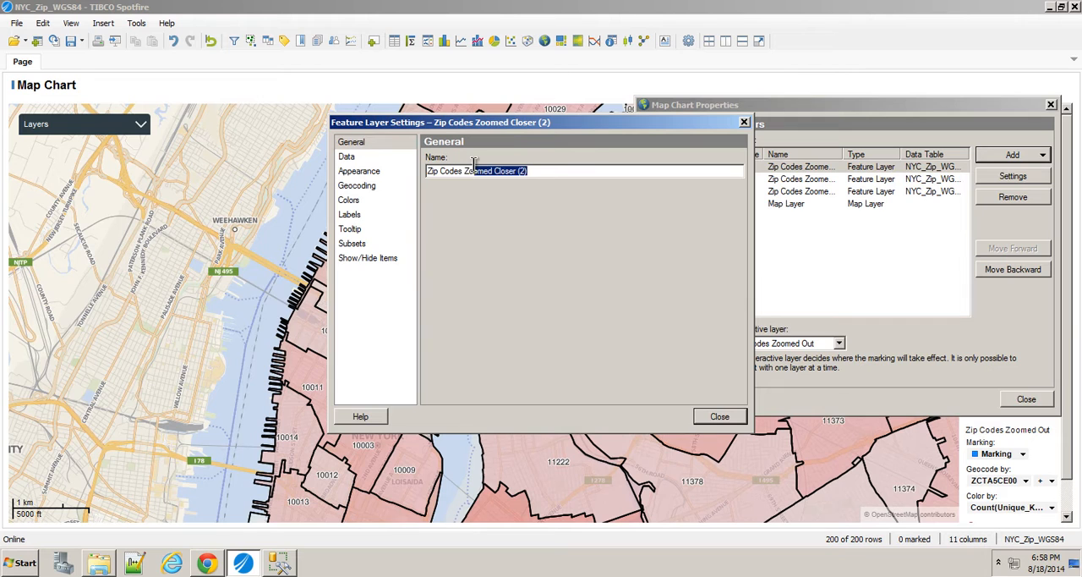
text(Zip Codes Bor)
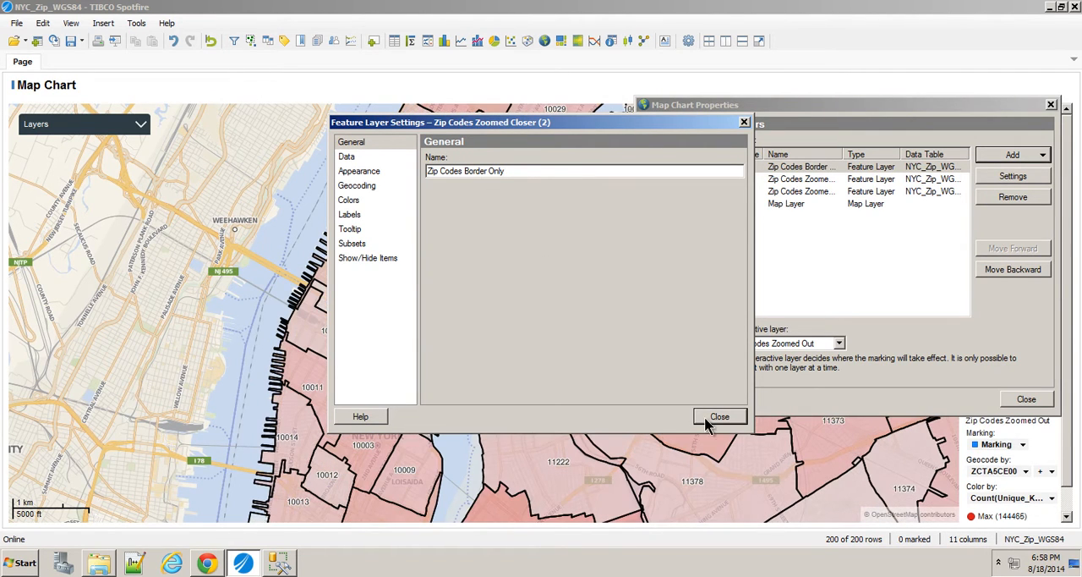
mouse_move(382, 232)
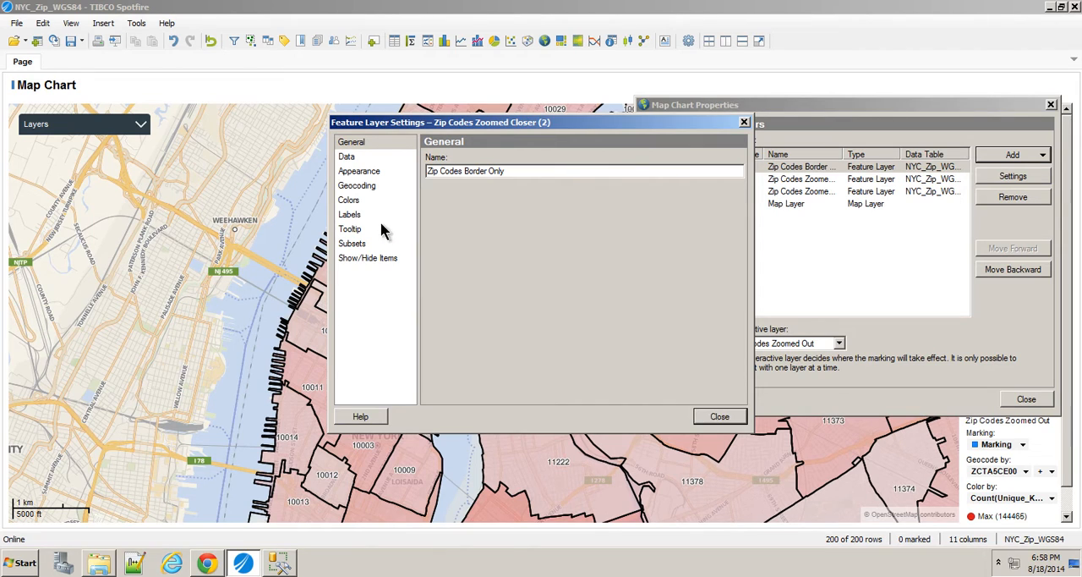
click(358, 170)
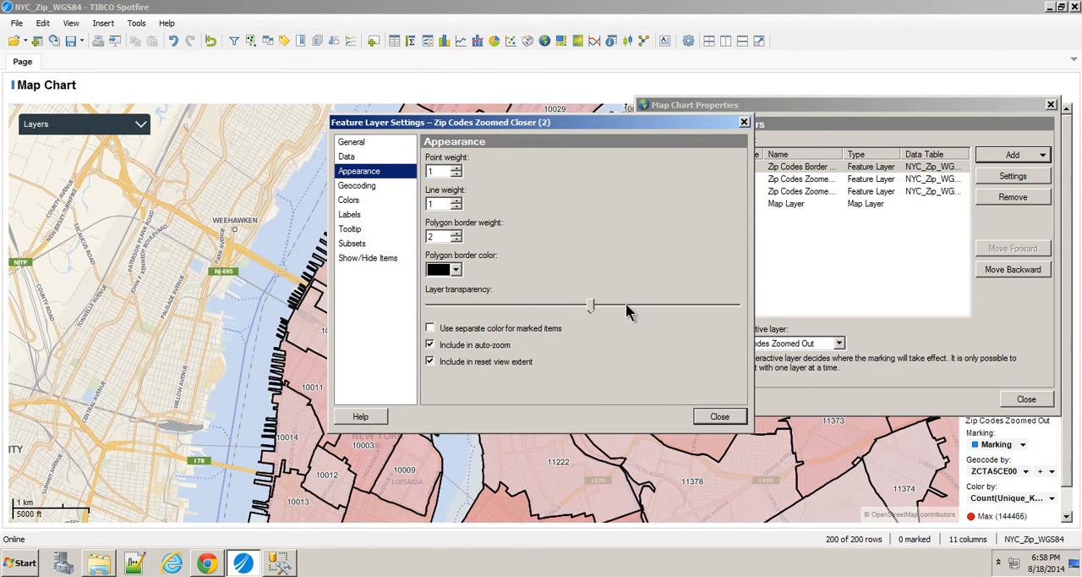
drag(592, 304, 736, 304)
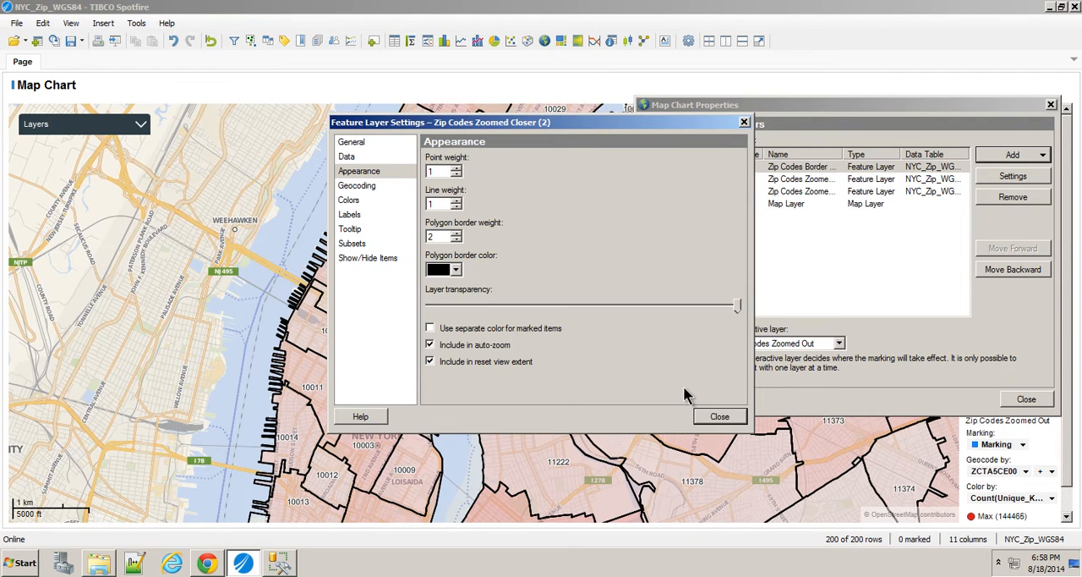
mouse_move(362, 226)
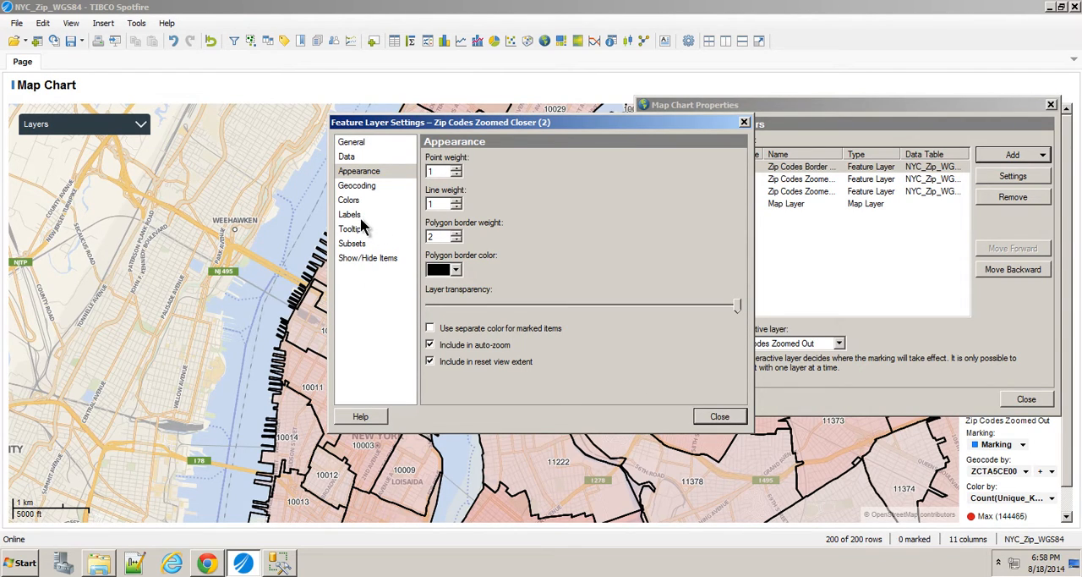
click(349, 213)
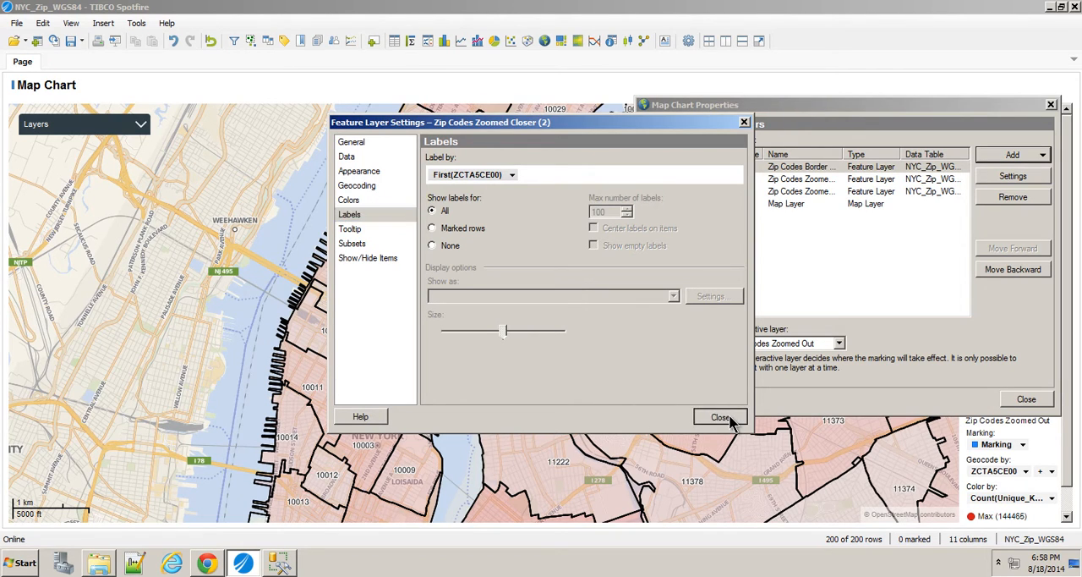
click(719, 417)
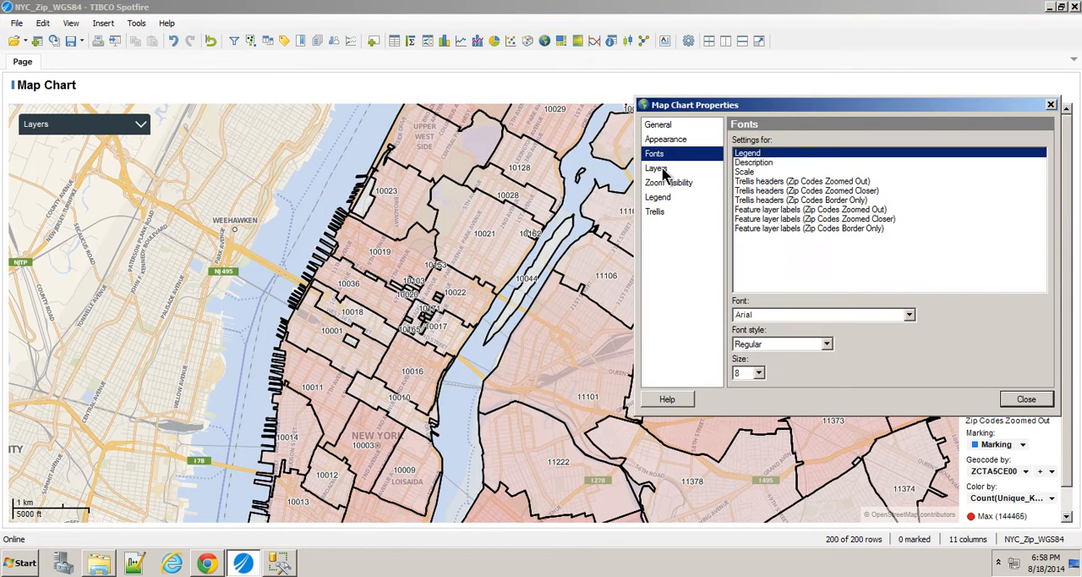
Set the Zip Codes Border Only label font size to 12.
click(808, 228)
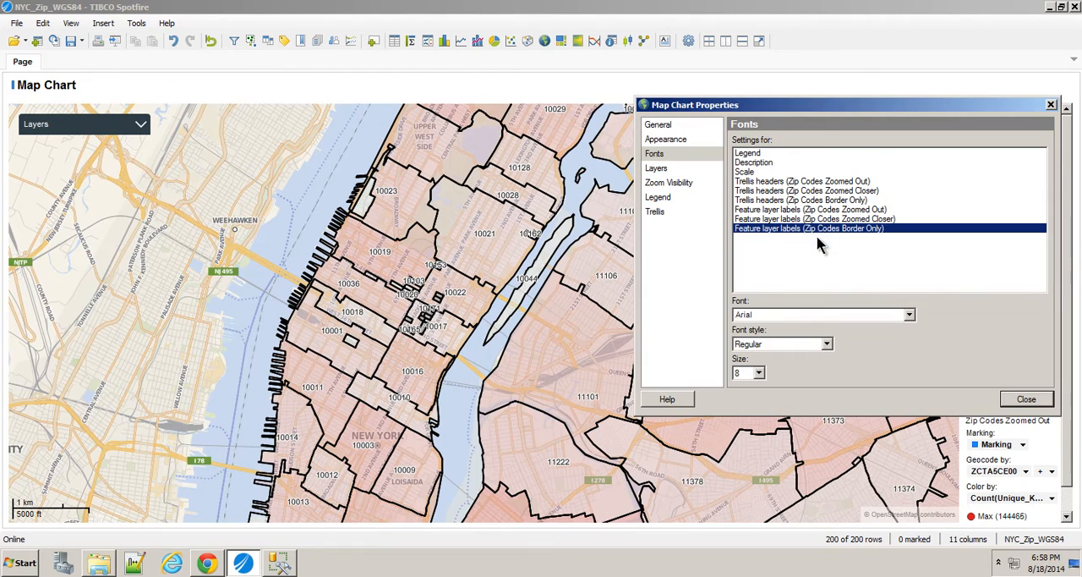
click(758, 373)
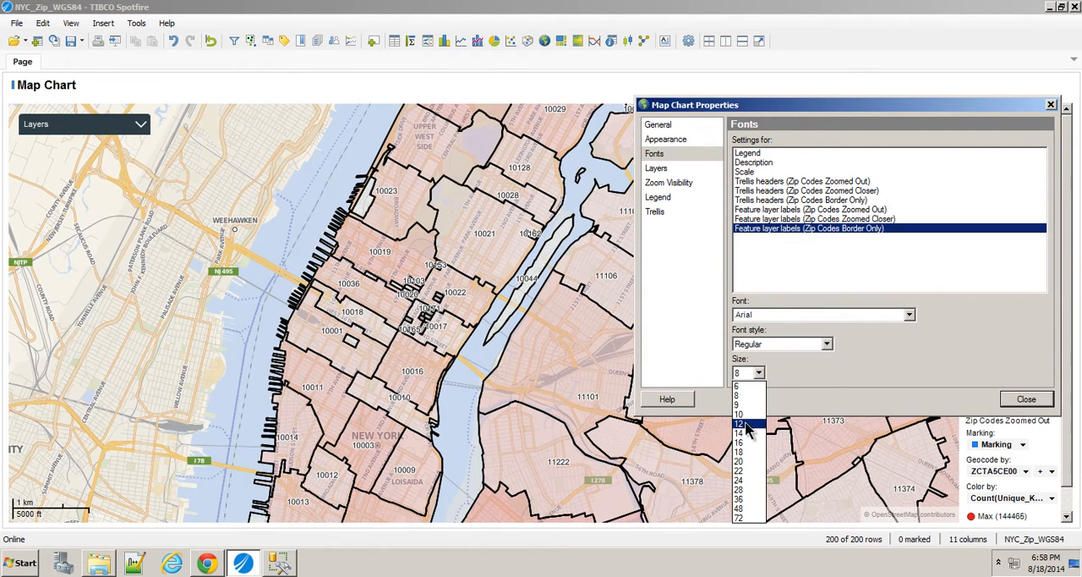
click(738, 423)
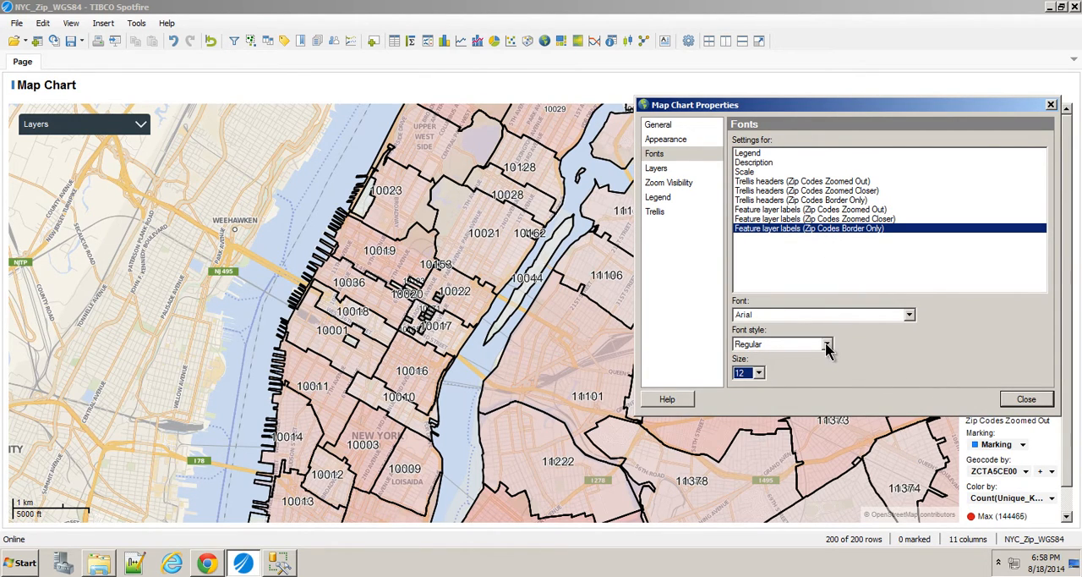
click(669, 182)
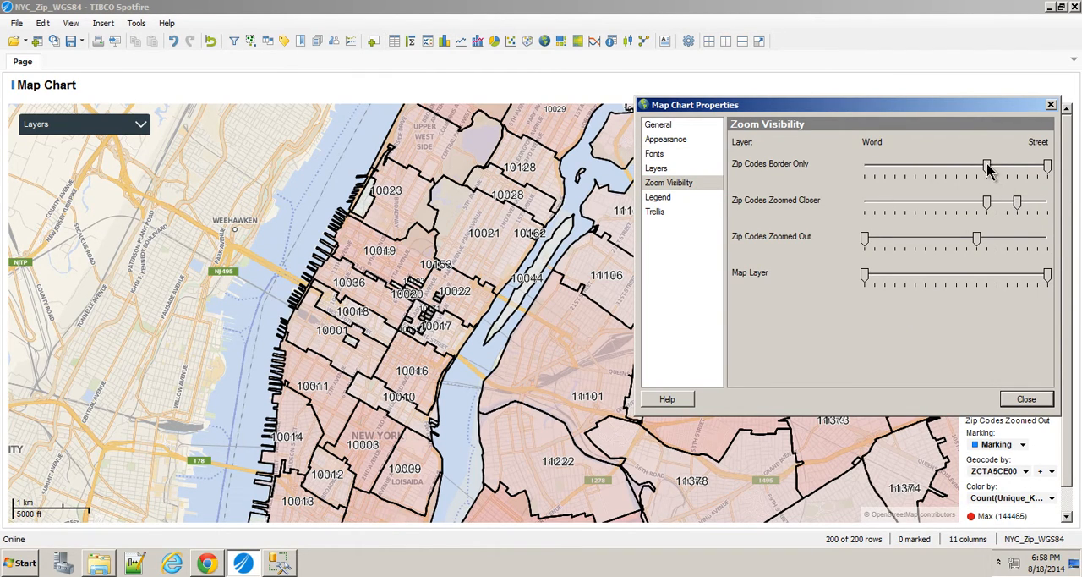
Restrict Zip Codes Border Only to street-level zoom and close Map Chart Properties.
drag(986, 167, 1017, 167)
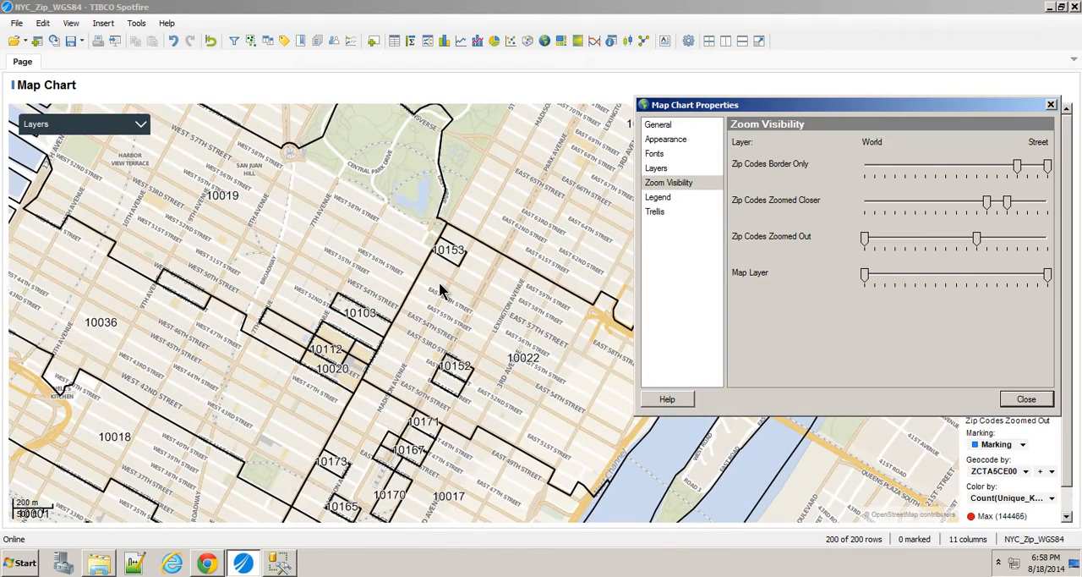
mouse_move(243, 288)
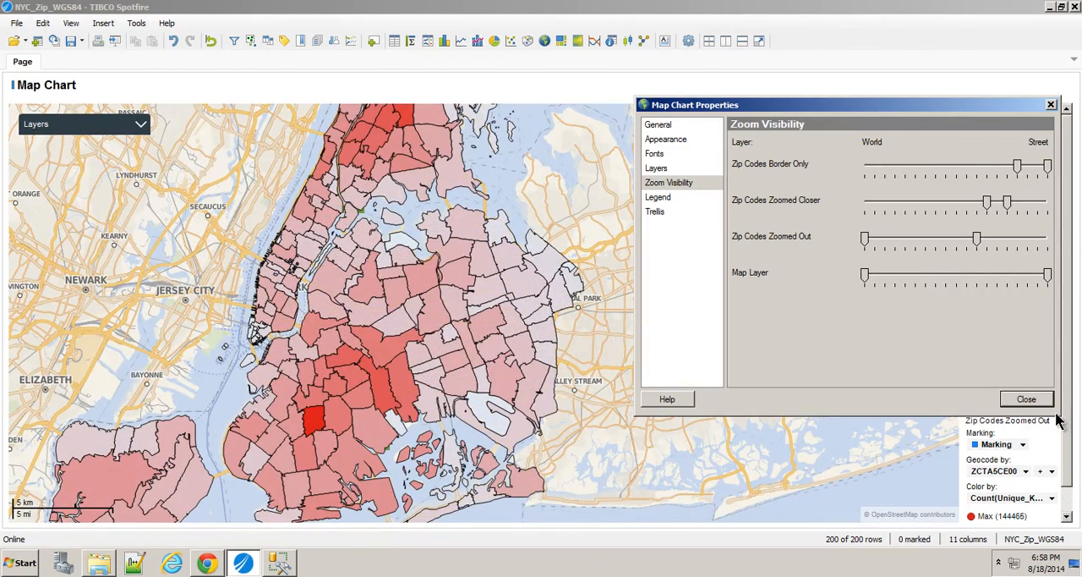
click(1026, 398)
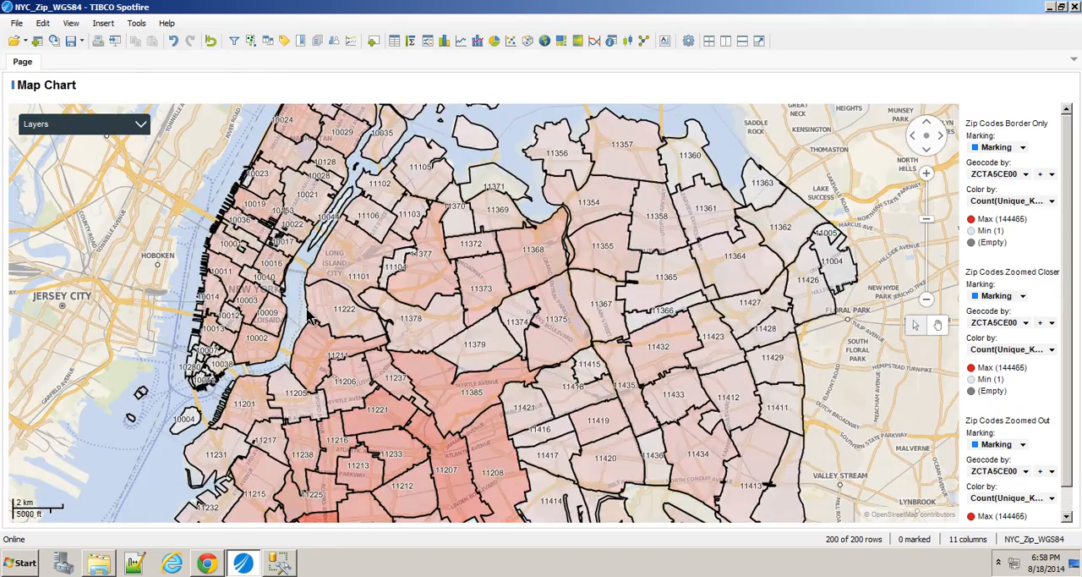
Delete Zip Codes Border Only in Map Chart Properties, keeping Zoomed Closer and Zoomed Out.
right_click(312, 317)
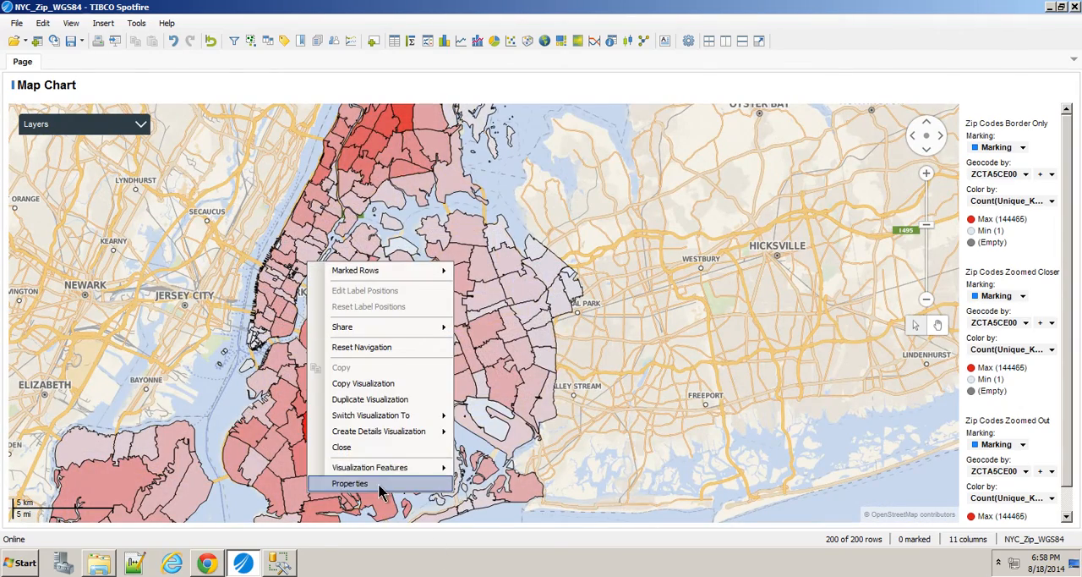
click(350, 482)
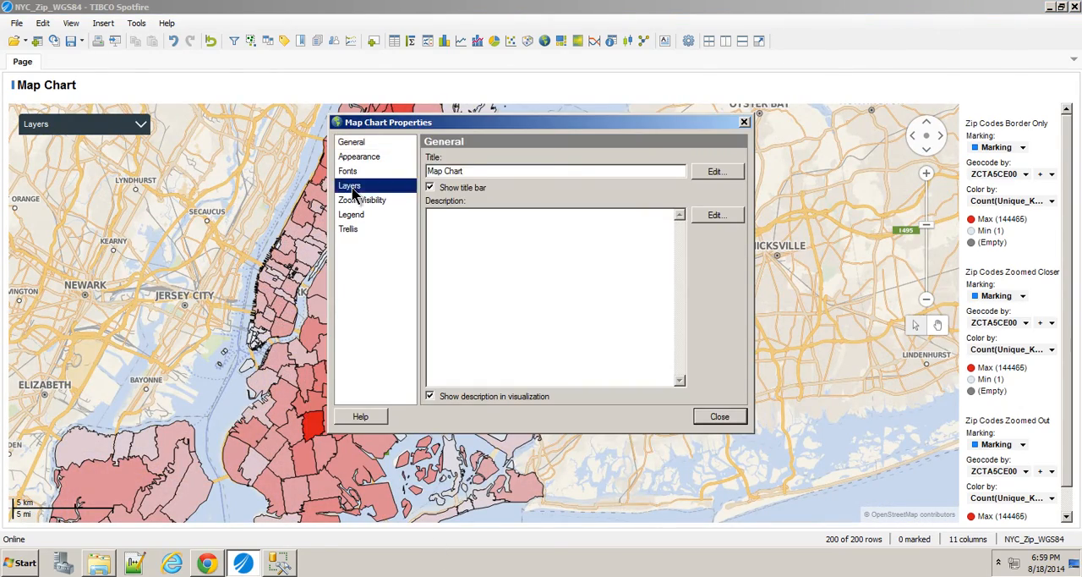
click(362, 200)
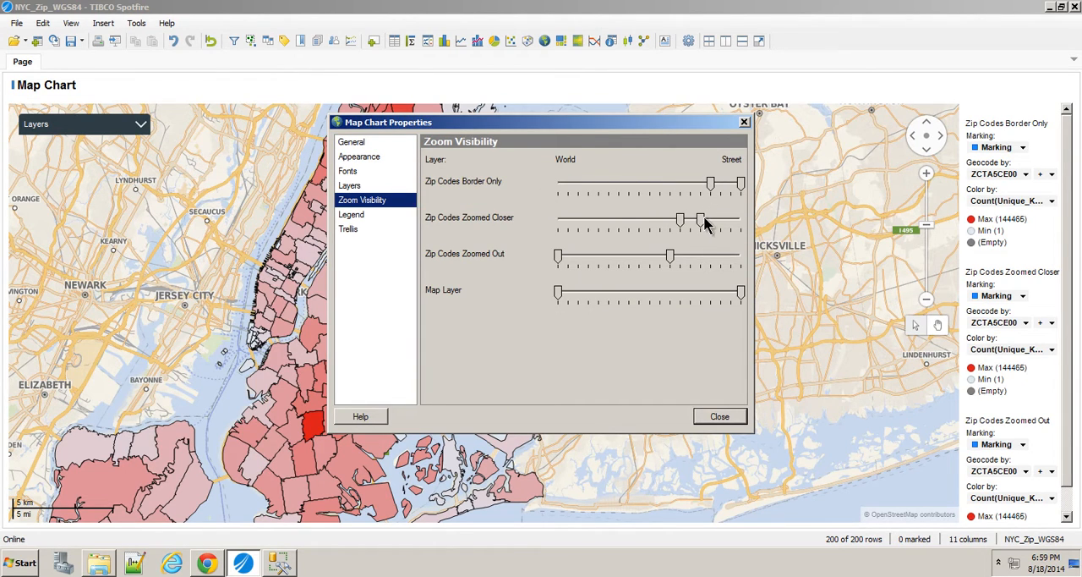
click(349, 185)
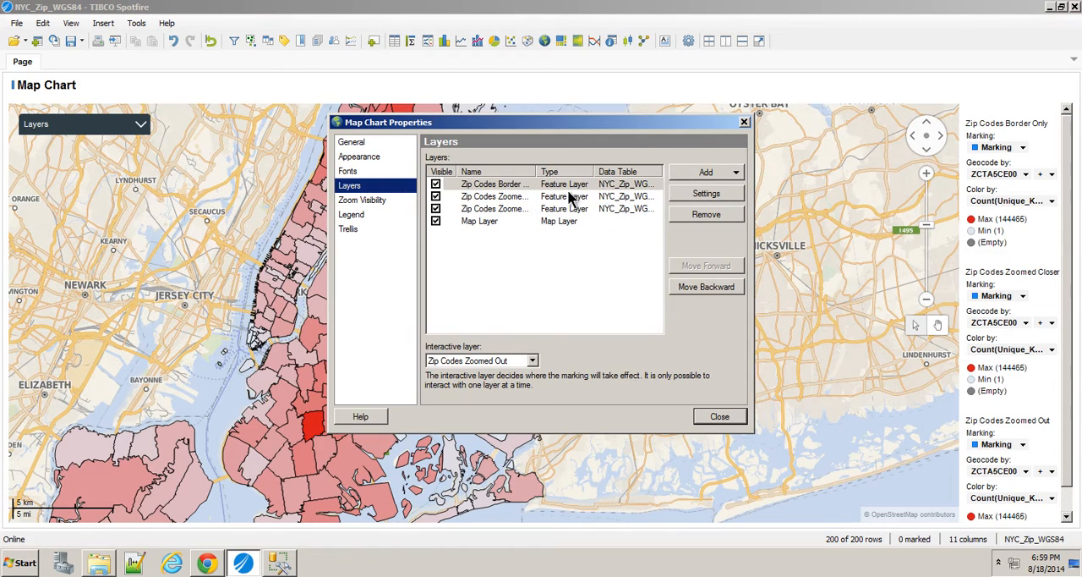
click(705, 214)
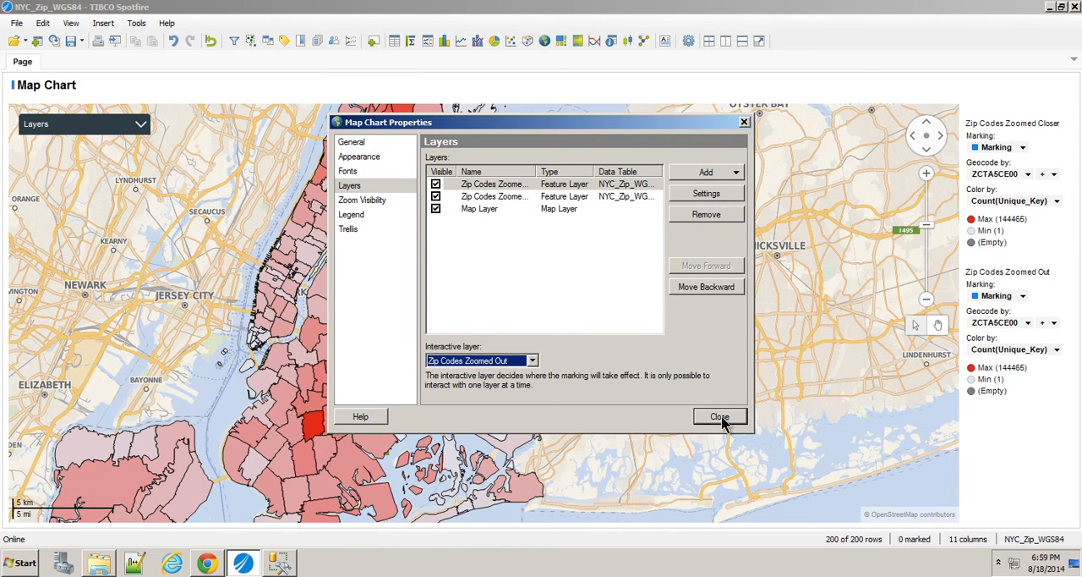
click(720, 416)
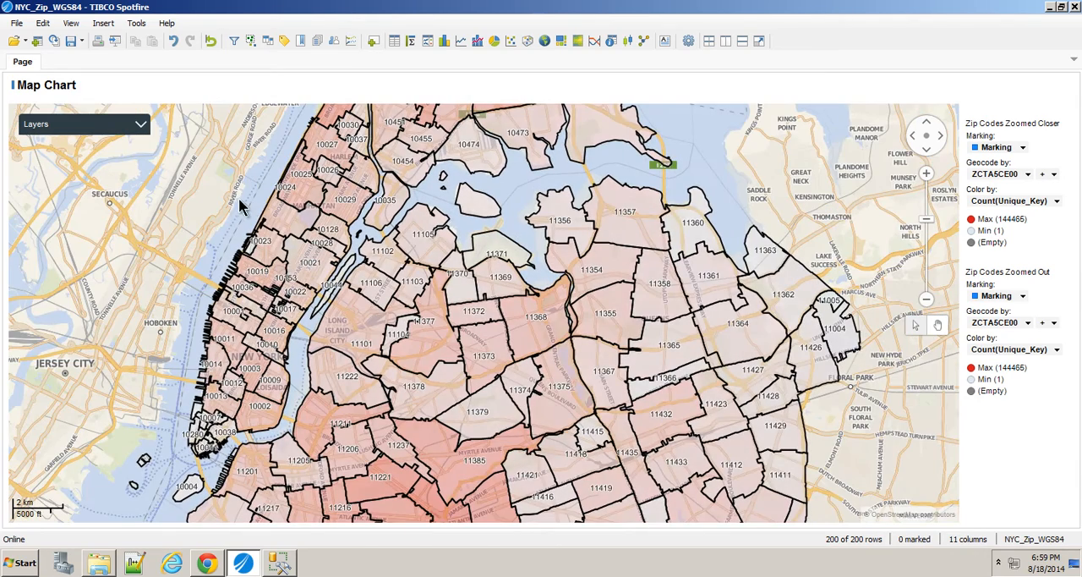
mouse_move(126, 129)
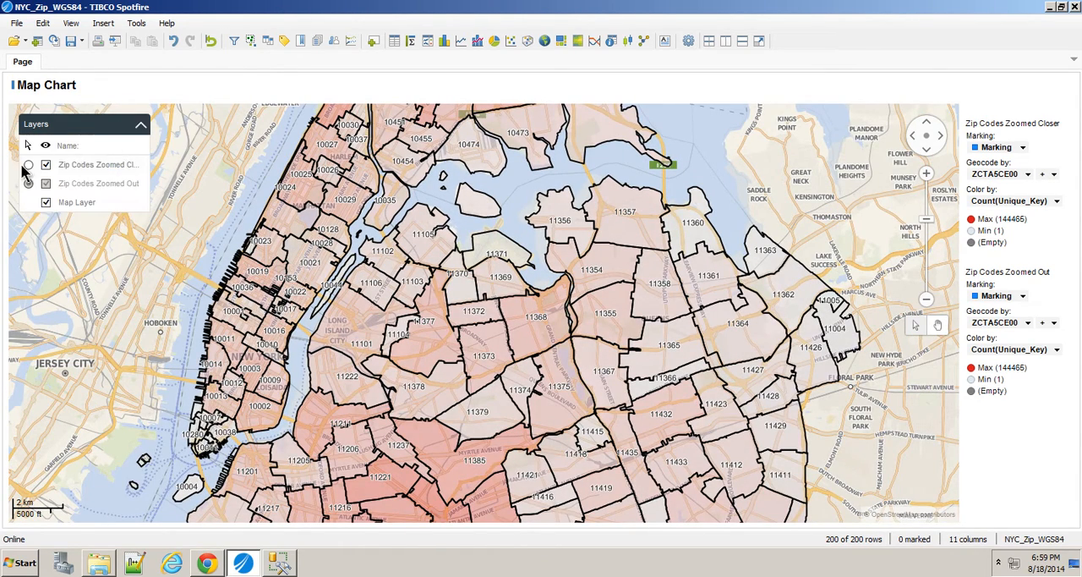
Add a details bar chart on 311_CALL_DATA, limited by the map's marking, beside the map.
click(141, 123)
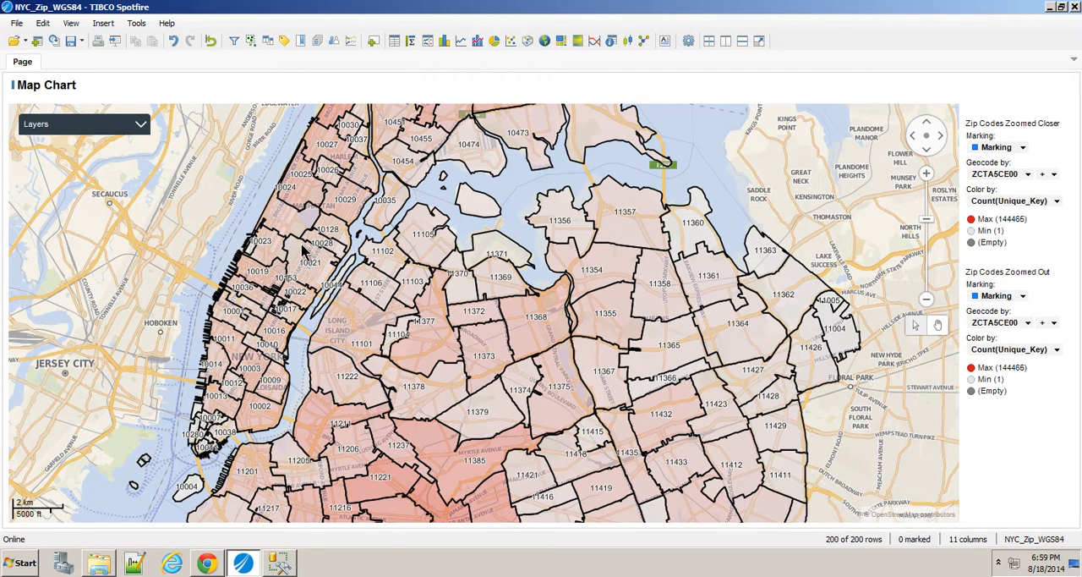
right_click(304, 249)
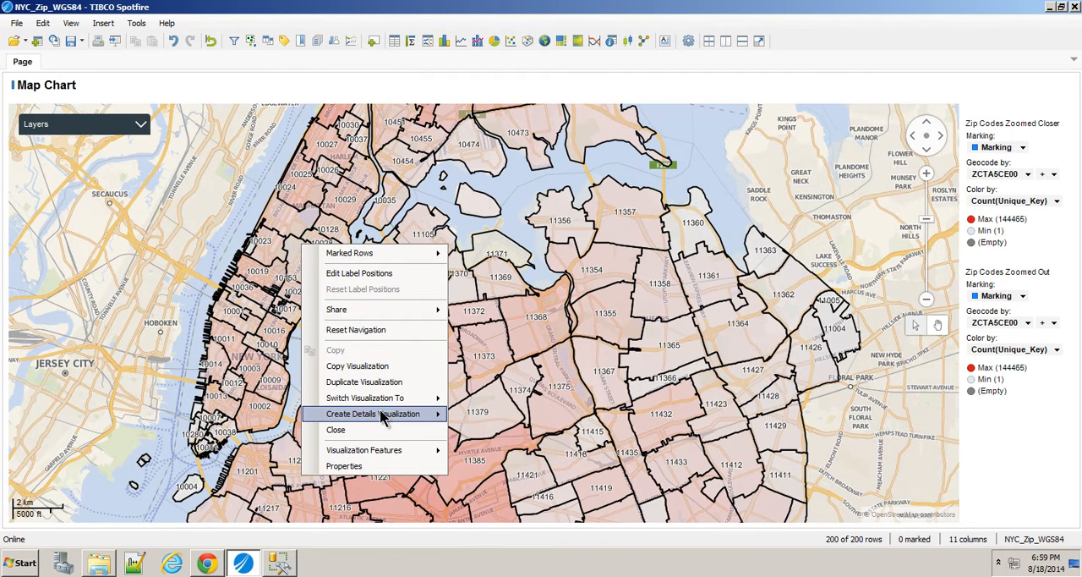
mouse_move(372, 414)
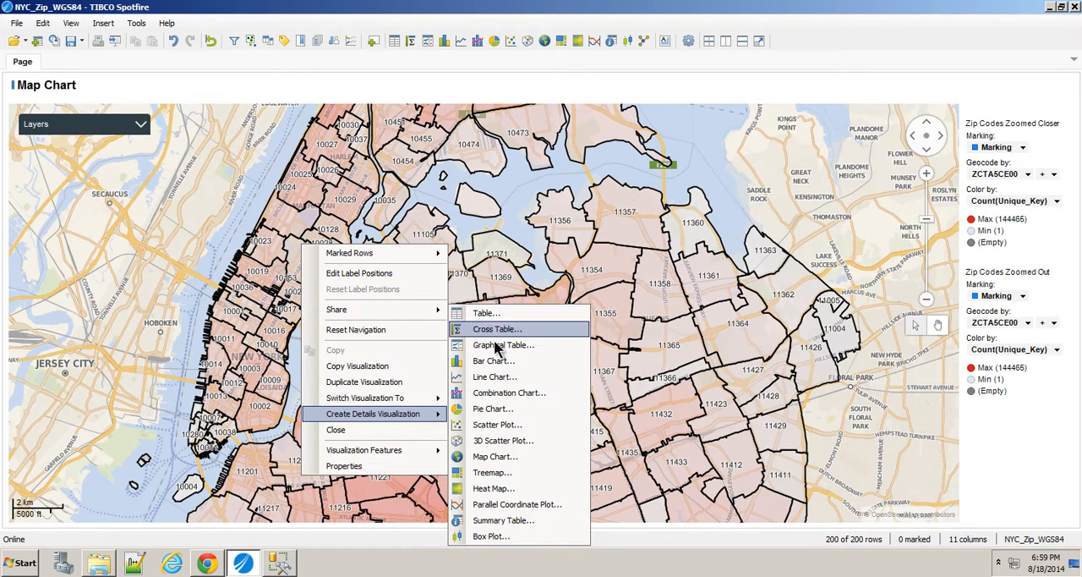
click(497, 329)
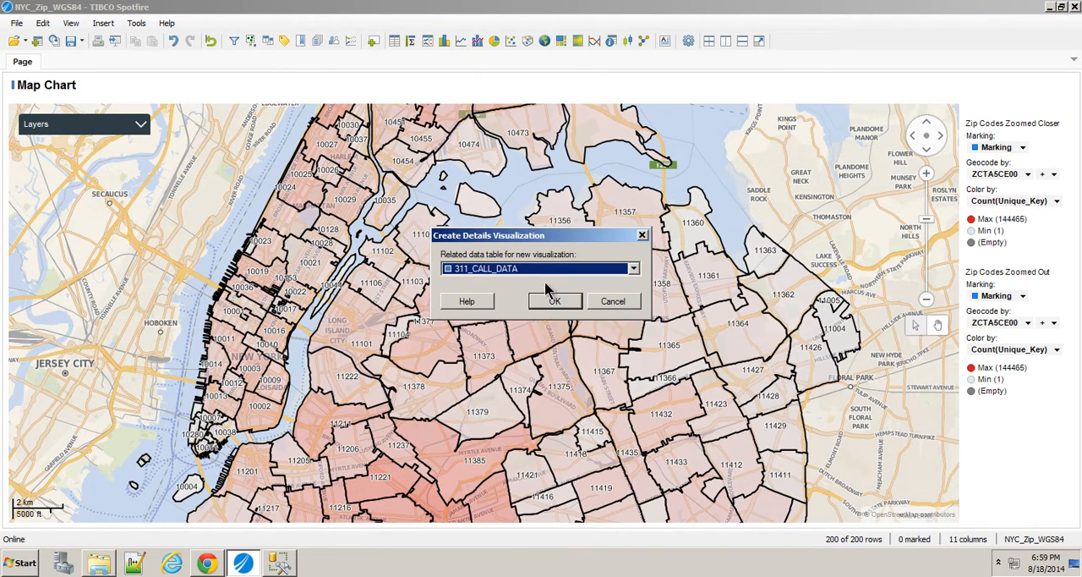
mouse_move(463, 280)
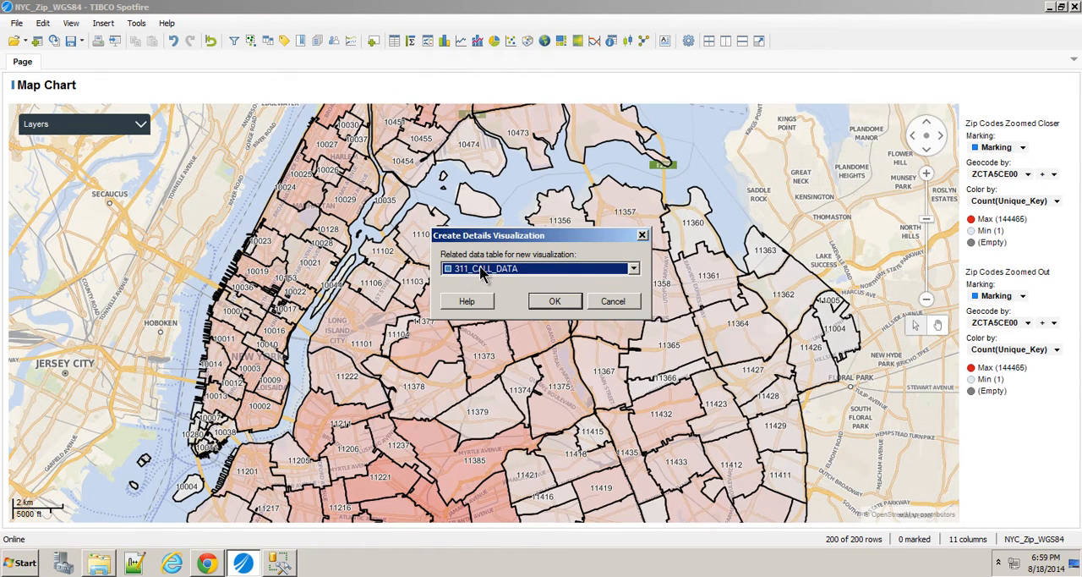
mouse_move(479, 285)
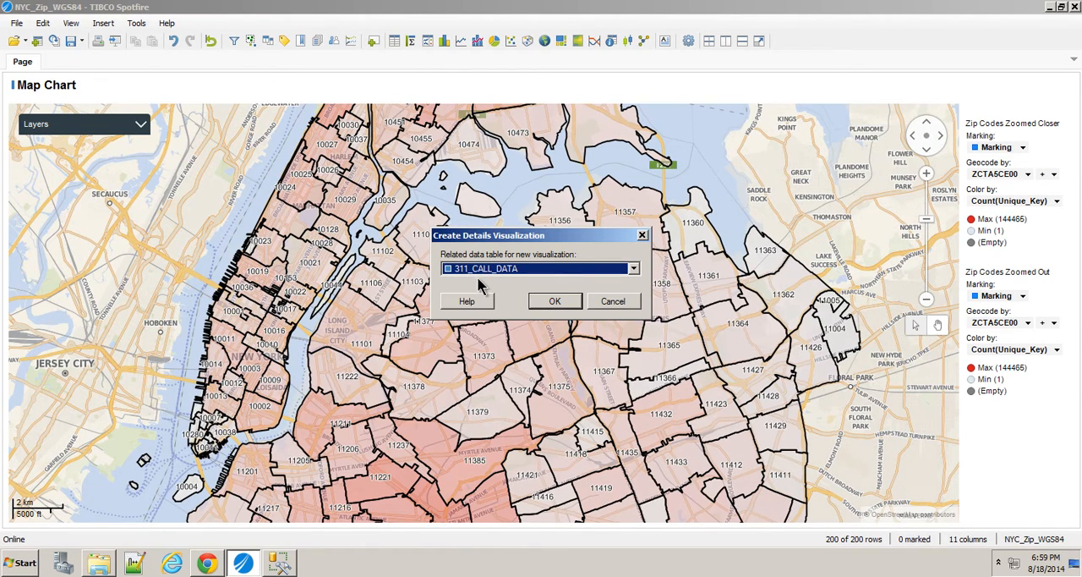
click(555, 301)
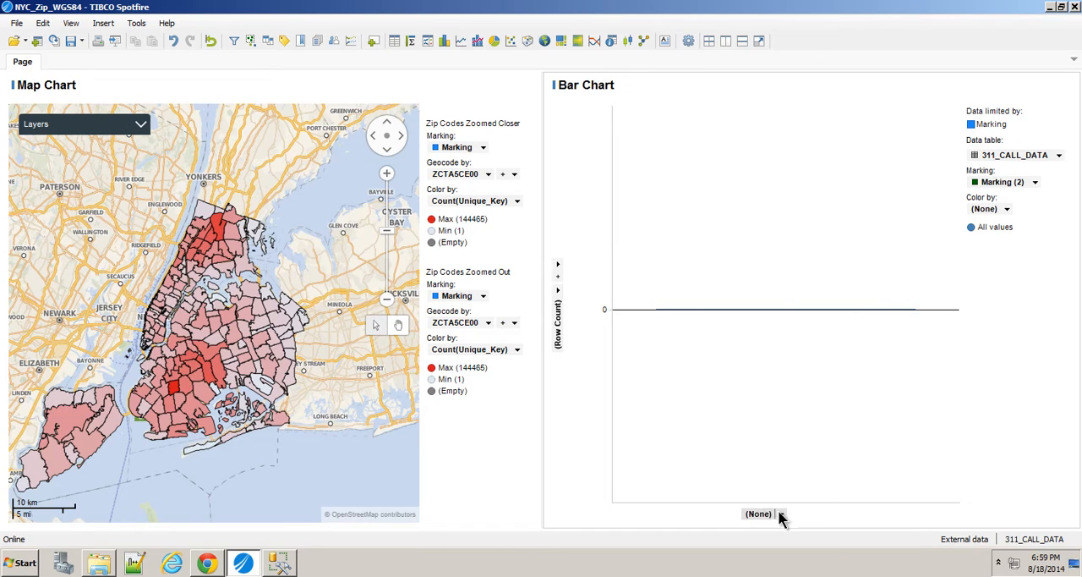
Put Agency_Name on the details chart's category axis and mark one zip code area on the map.
click(760, 514)
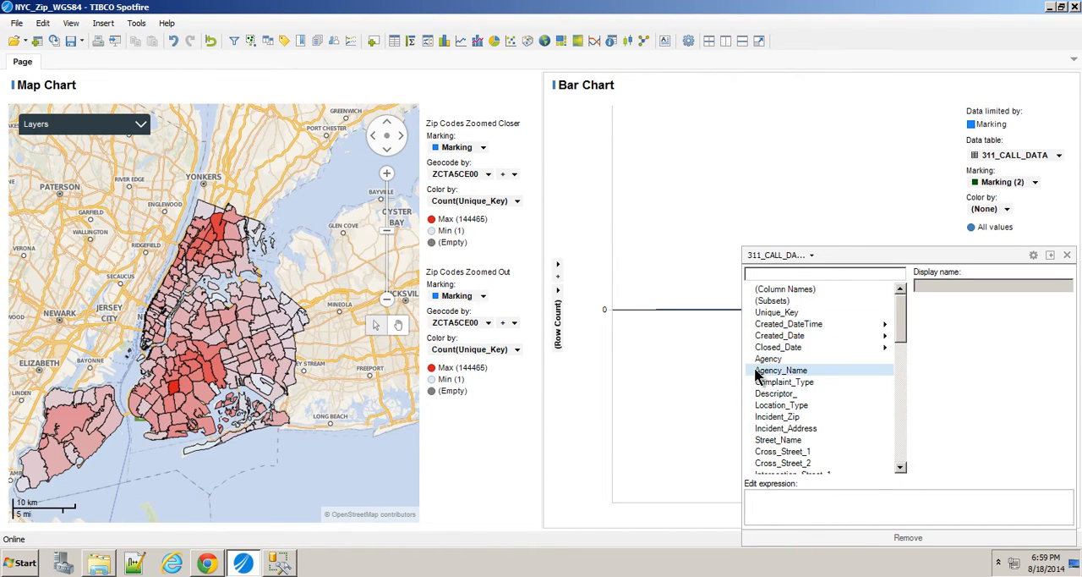
click(780, 370)
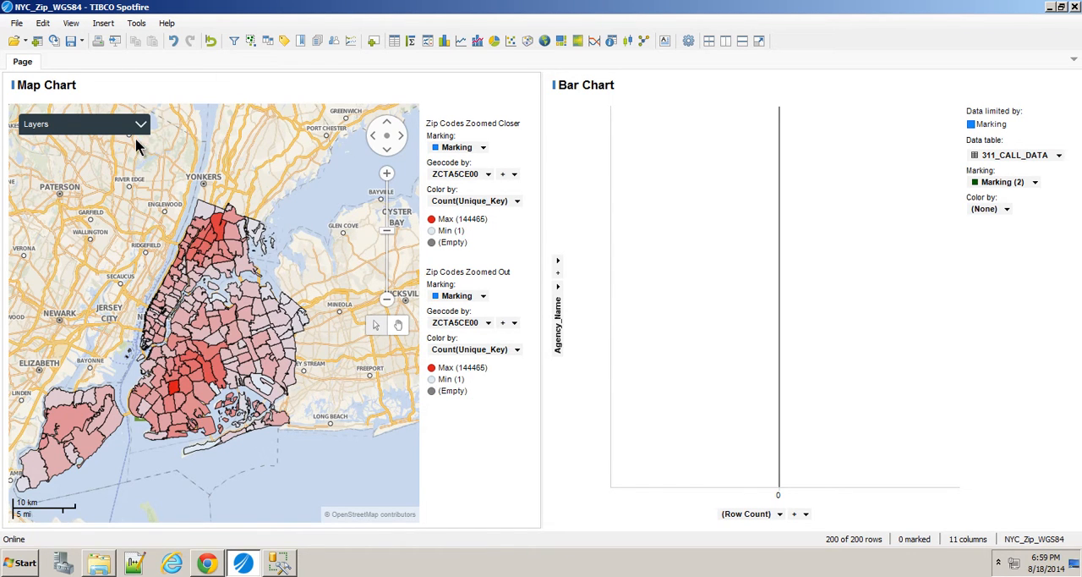
click(387, 174)
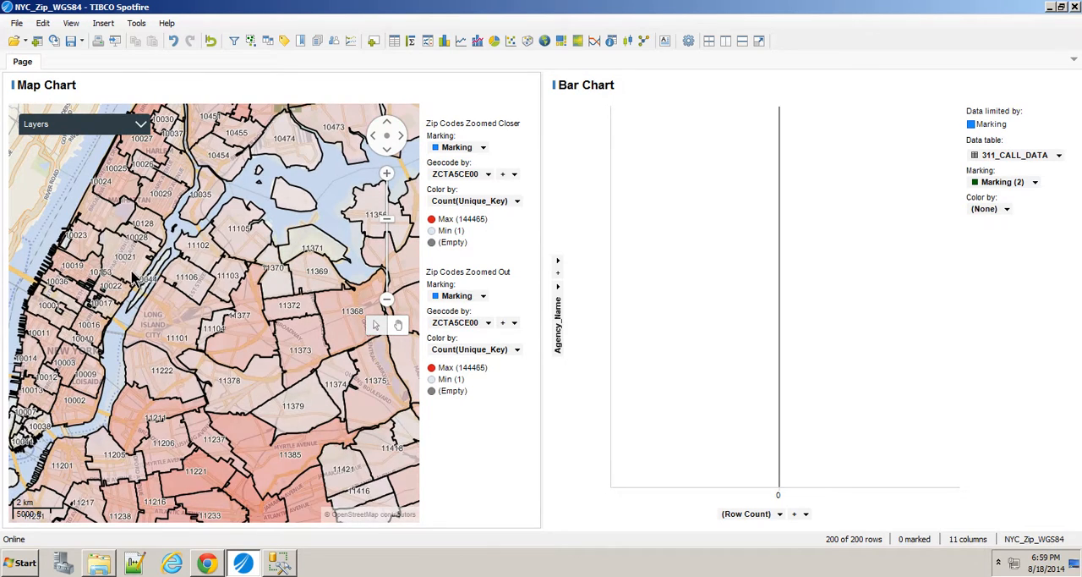
click(177, 363)
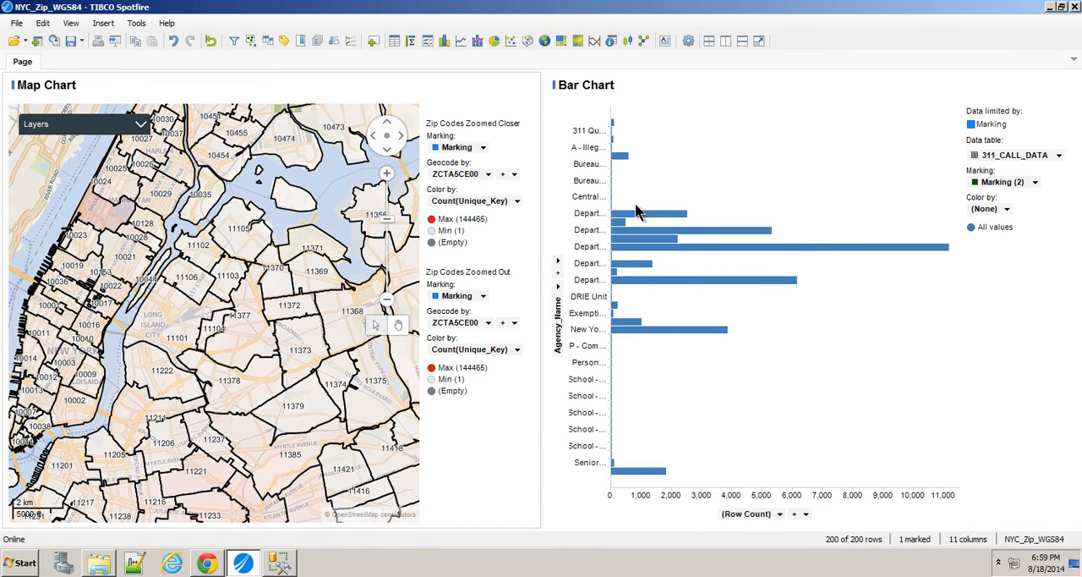
mouse_move(622, 159)
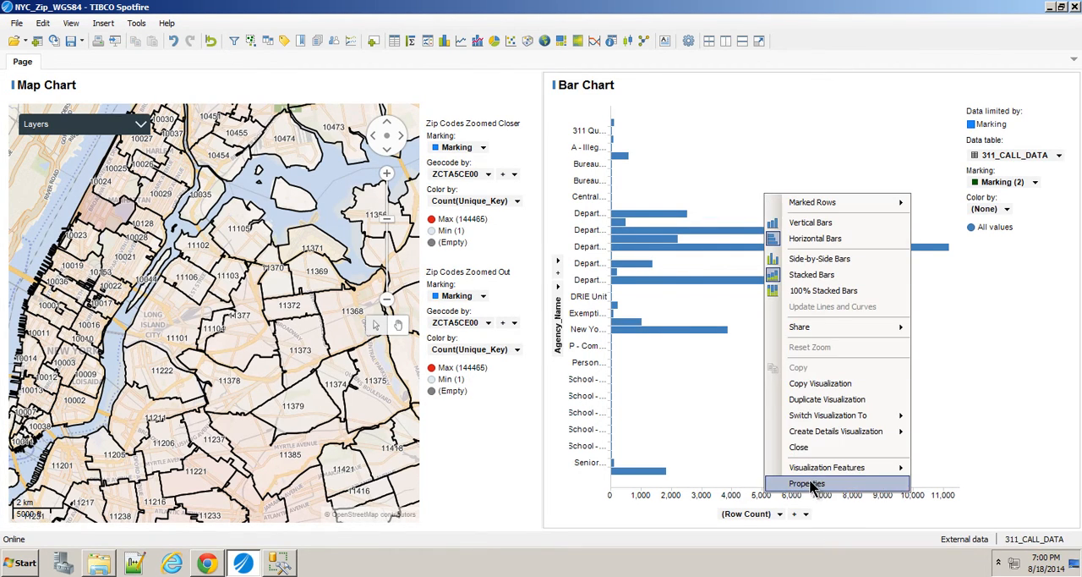
Color the agency bars by Agency_Name and add a Top 20 by Row Count show rule.
click(808, 483)
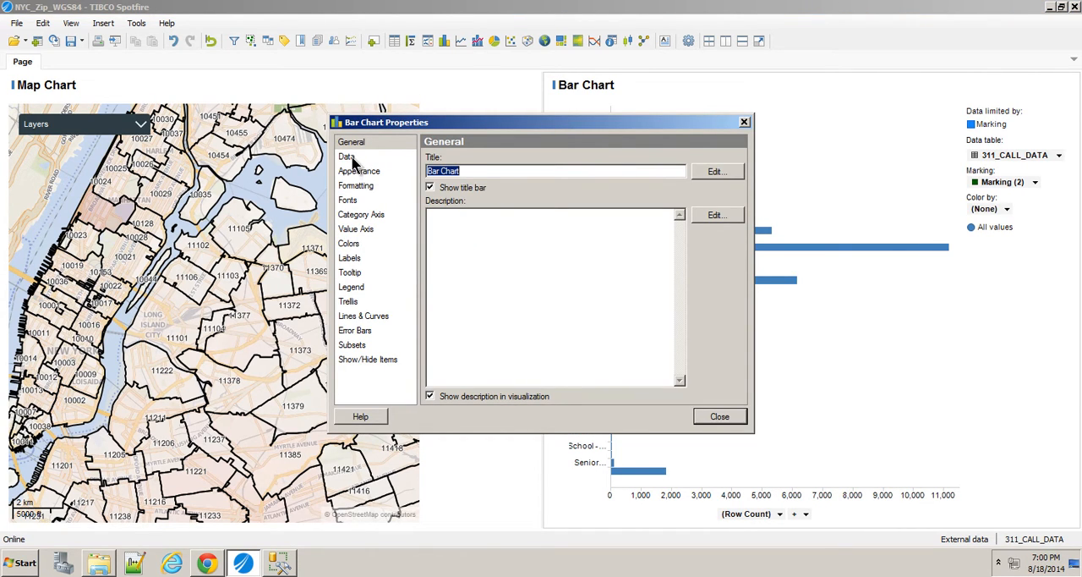
click(358, 171)
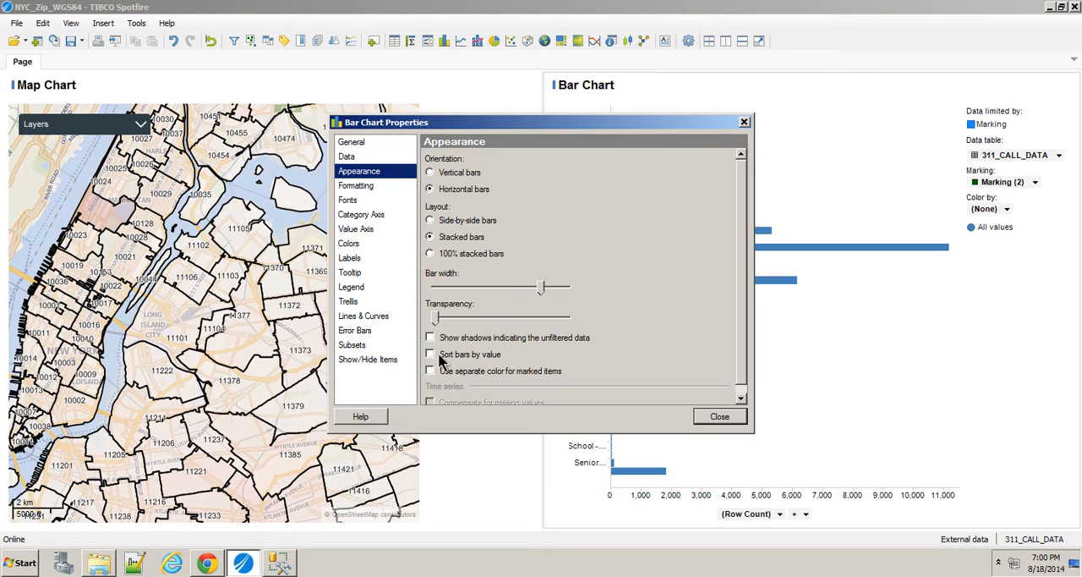
click(348, 244)
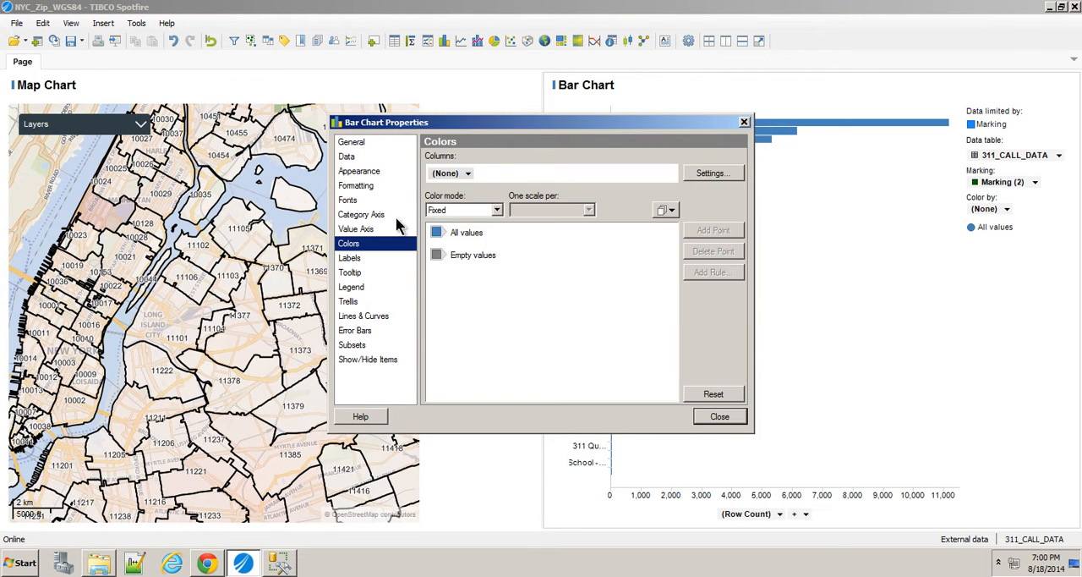
click(468, 173)
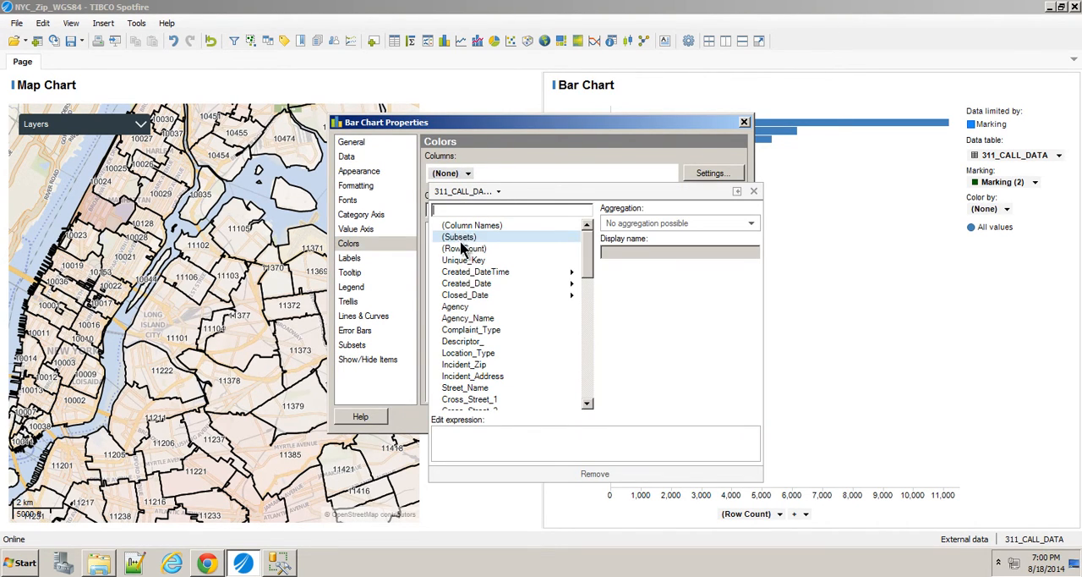
click(468, 318)
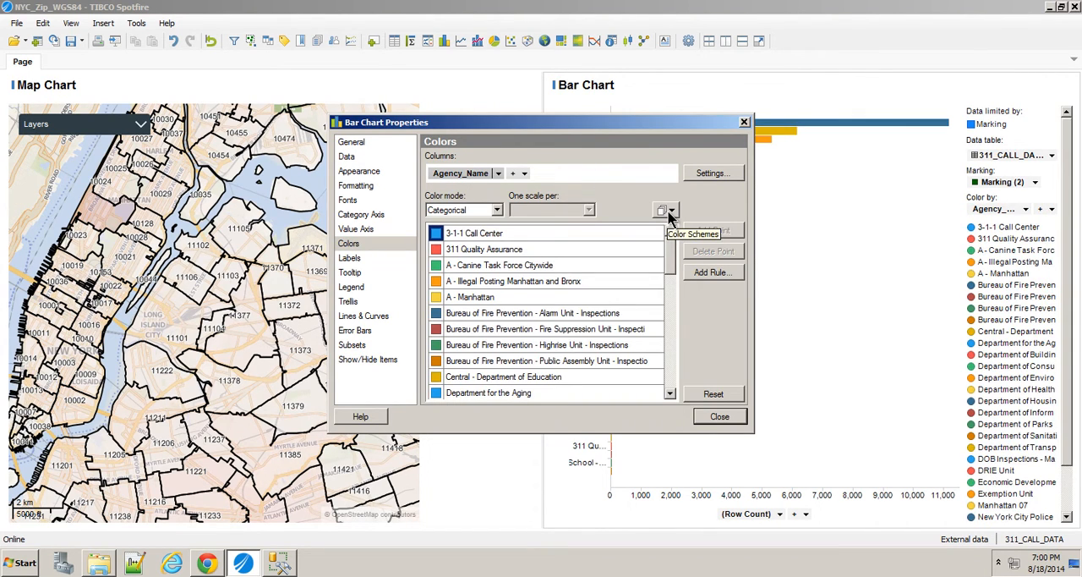
mouse_move(387, 222)
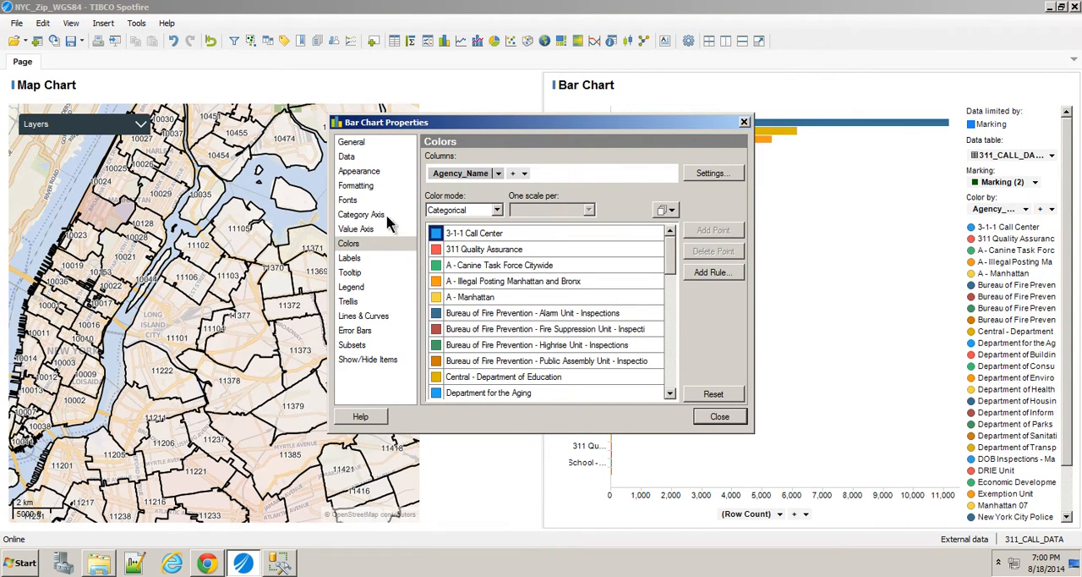
click(367, 359)
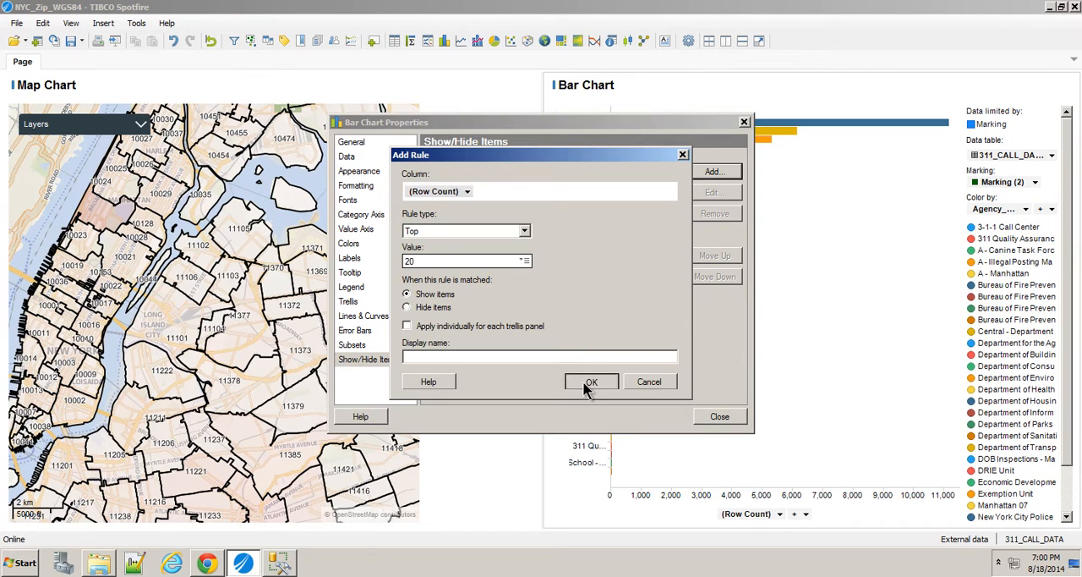
click(591, 382)
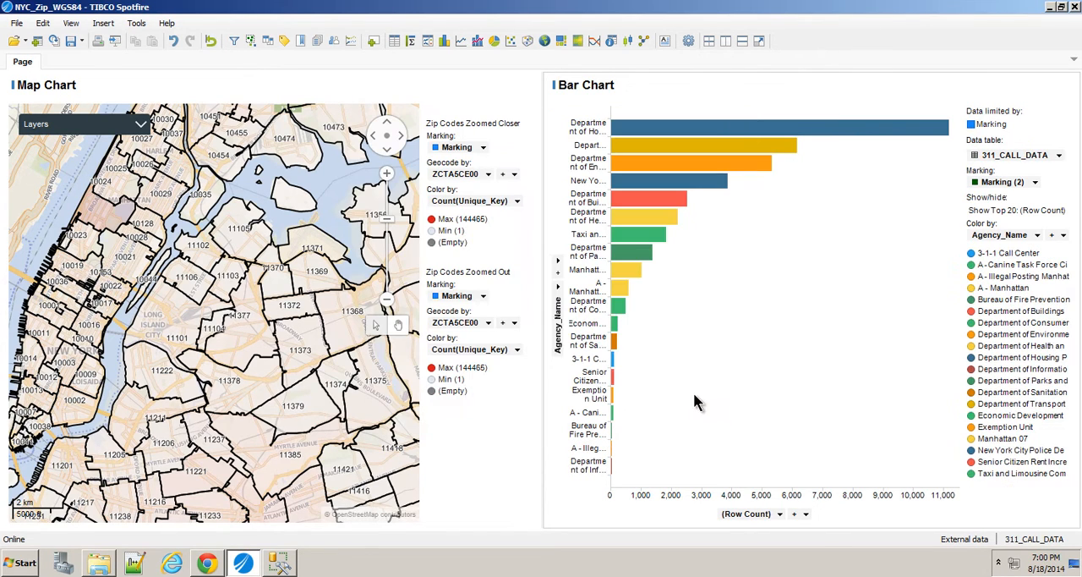
Edit the agency chart's Show Top rule, changing the value from 20 to 10.
right_click(697, 402)
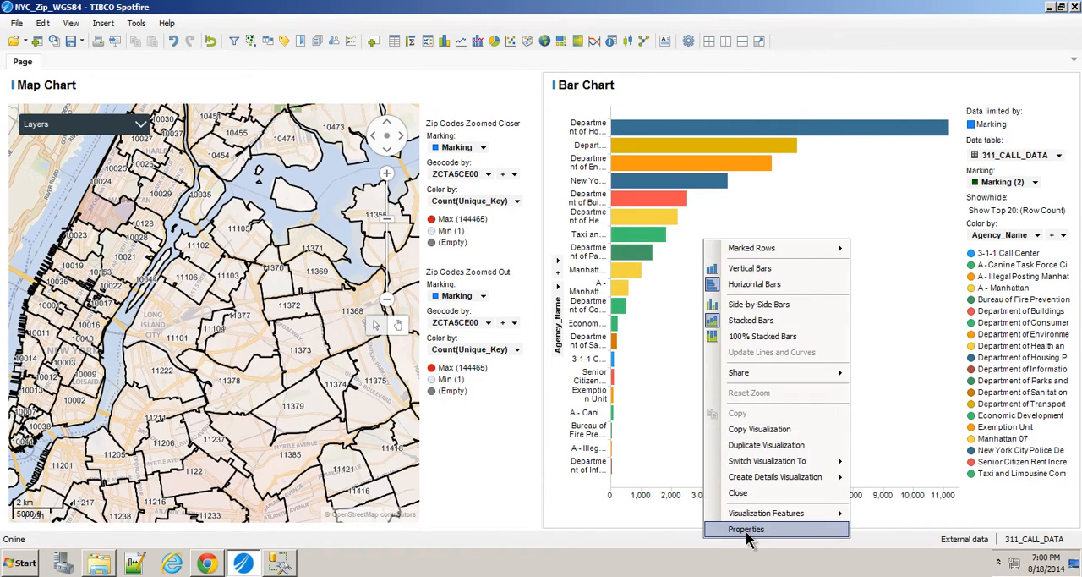
click(746, 528)
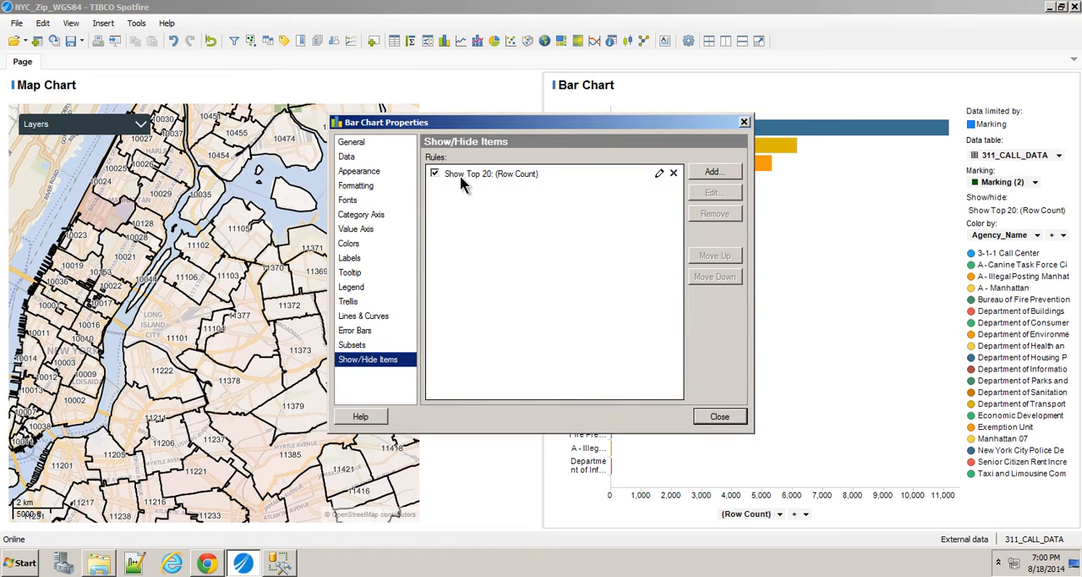
click(658, 173)
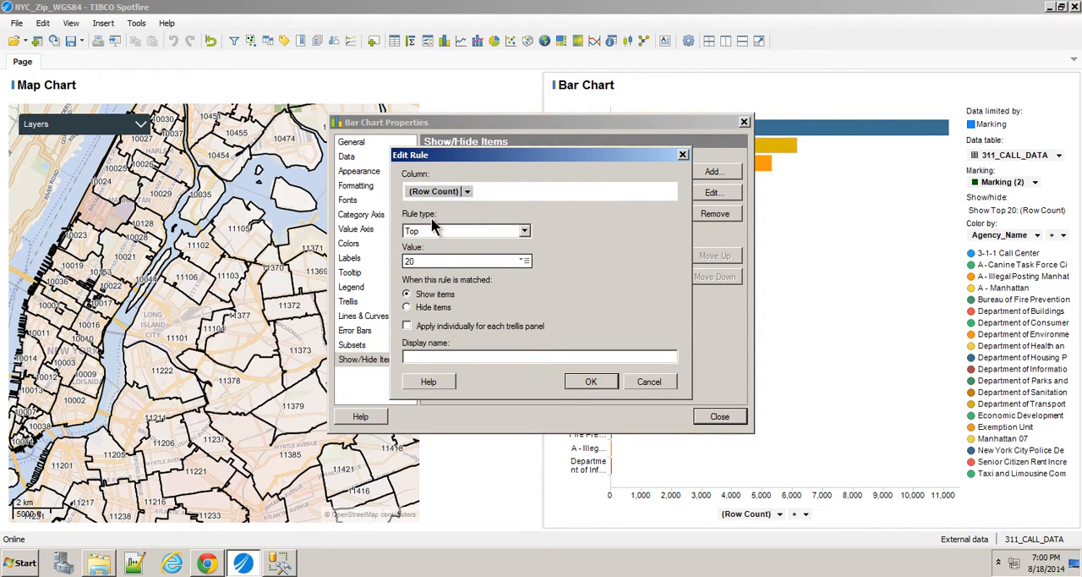
text(10)
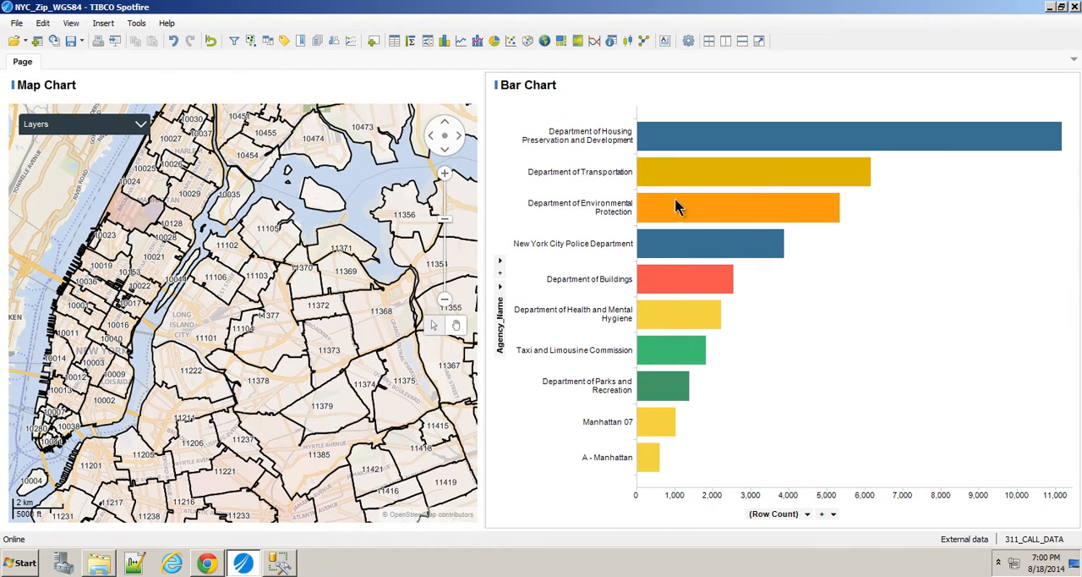
mouse_move(740, 152)
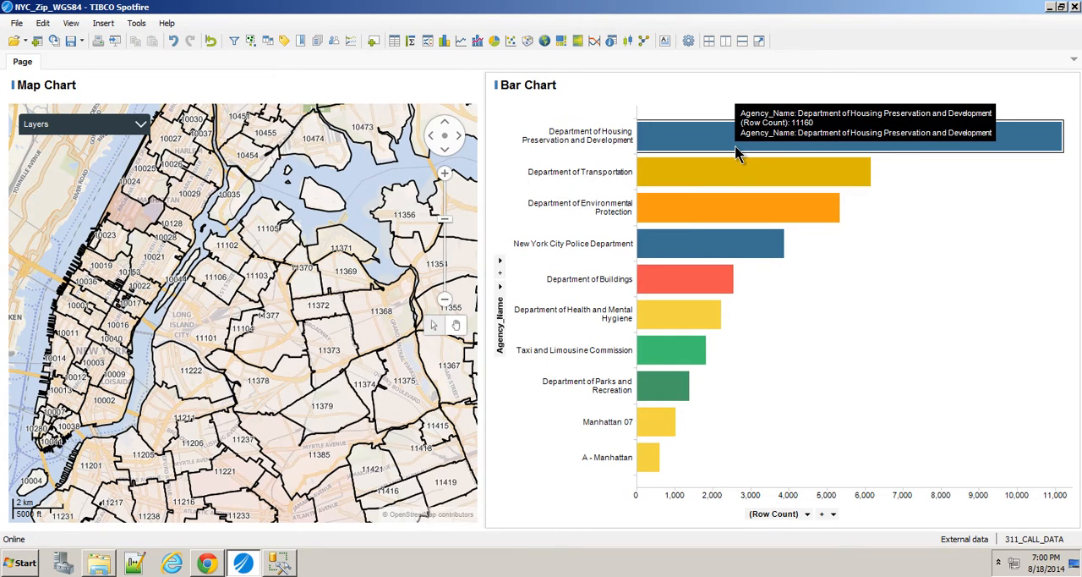
Create a Complaint_Type details bar chart, then test it by marking Housing Preservation and a map zip.
right_click(739, 152)
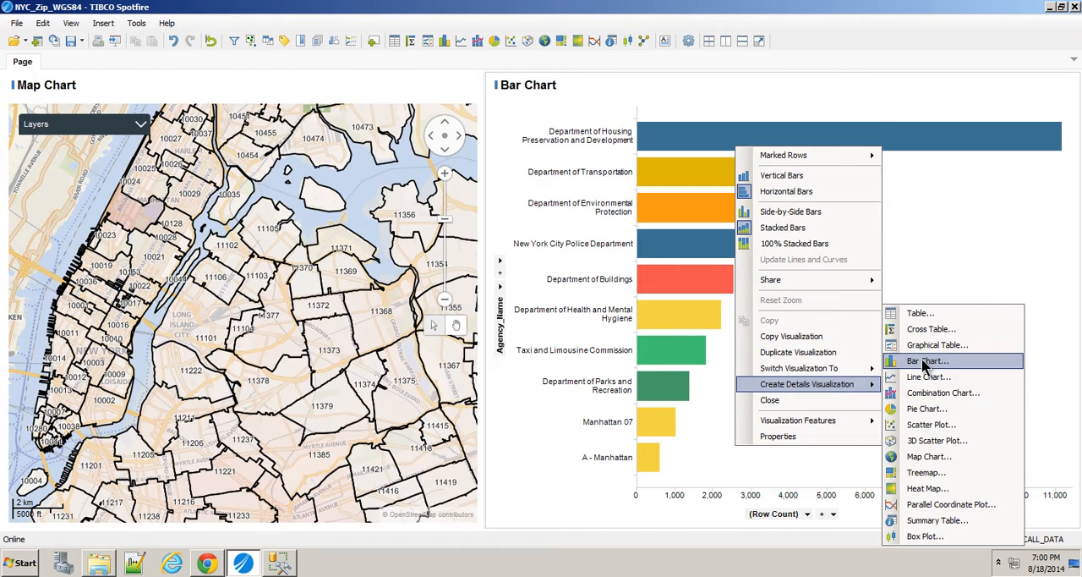
click(927, 361)
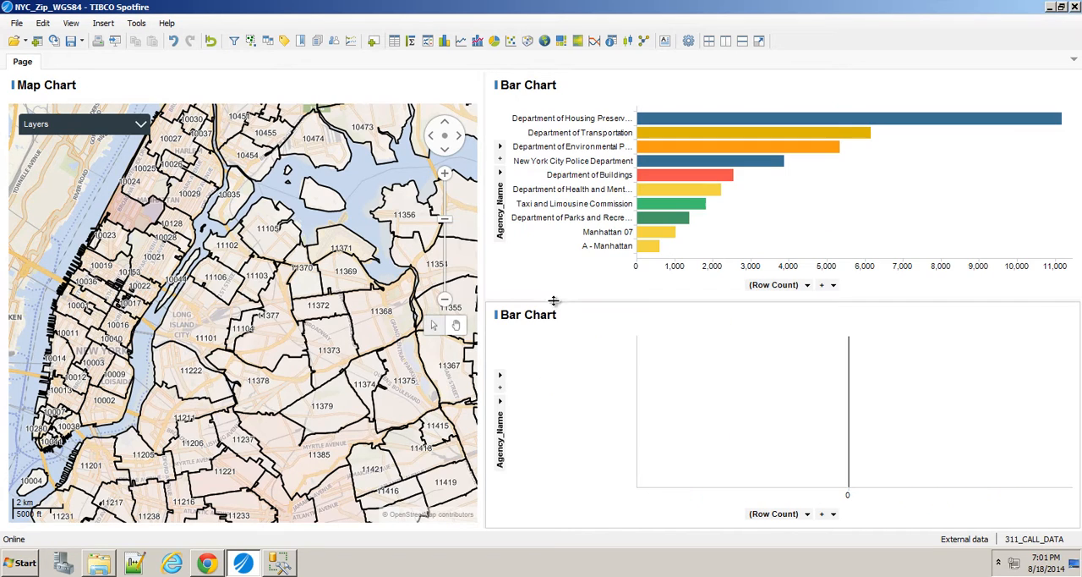
mouse_move(625, 399)
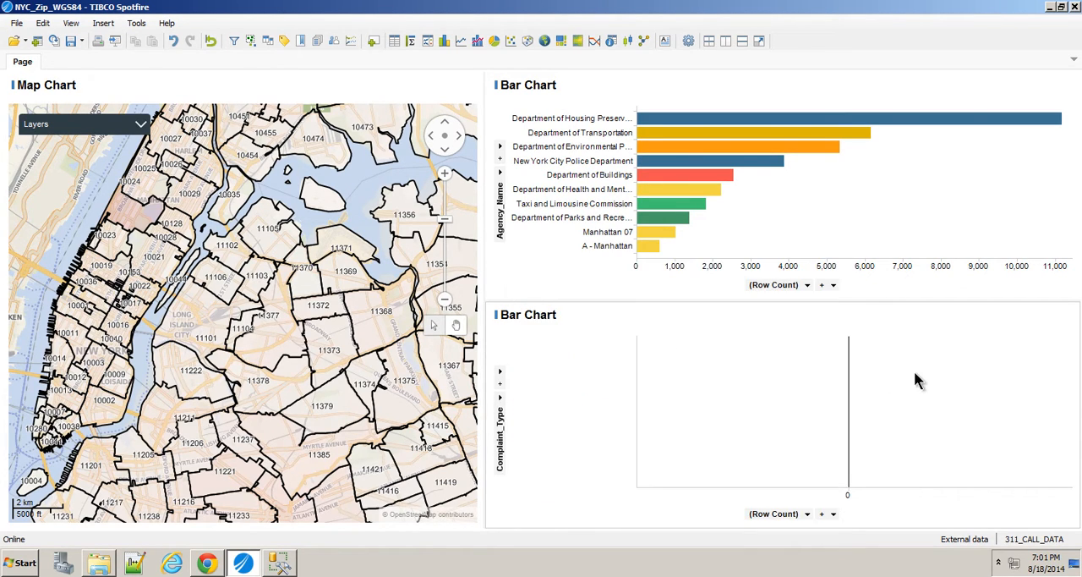
mouse_move(636, 385)
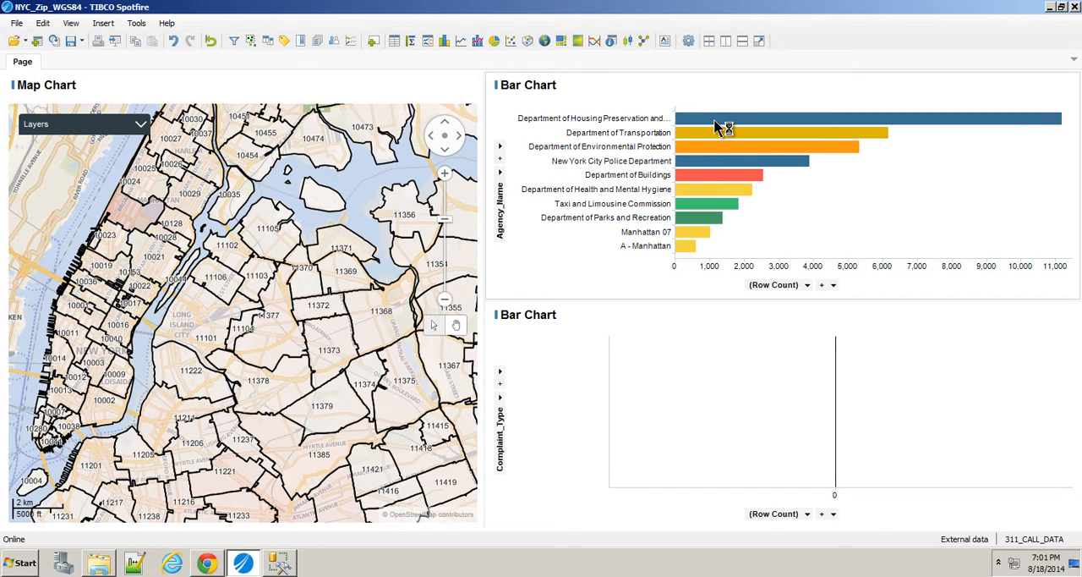
click(862, 117)
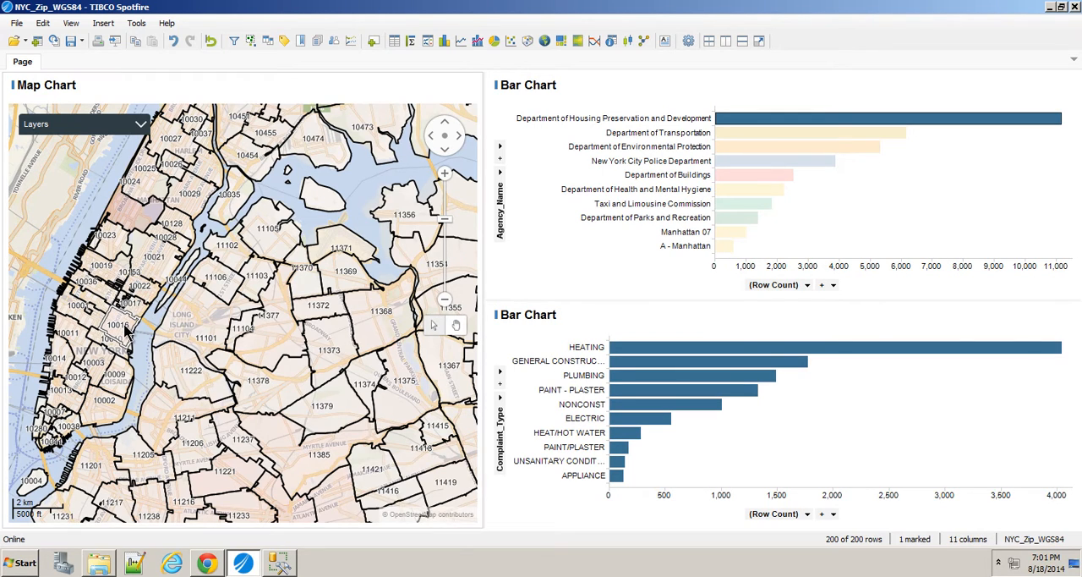
click(165, 237)
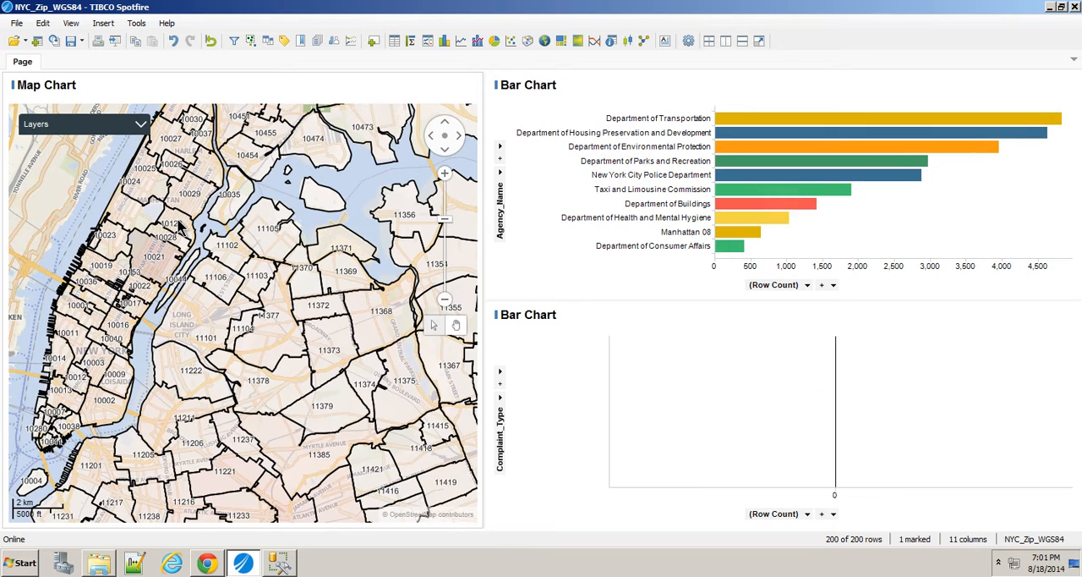
Adjust the Zip Codes Zoomed Closer layer's appearance for deeper red shading and blue marking.
right_click(209, 303)
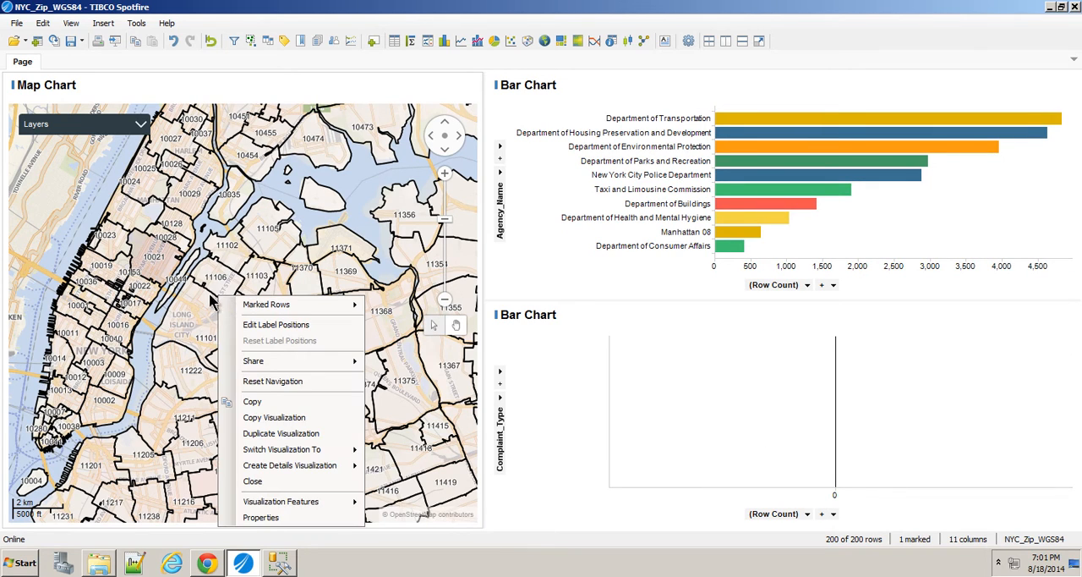
mouse_move(260, 516)
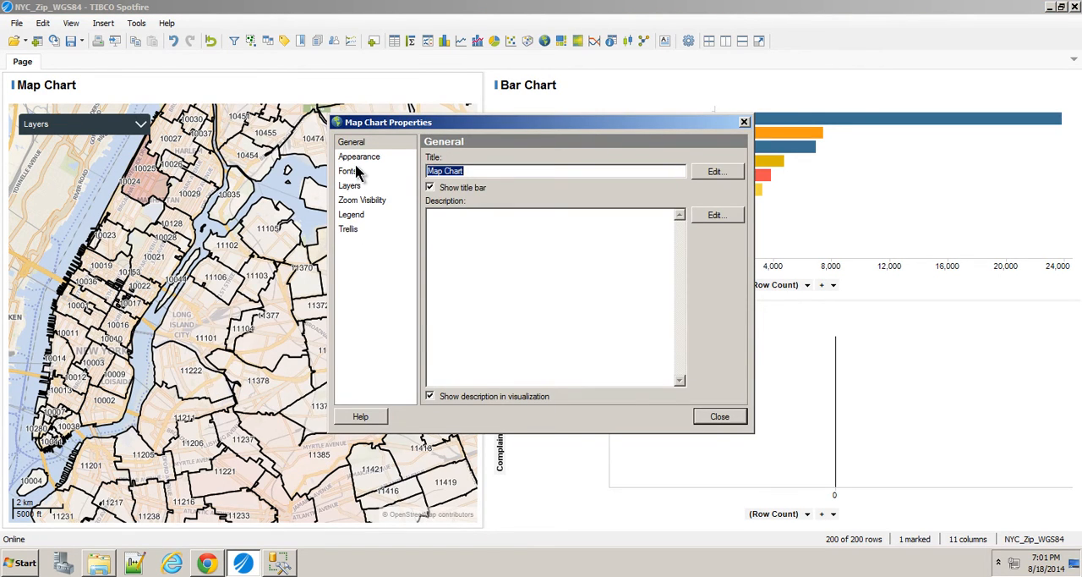
click(349, 185)
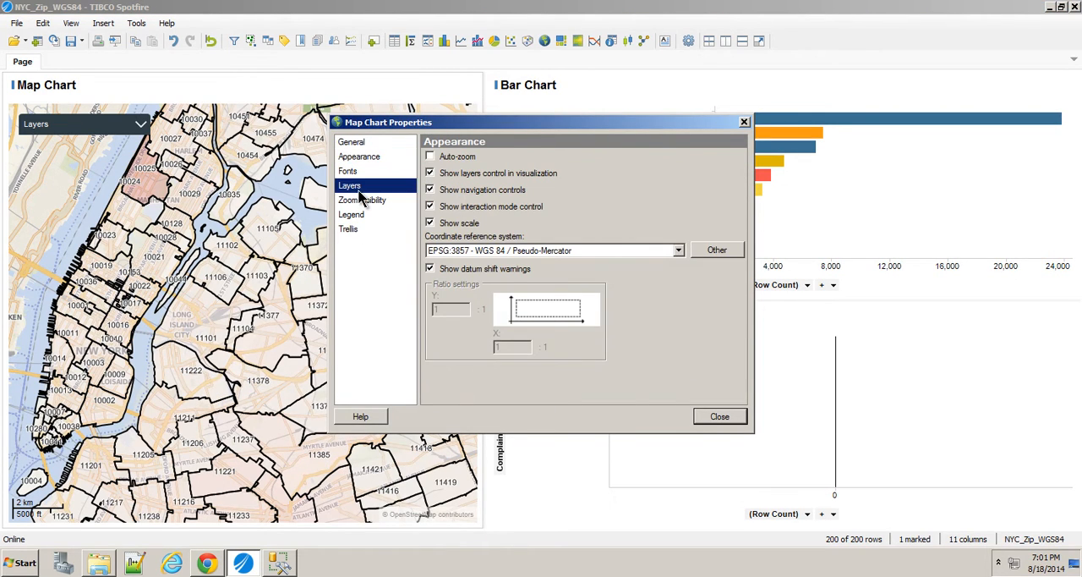
click(349, 185)
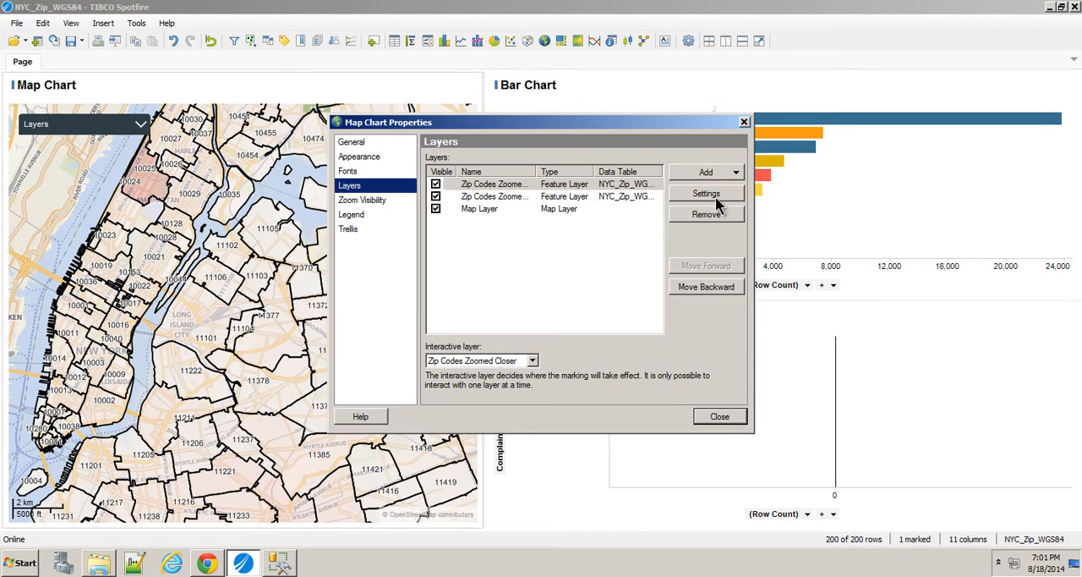
click(705, 193)
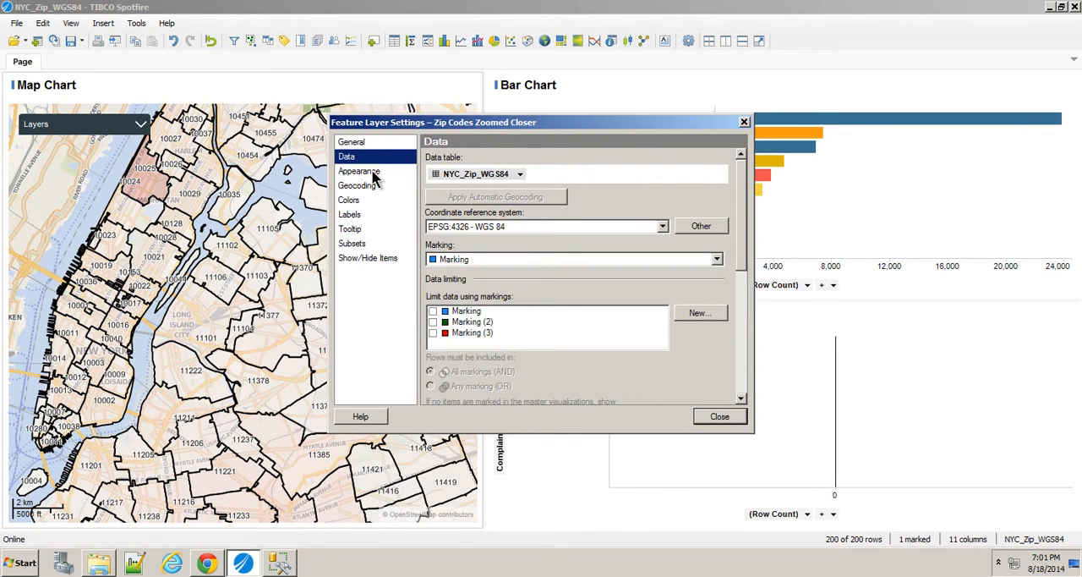
click(358, 171)
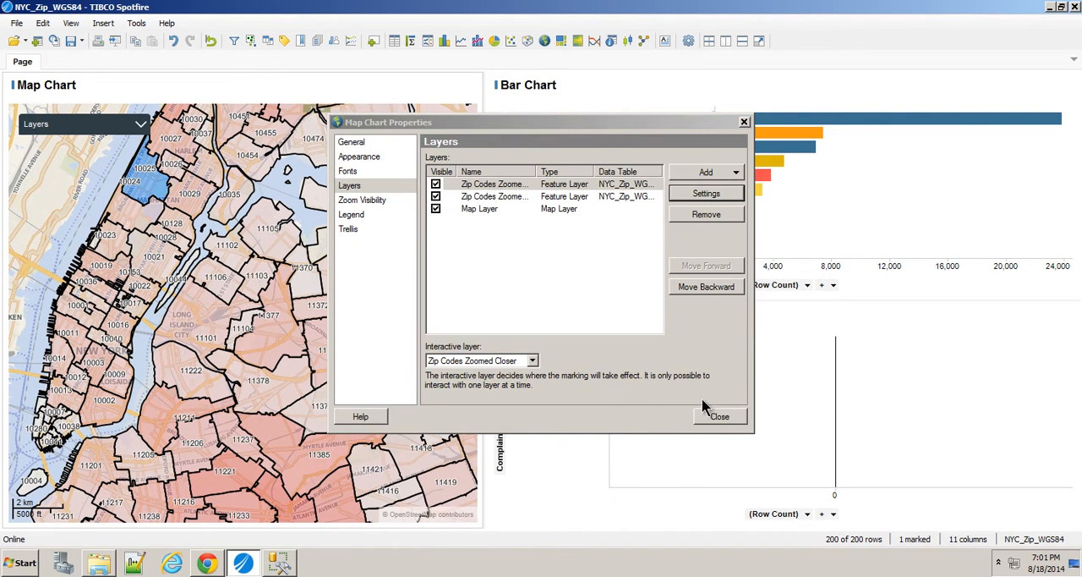
click(719, 416)
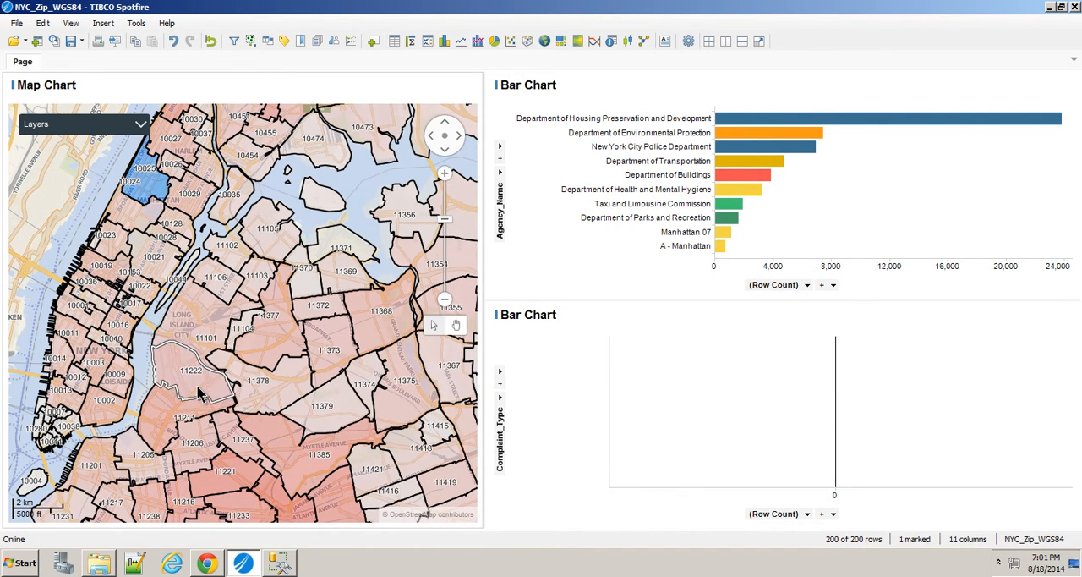
mouse_move(200, 454)
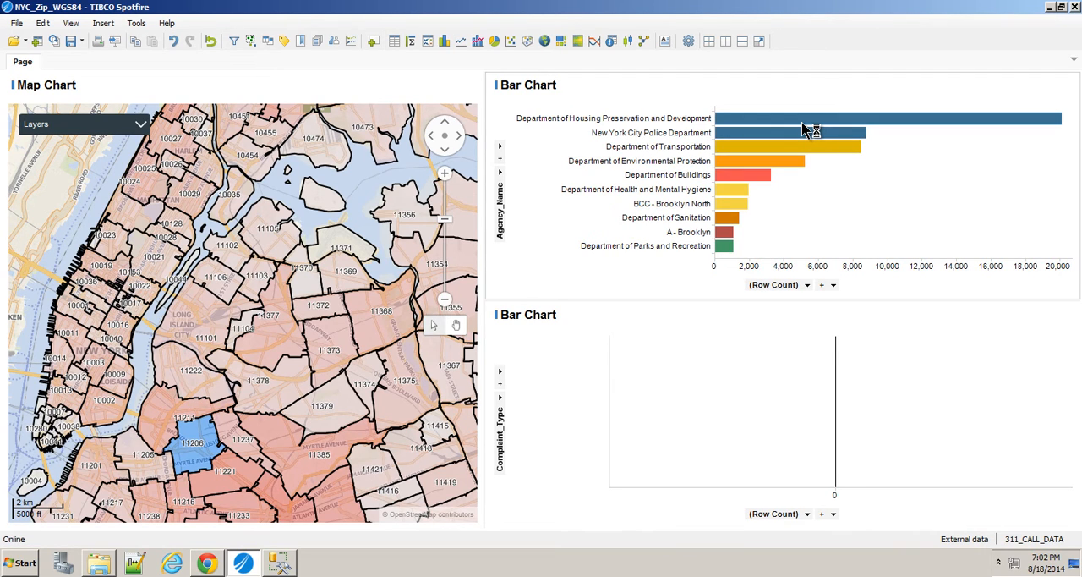
Mark the Department of Housing Preservation and Development bar to list its complaint types.
click(888, 118)
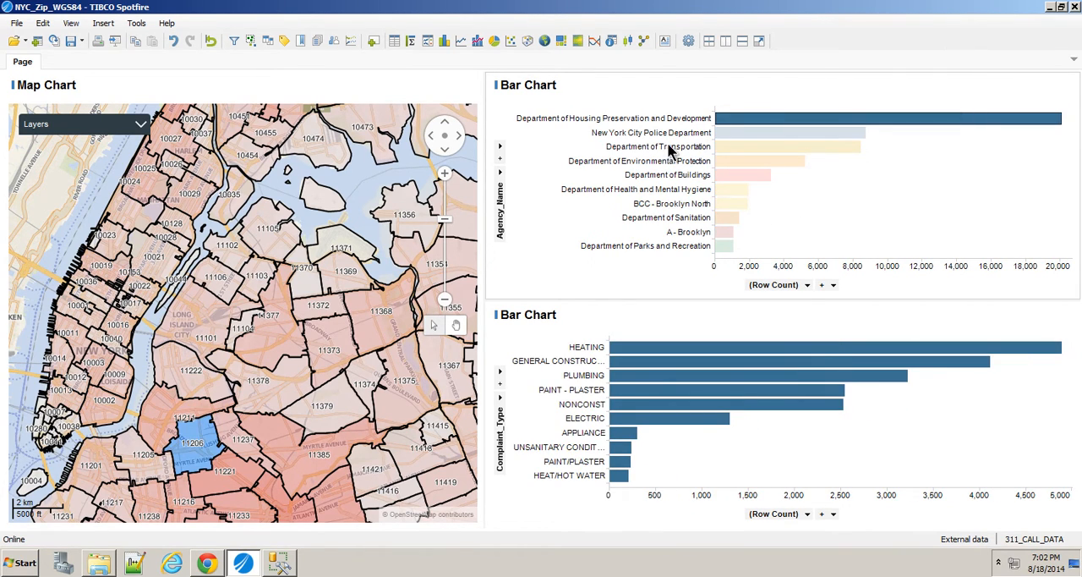